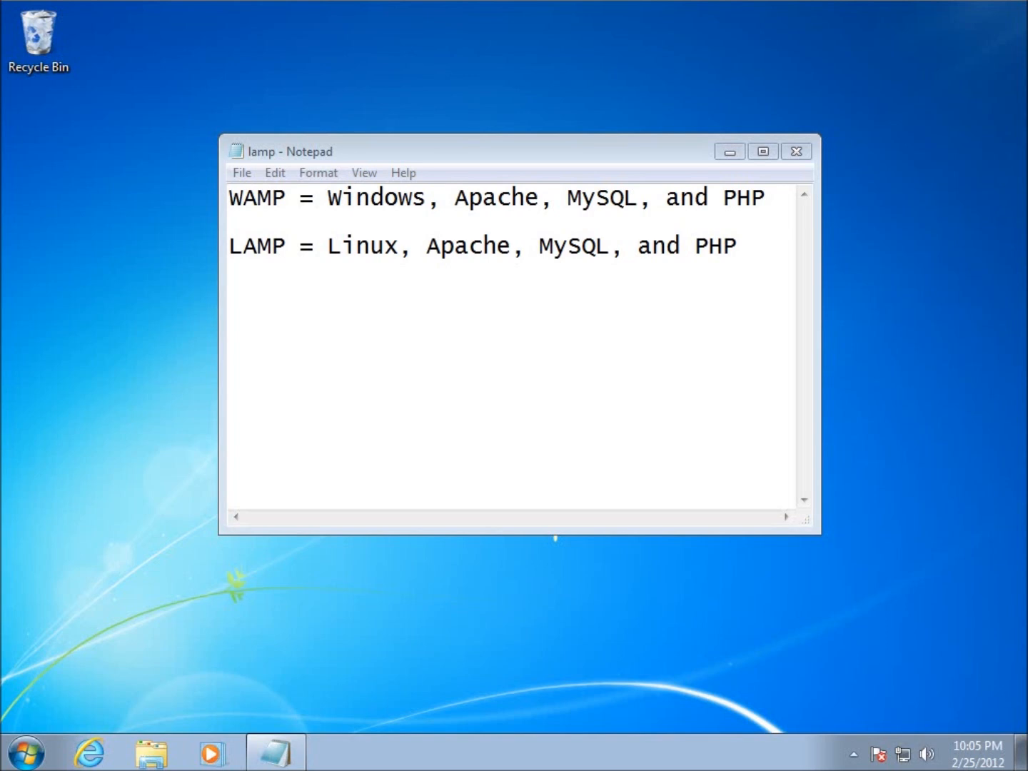
pyautogui.moveTo(939, 98)
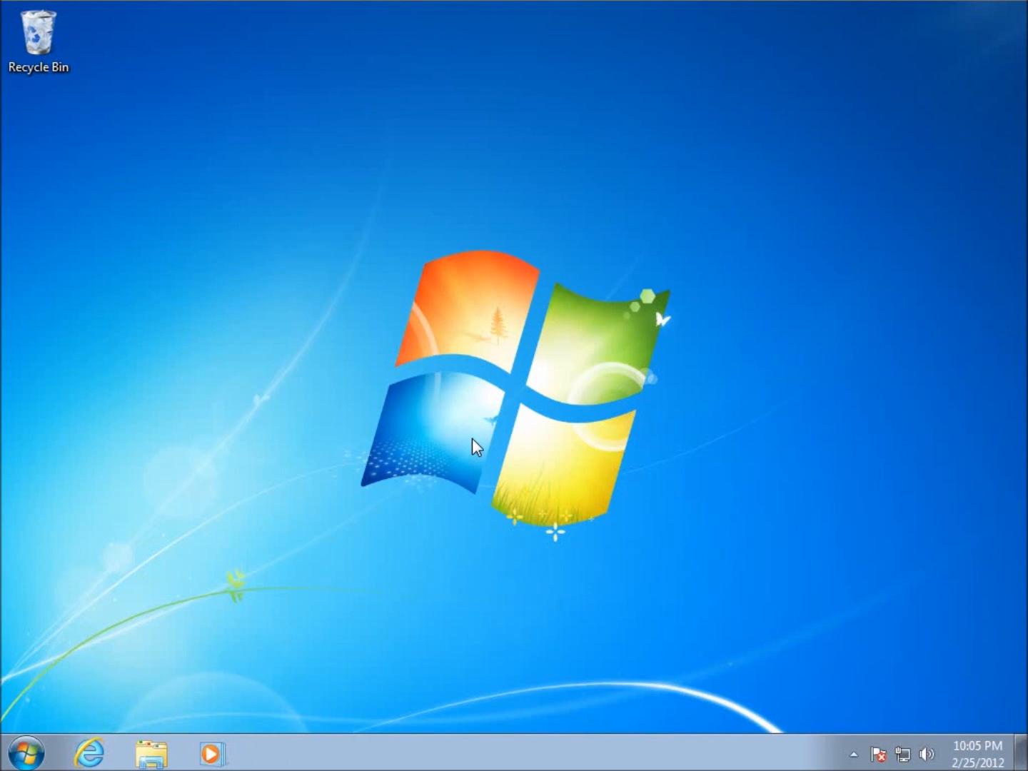
pyautogui.moveTo(71, 750)
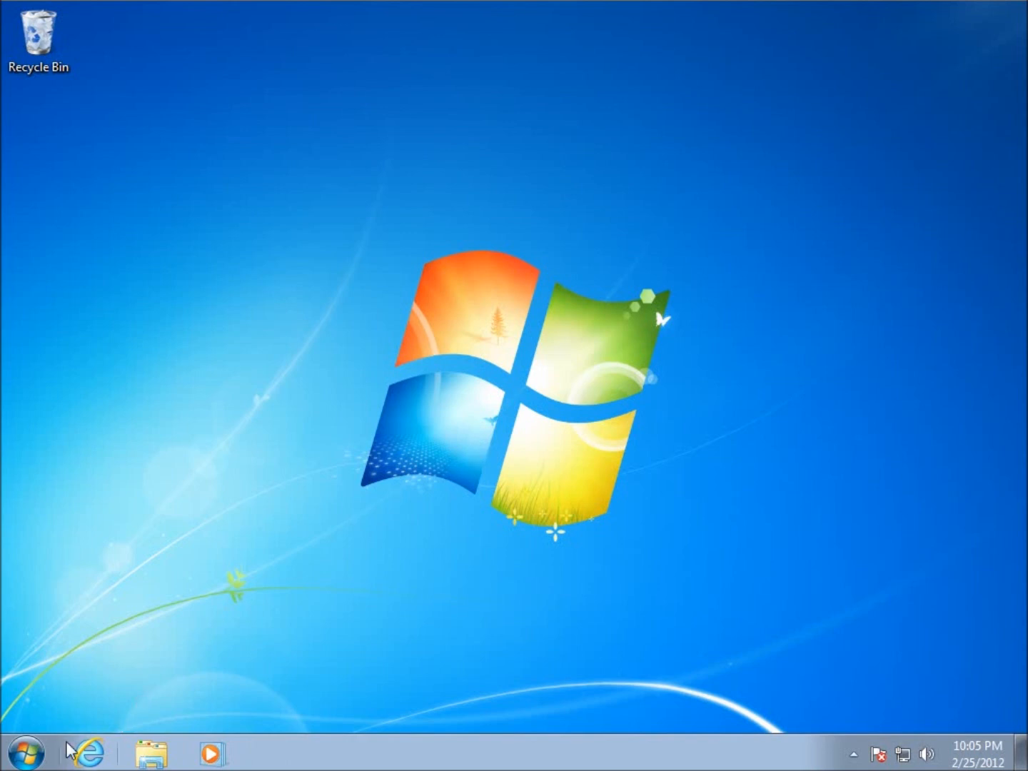
# Step: Launch Internet Explorer, go to google.com and search for 'wamp server'
pyautogui.click(27, 751)
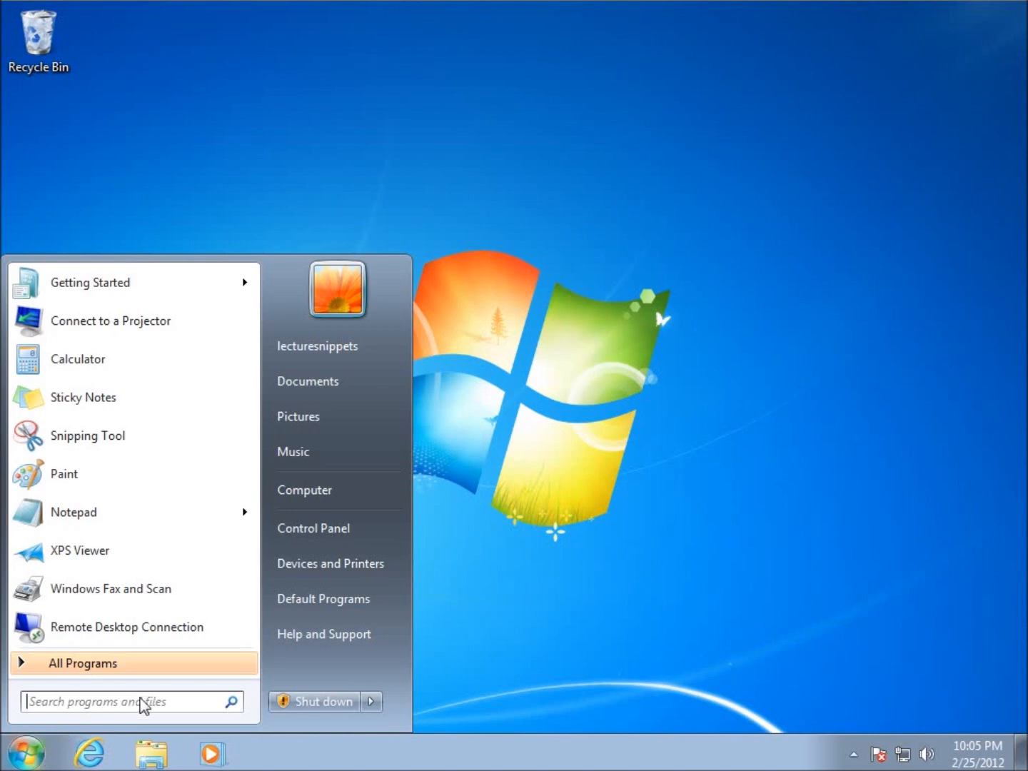
pyautogui.click(87, 752)
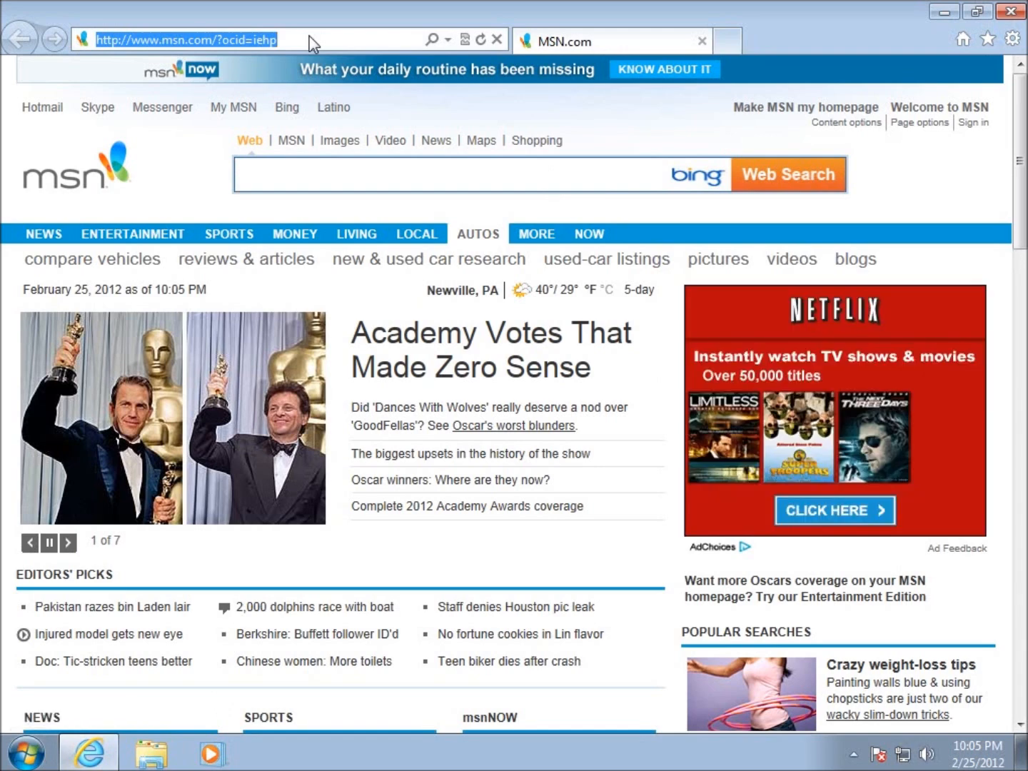
pyautogui.write('google.com')
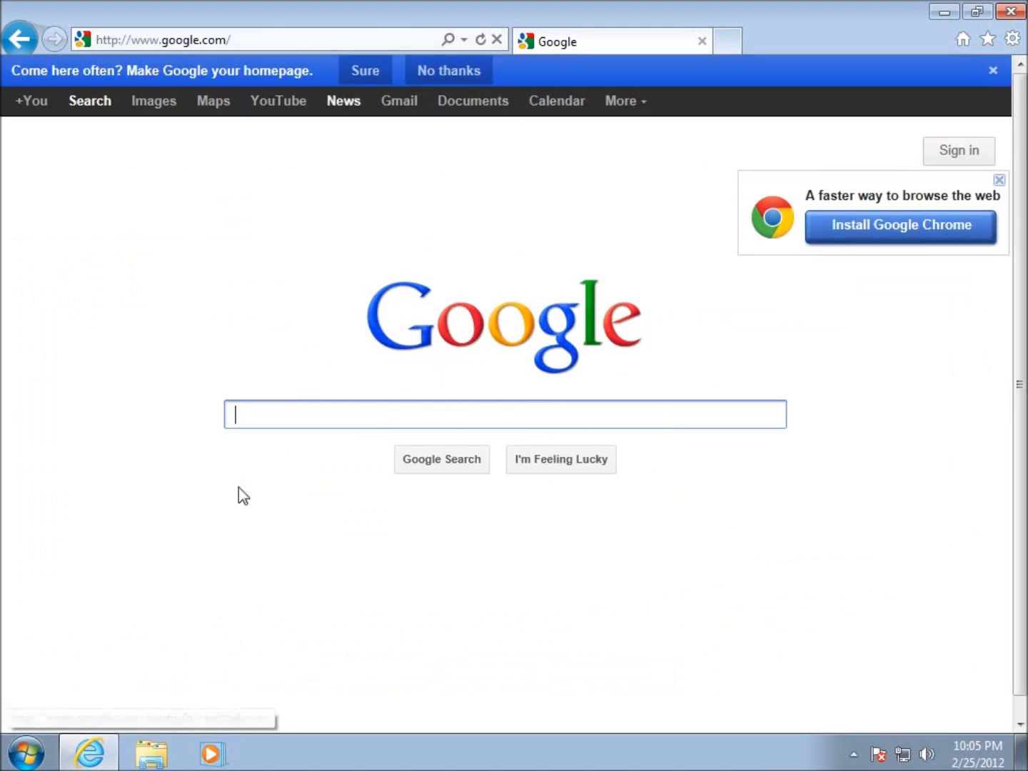
pyautogui.write('wamp server')
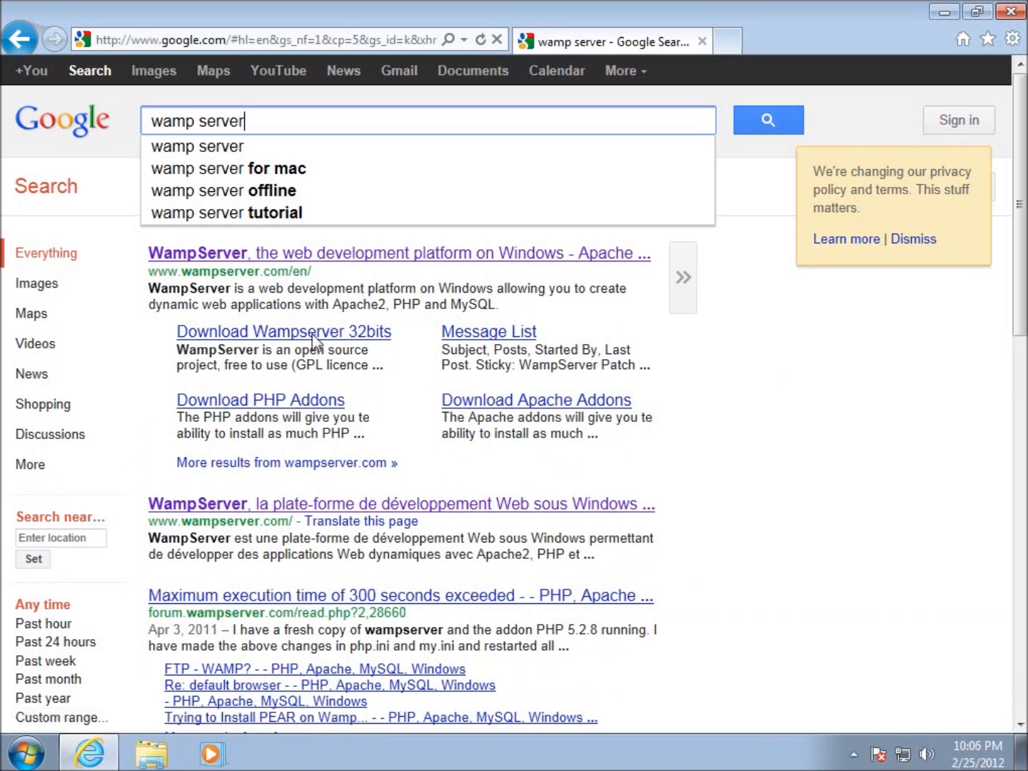
pyautogui.moveTo(302, 281)
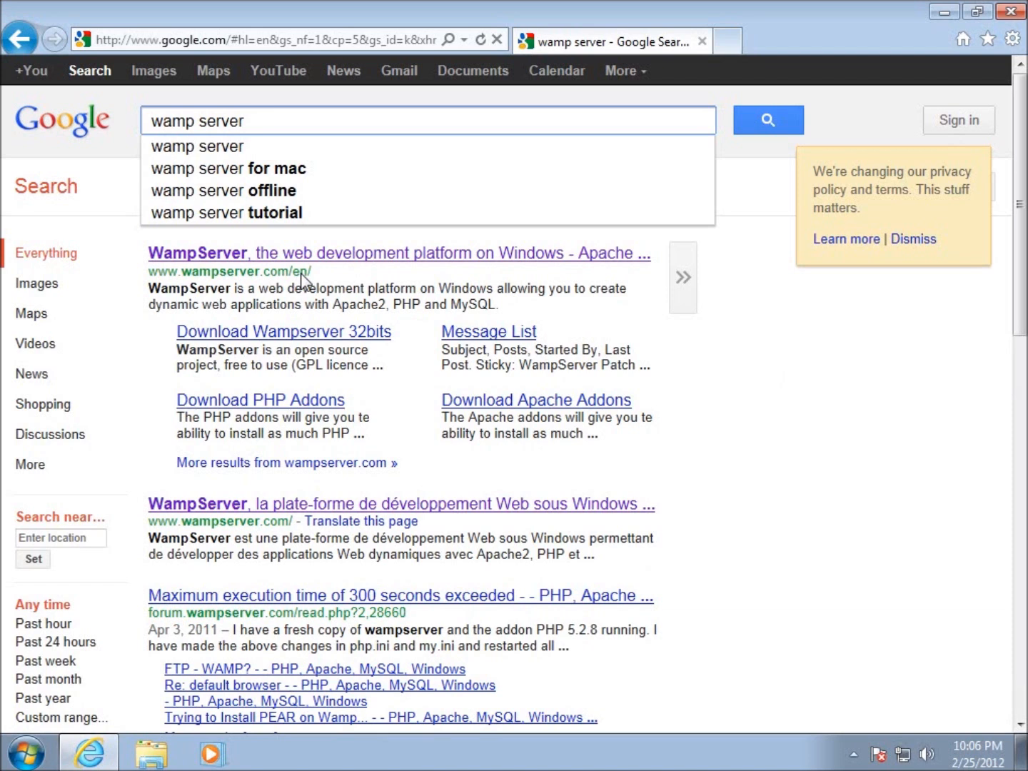
pyautogui.moveTo(232, 539)
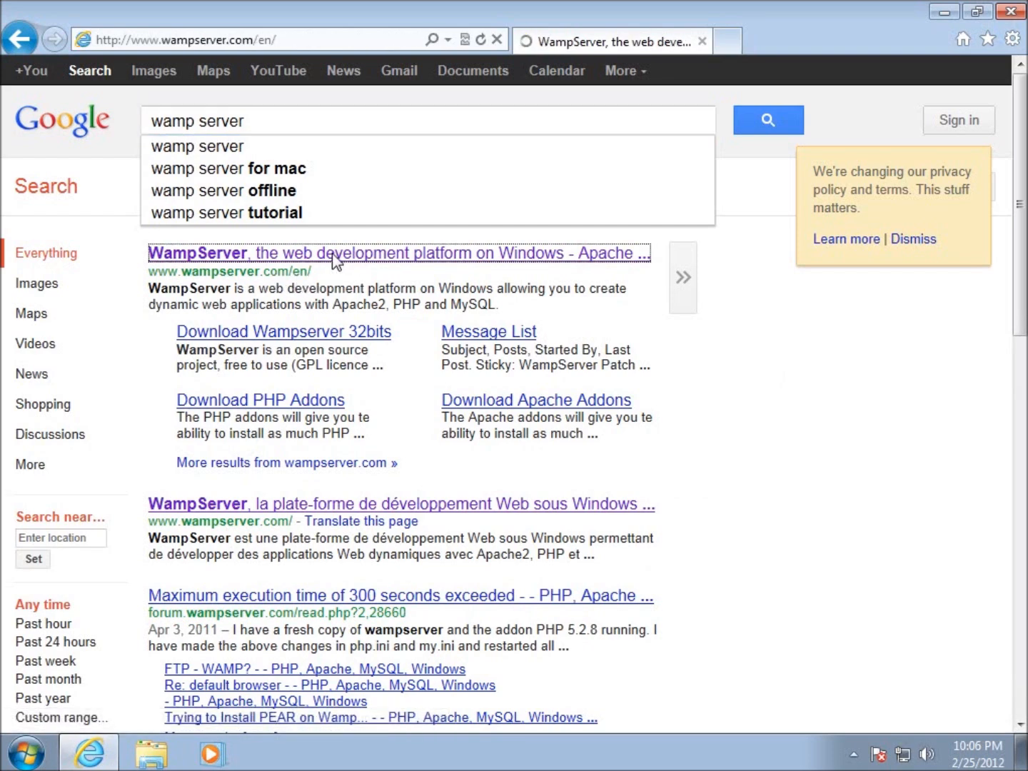
# Step: Open the official WampServer site and jump to its DOWNLOADS section
pyautogui.click(398, 253)
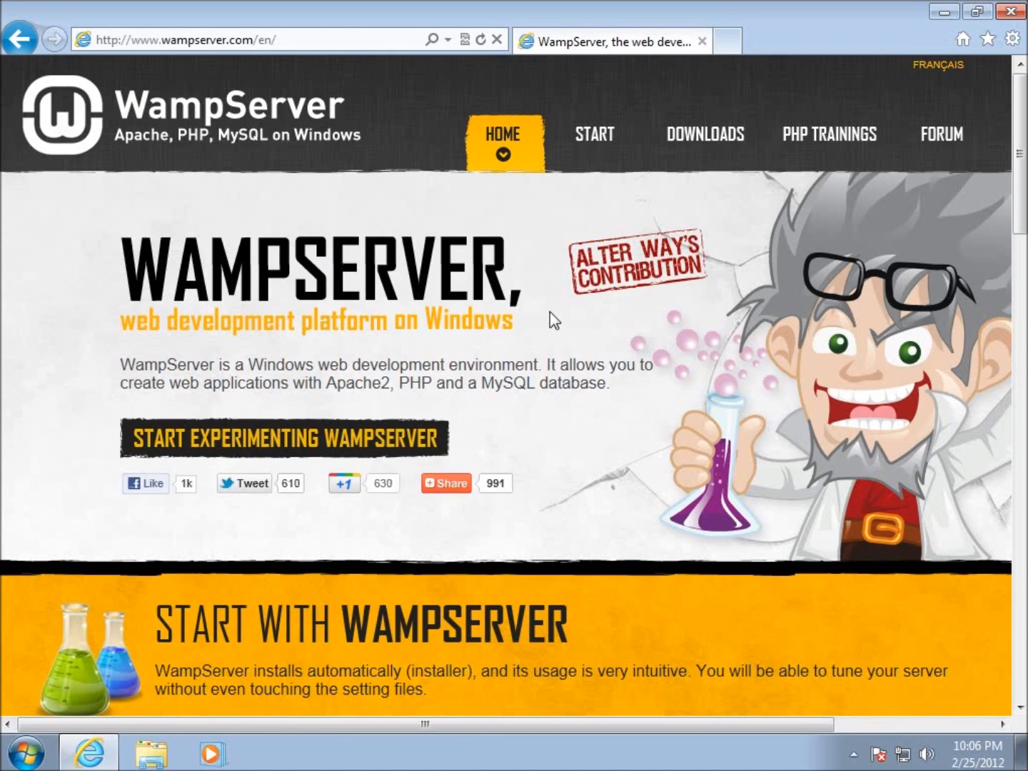
pyautogui.moveTo(635, 234)
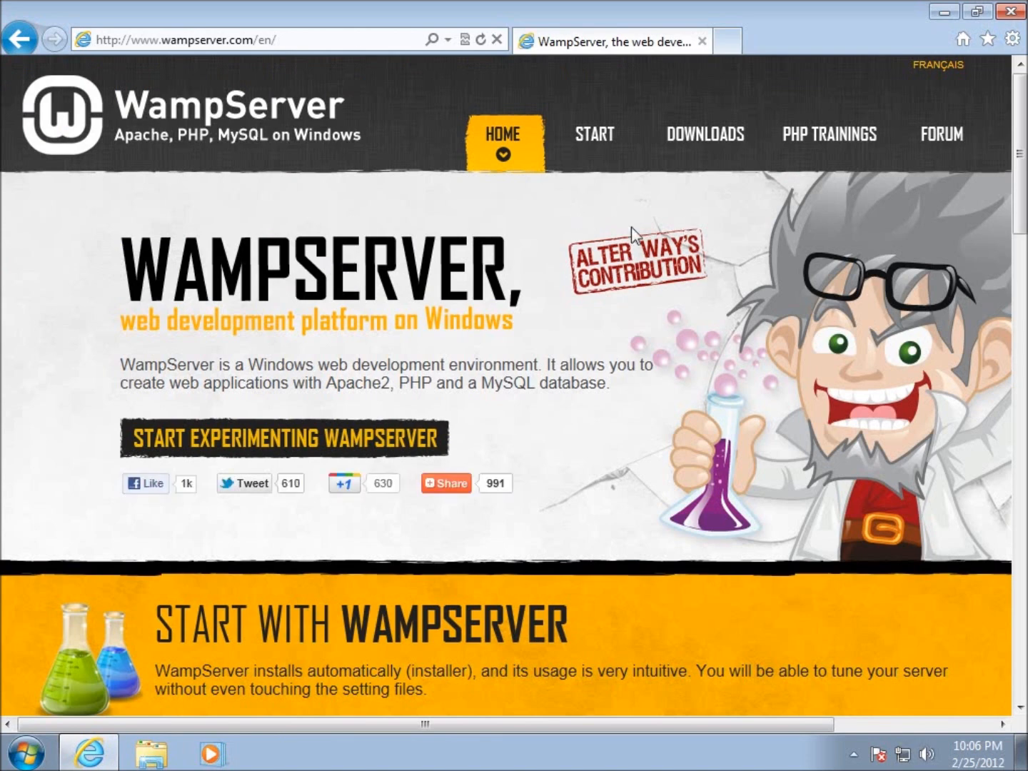
pyautogui.moveTo(772, 227)
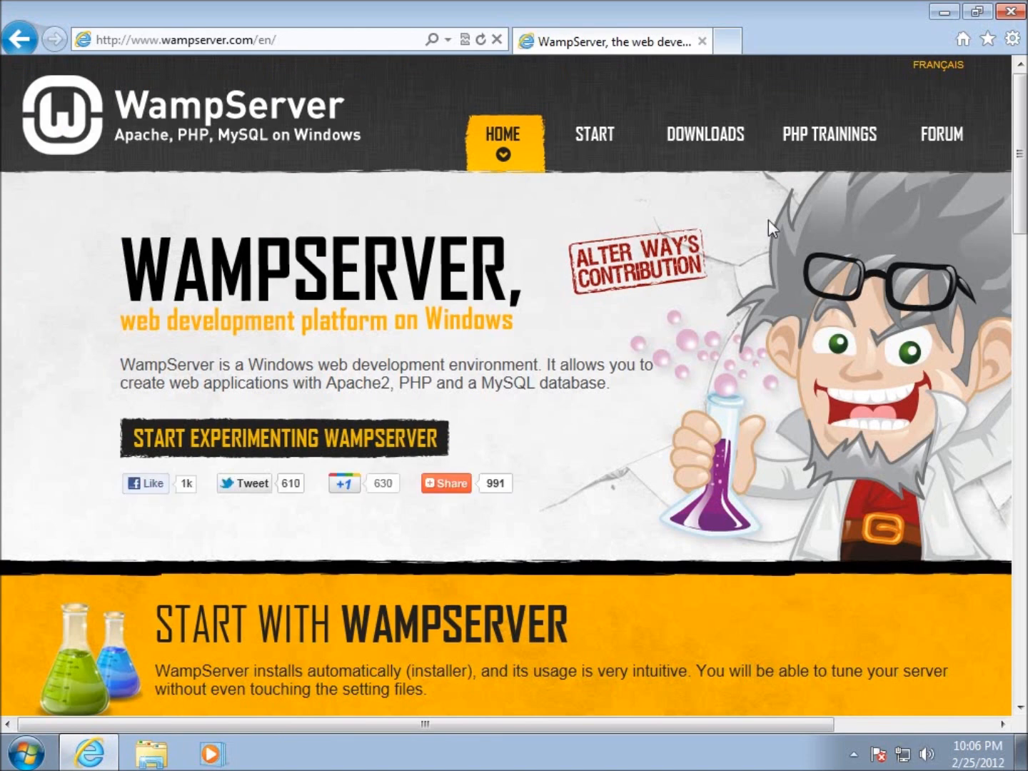
pyautogui.moveTo(877, 216)
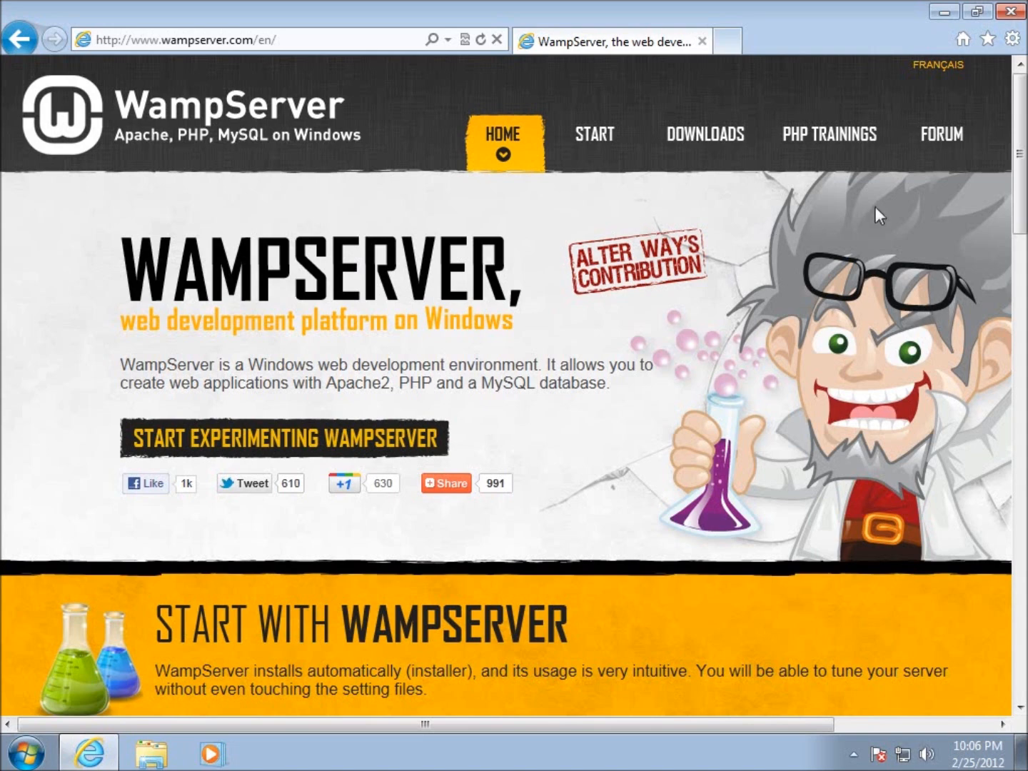
pyautogui.moveTo(705, 134)
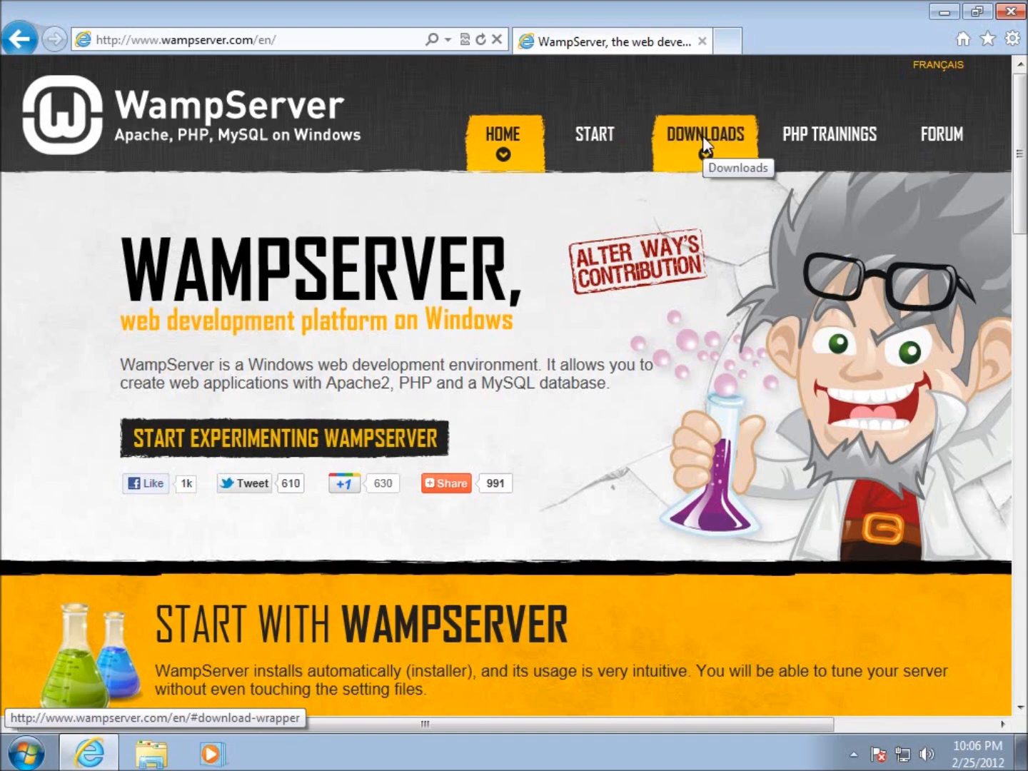
pyautogui.click(704, 134)
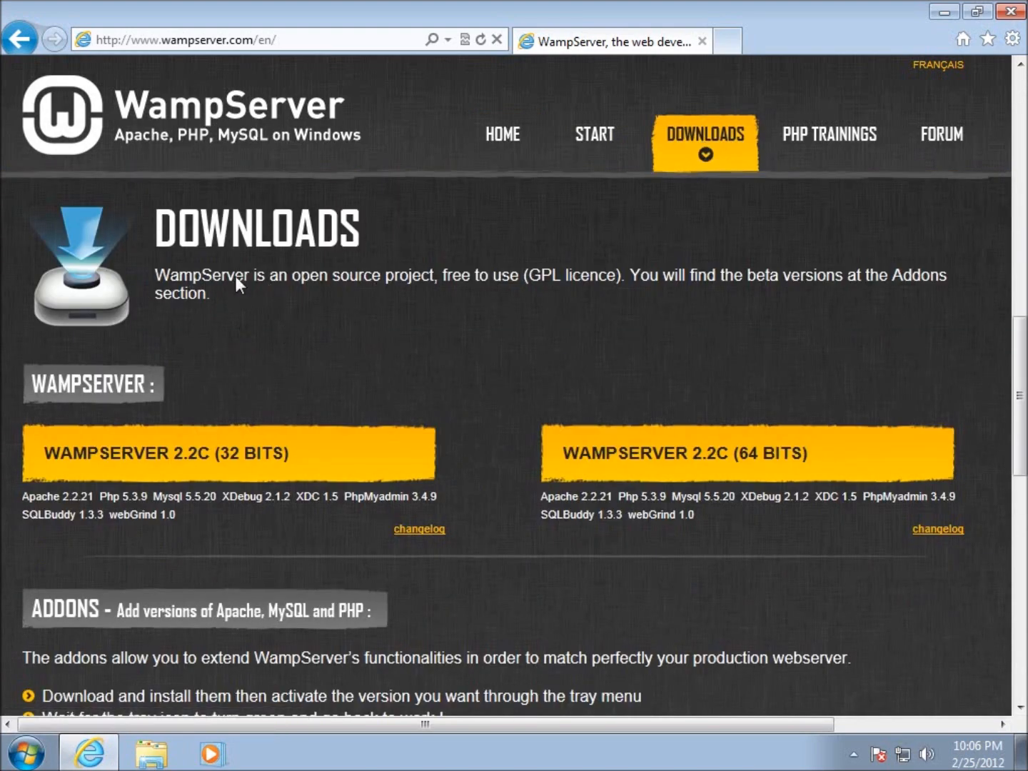
pyautogui.moveTo(464, 280)
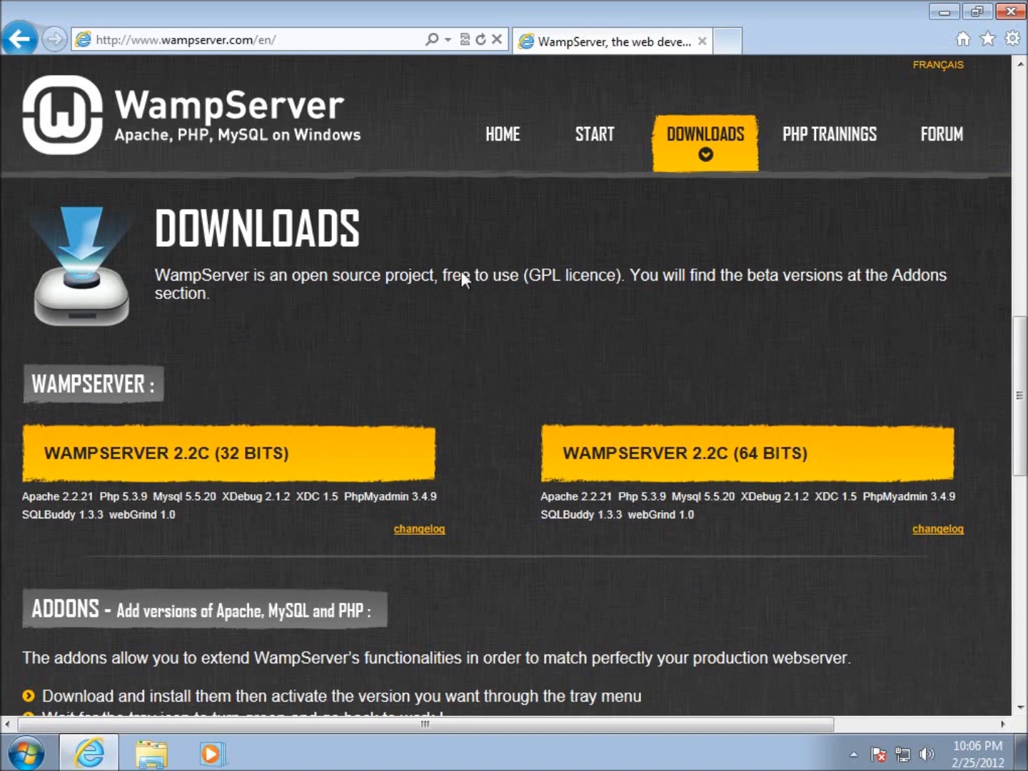
pyautogui.moveTo(416, 414)
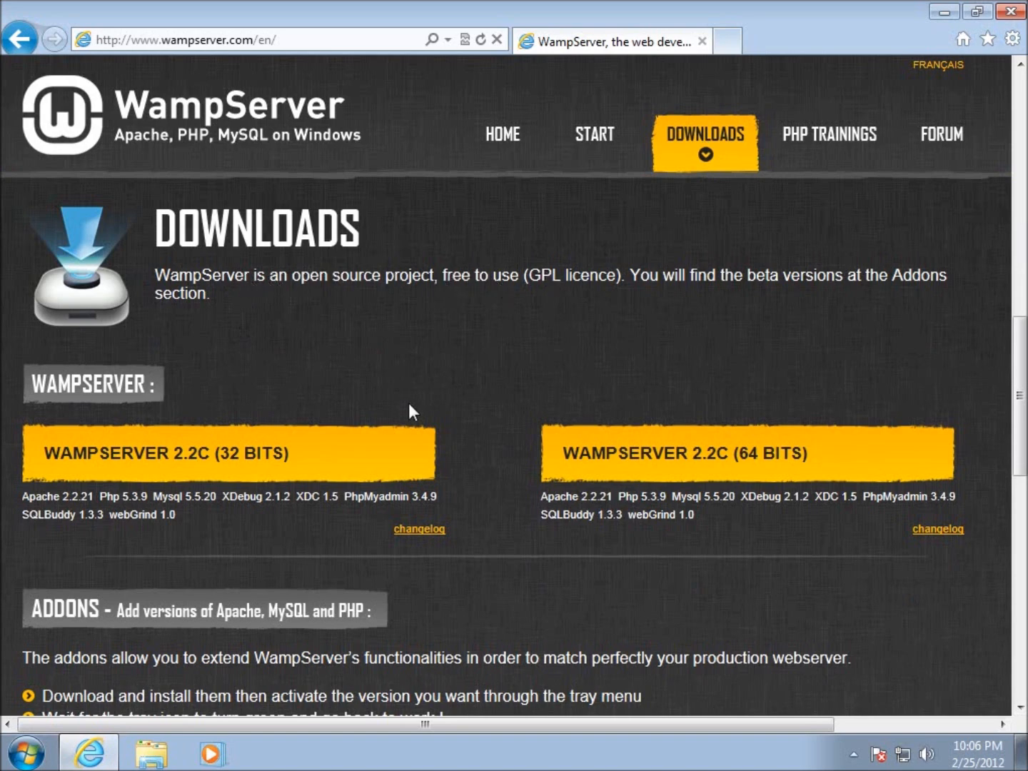
pyautogui.moveTo(718, 452)
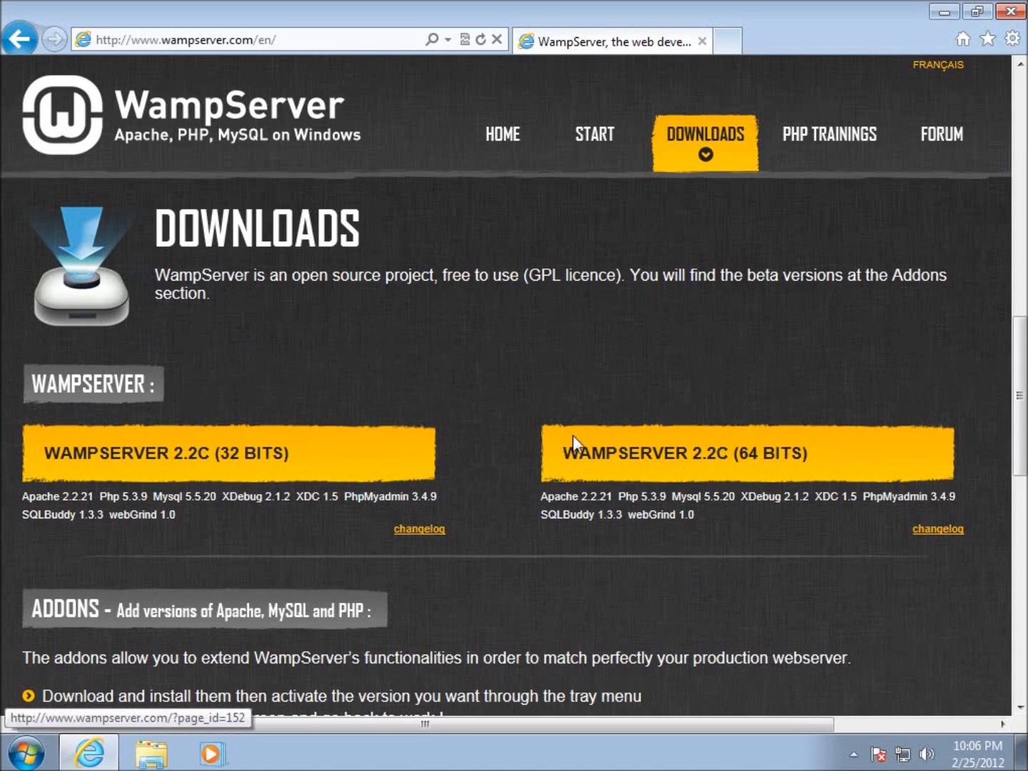
pyautogui.moveTo(406, 391)
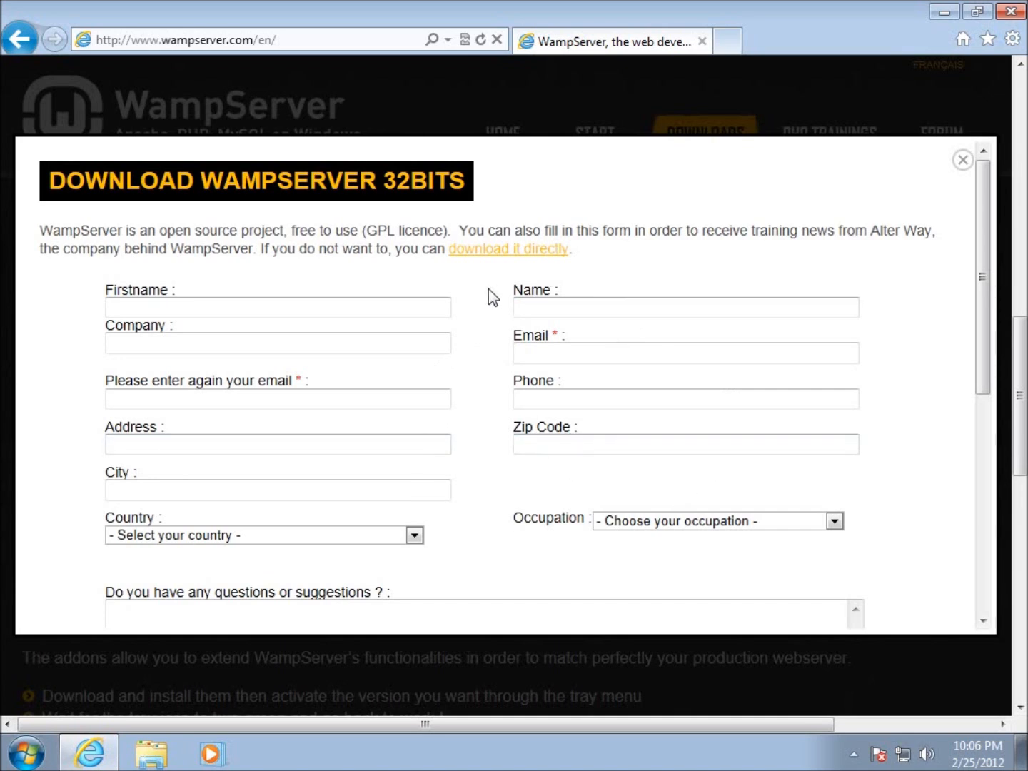
pyautogui.moveTo(509, 248)
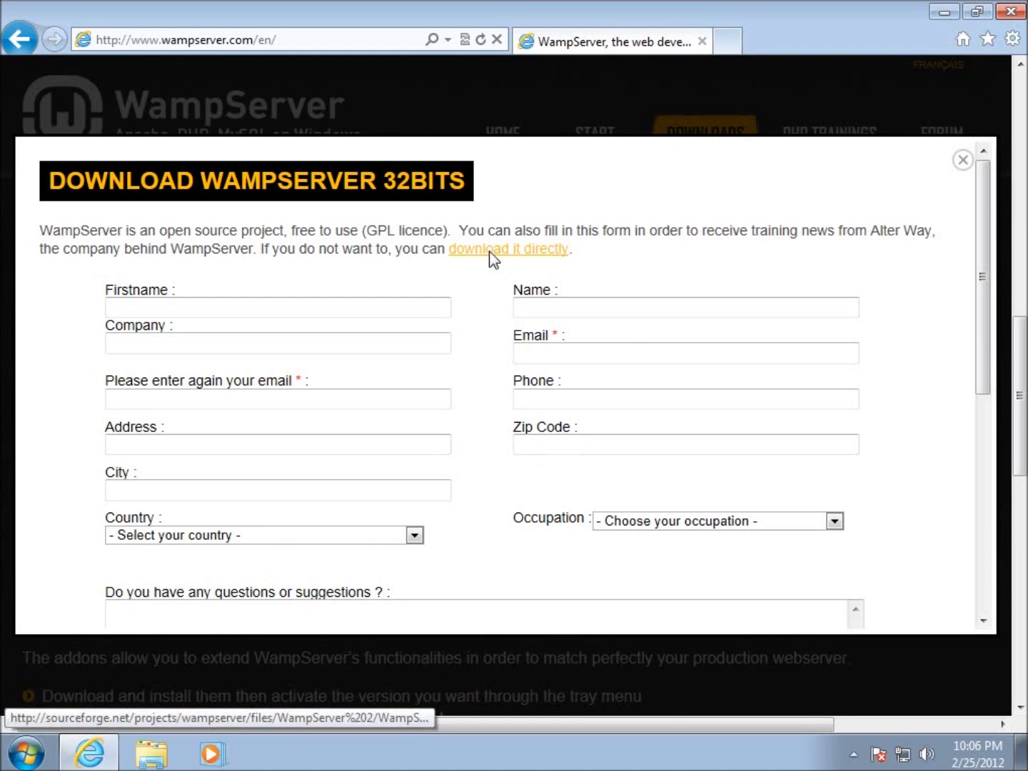
# Step: Download and run wampserver2.2c-x32.exe directly from SourceForge, then close the browser
pyautogui.click(508, 248)
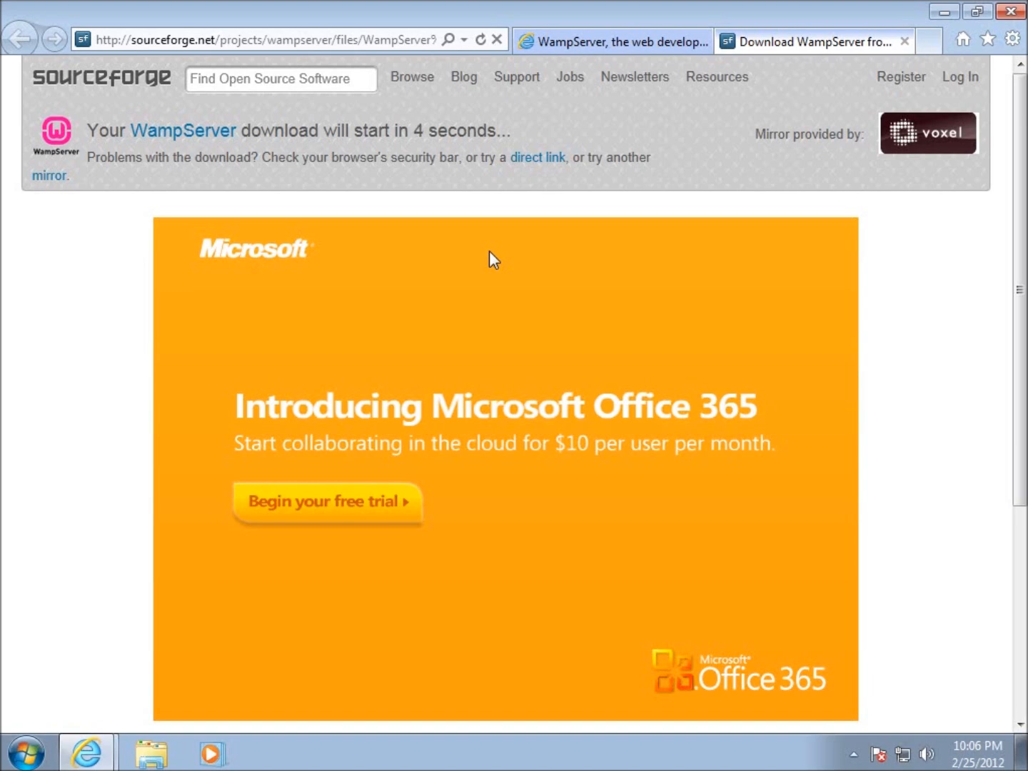
pyautogui.moveTo(396, 175)
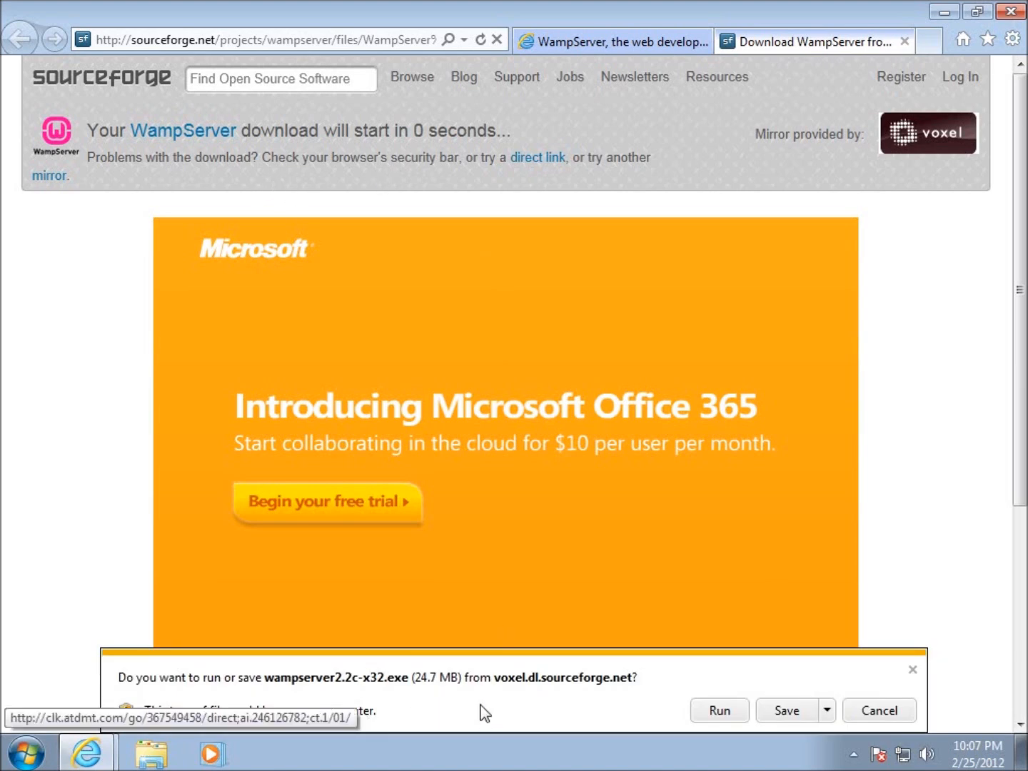
pyautogui.click(786, 709)
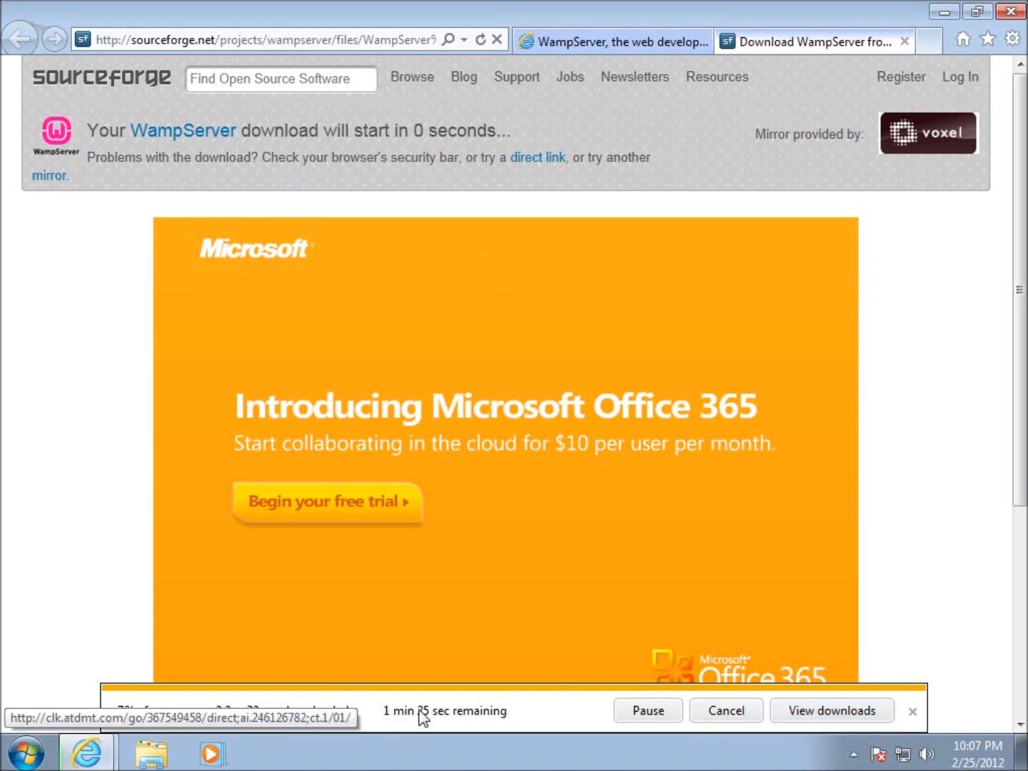
pyautogui.moveTo(432, 724)
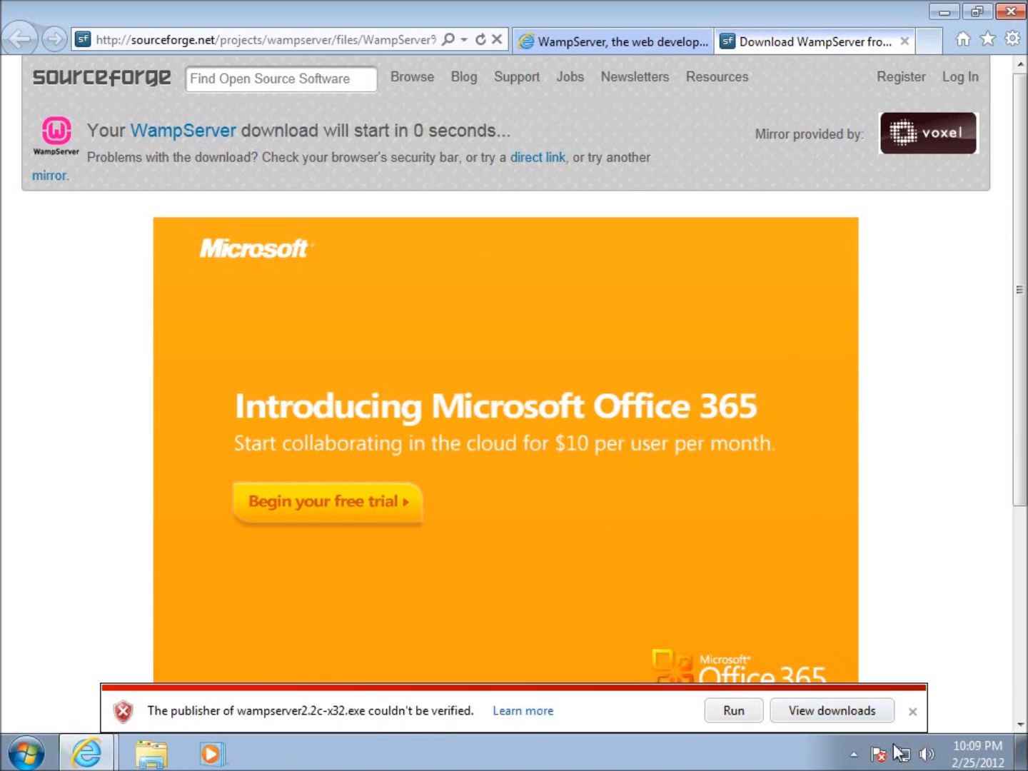
pyautogui.click(1018, 11)
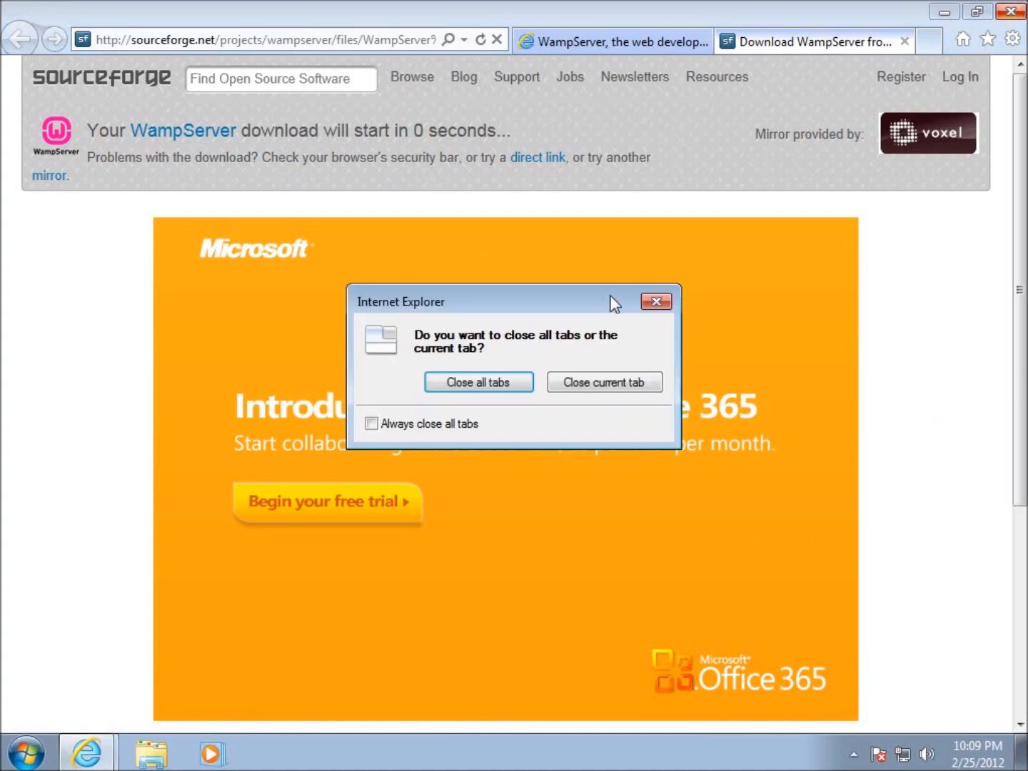
# Step: Close all browser tabs and run wampserver2.2c-x32 from Downloads as administrator
pyautogui.click(478, 382)
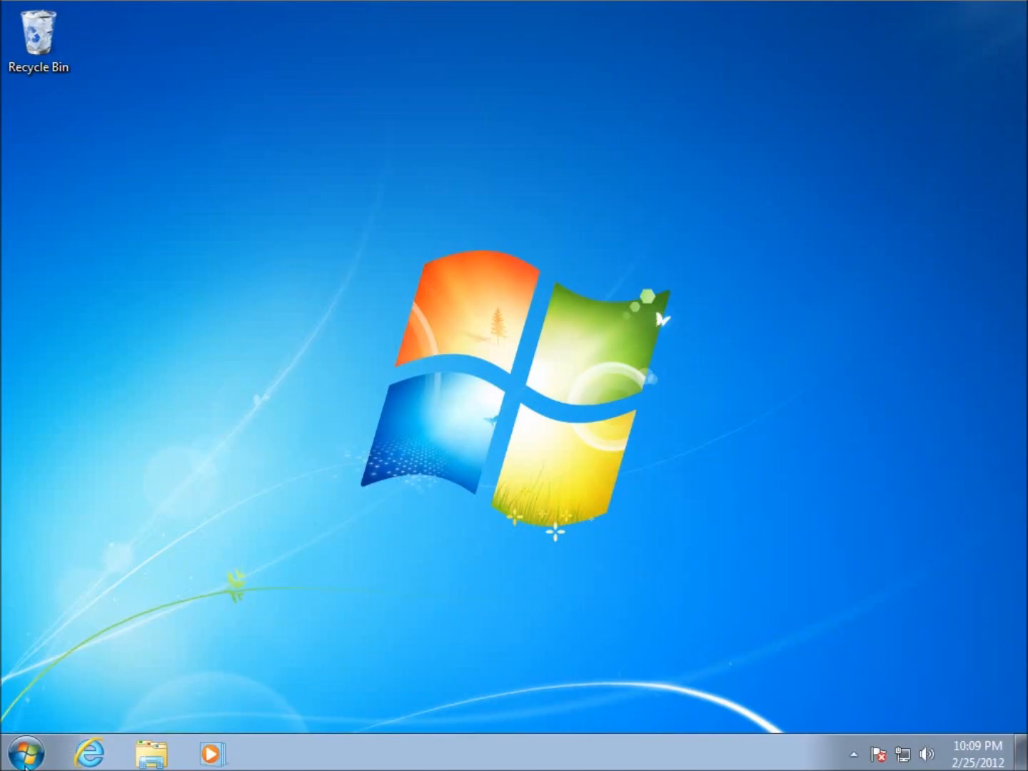
pyautogui.click(26, 751)
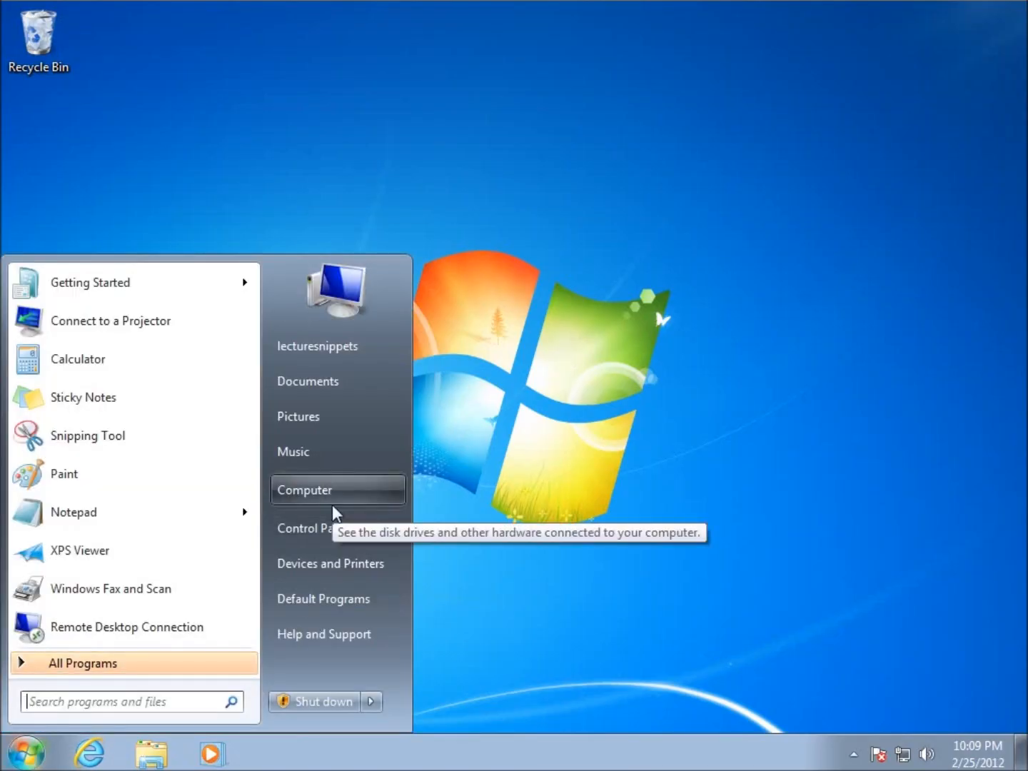
pyautogui.click(305, 489)
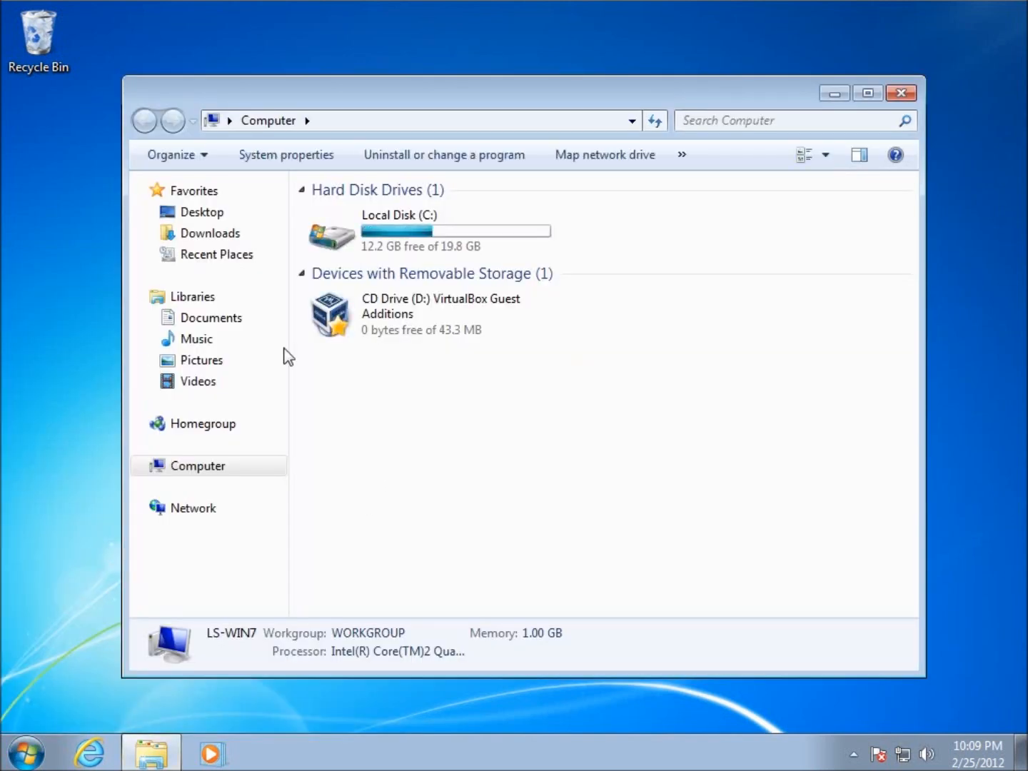
pyautogui.click(210, 233)
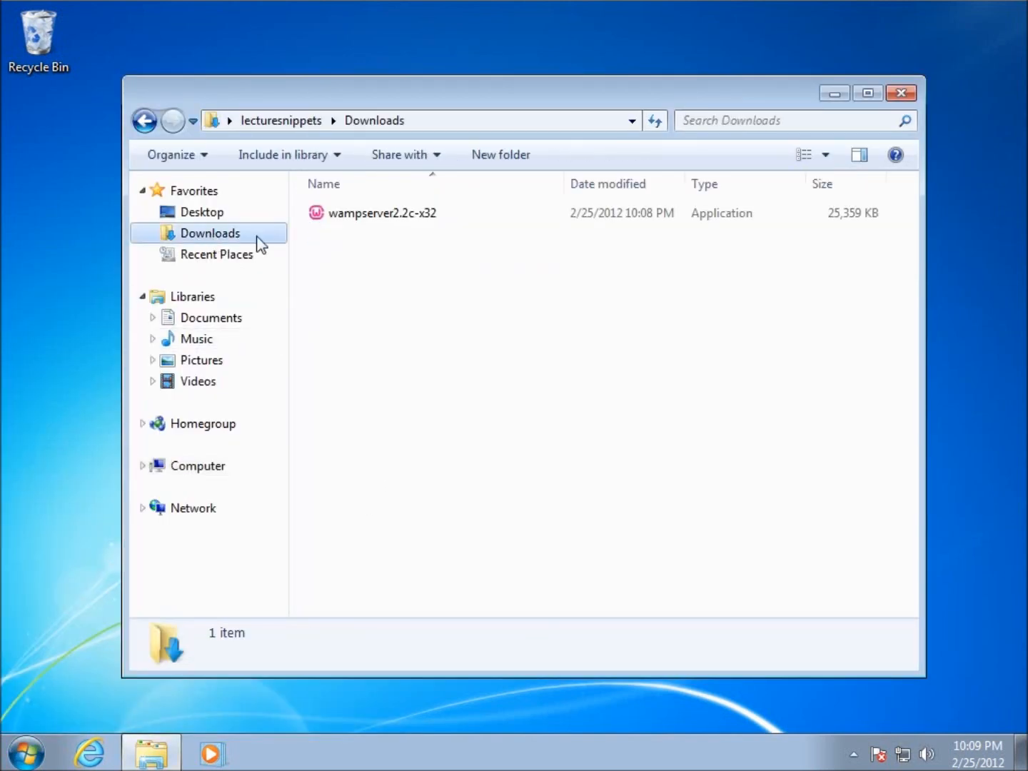
pyautogui.rightClick(381, 213)
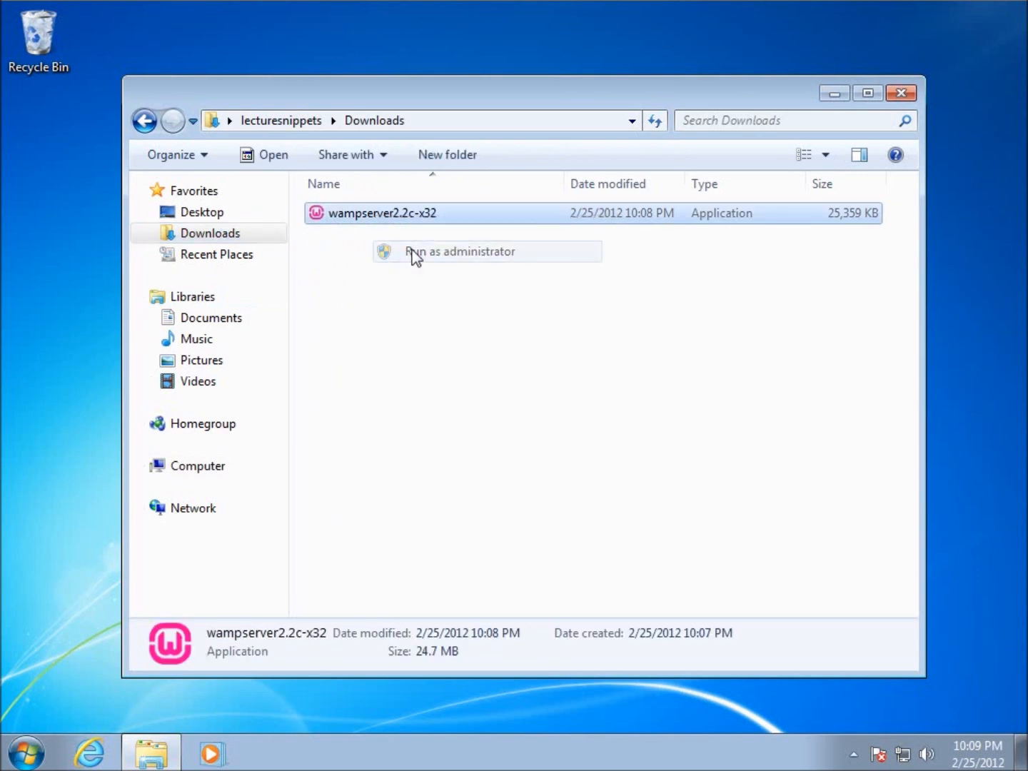
pyautogui.click(460, 251)
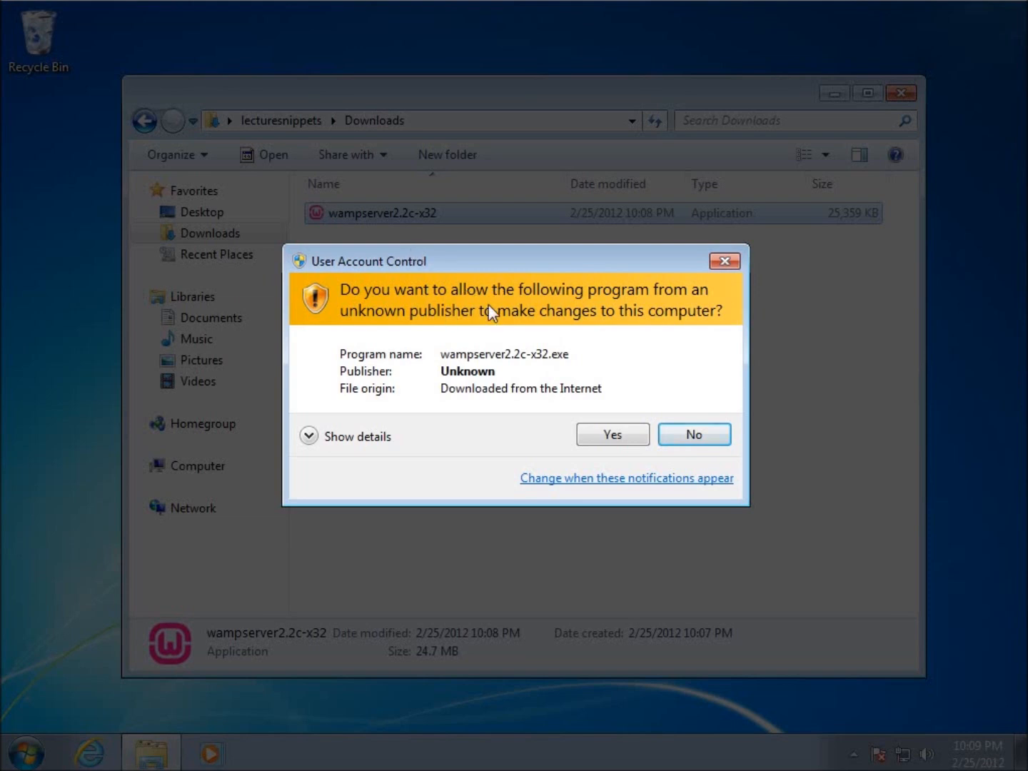
pyautogui.moveTo(470, 370)
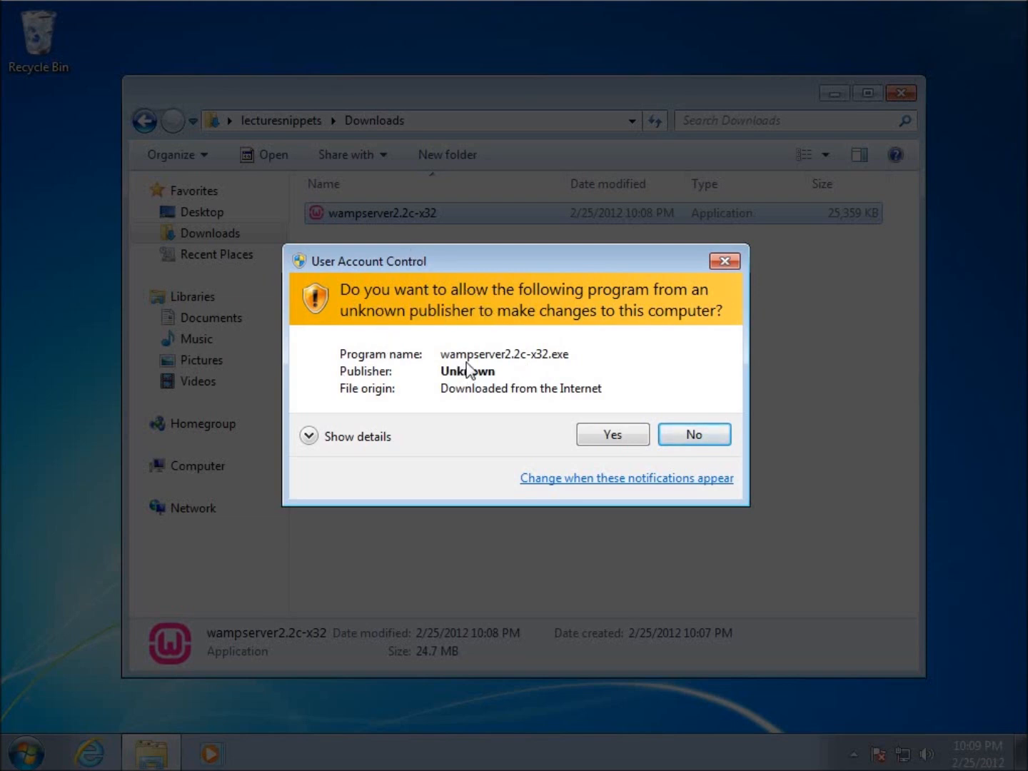
pyautogui.click(611, 434)
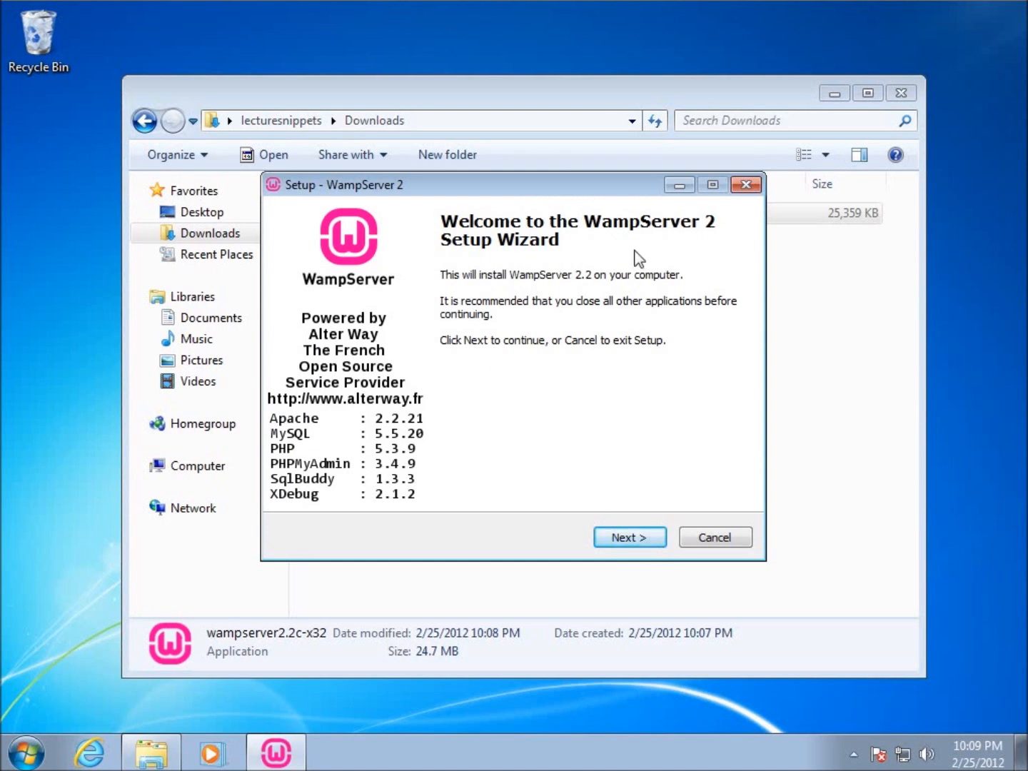
pyautogui.moveTo(689, 235)
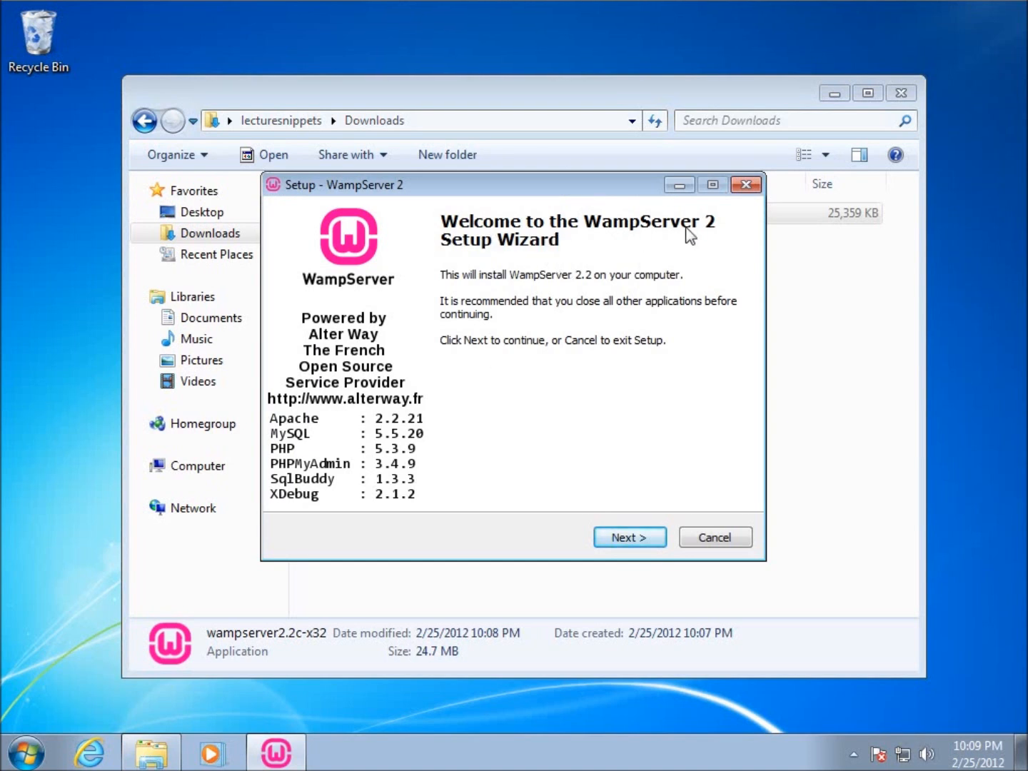
# Step: Advance the setup wizard, accepting the license and keeping c:\wamp as destination
pyautogui.click(629, 537)
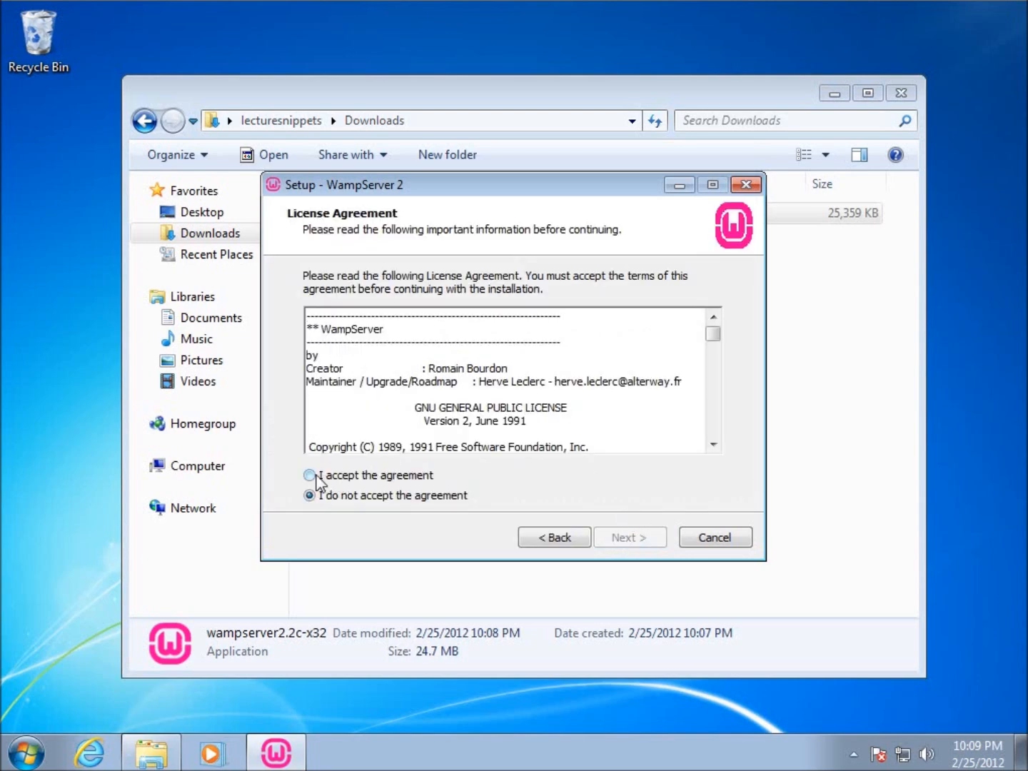
pyautogui.click(309, 475)
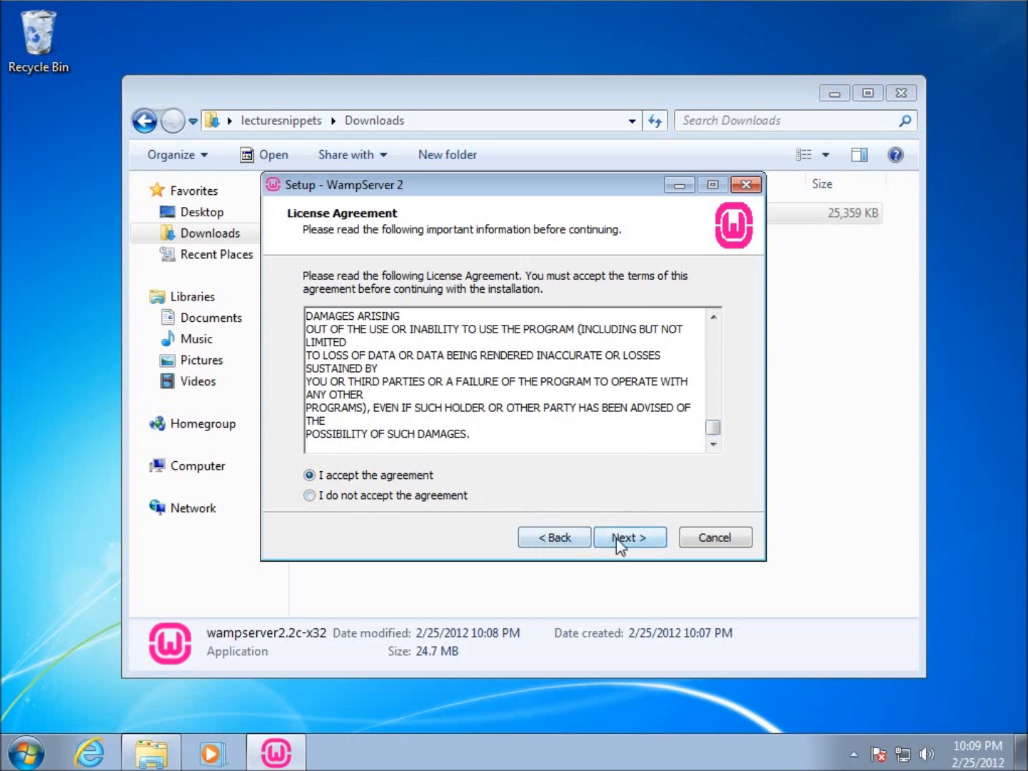
pyautogui.click(629, 537)
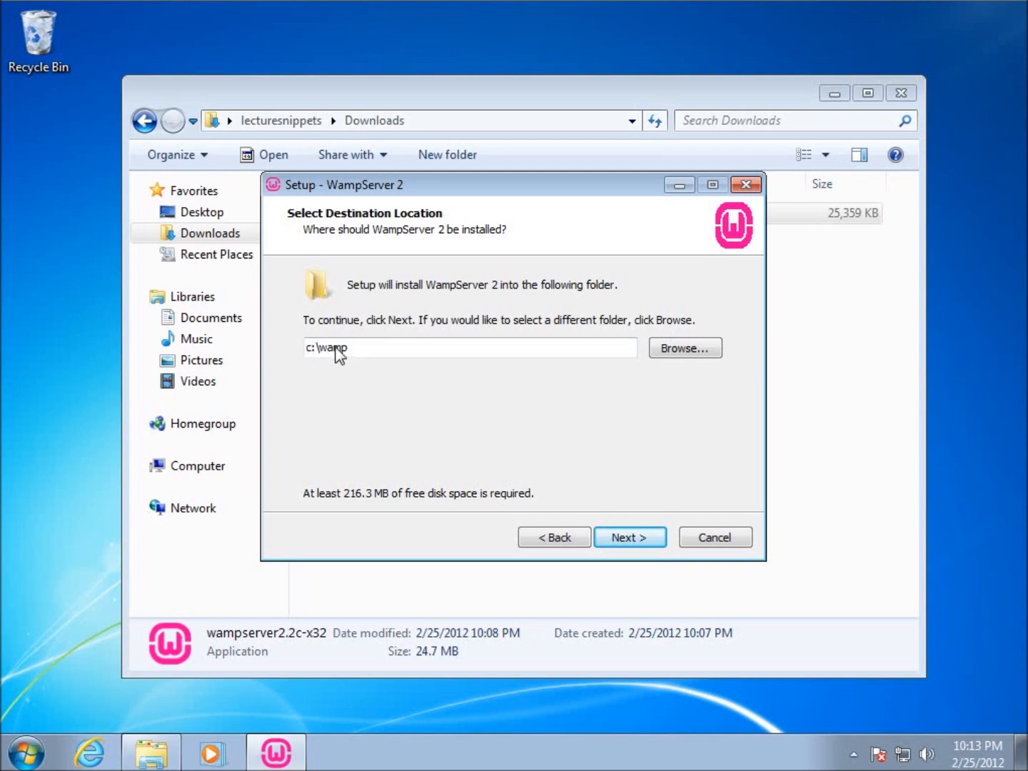
pyautogui.moveTo(629, 536)
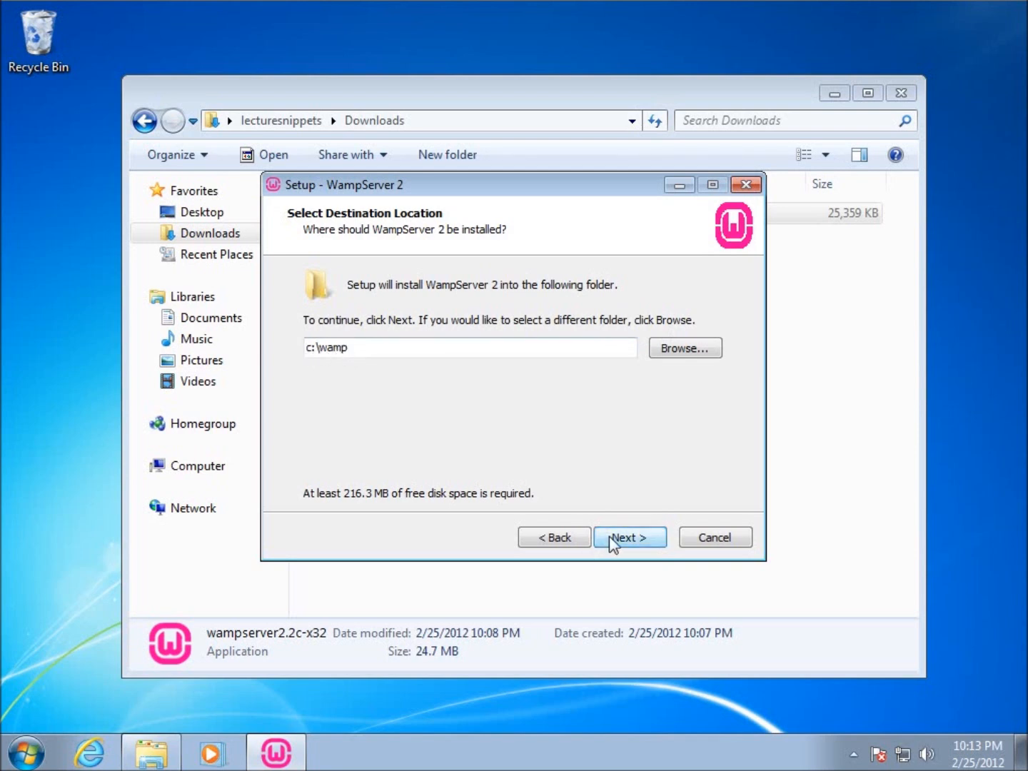
pyautogui.click(628, 537)
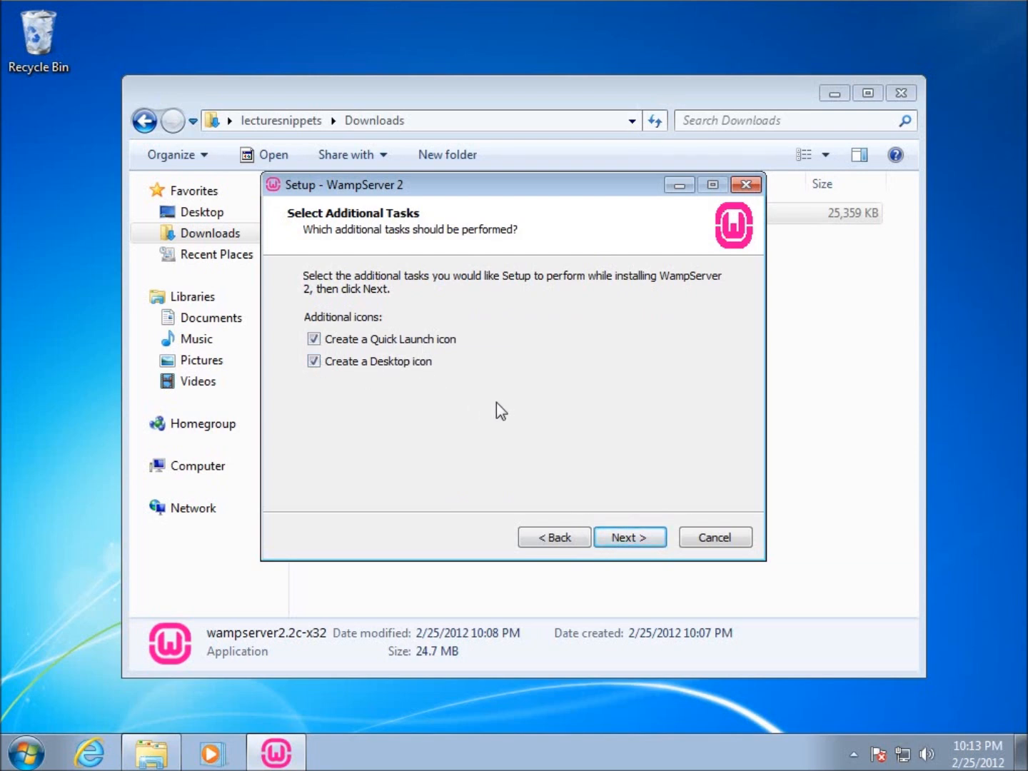
pyautogui.moveTo(684, 536)
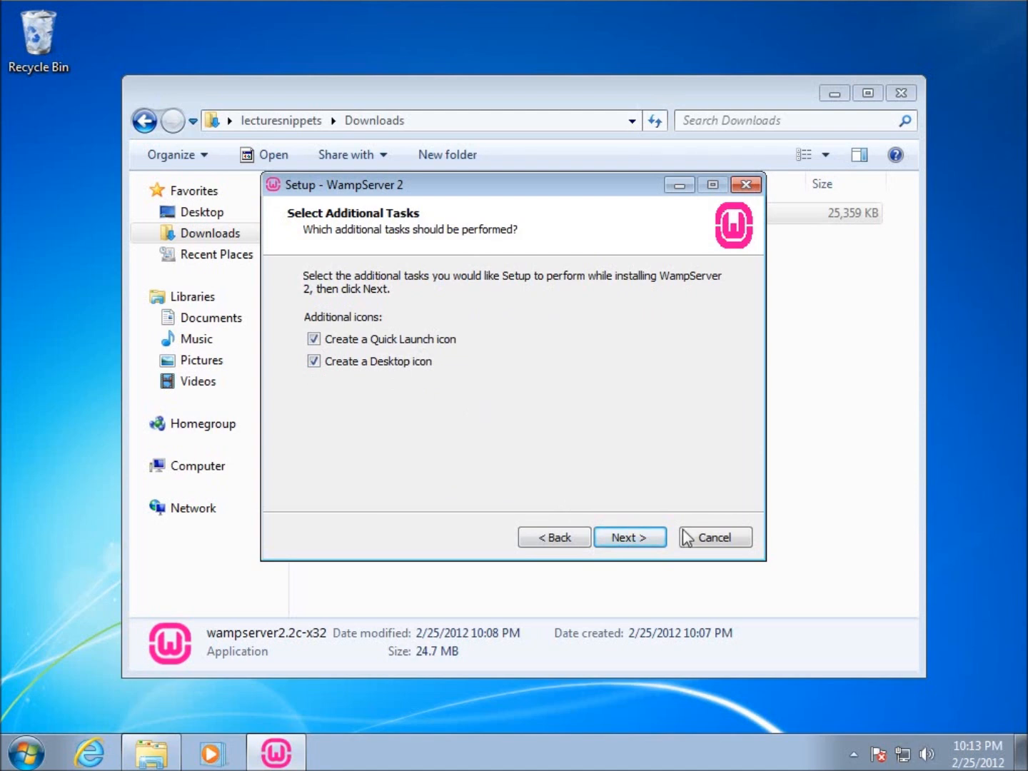
# Step: Keep the Quick Launch and desktop icon options and start the WampServer installation
pyautogui.click(629, 537)
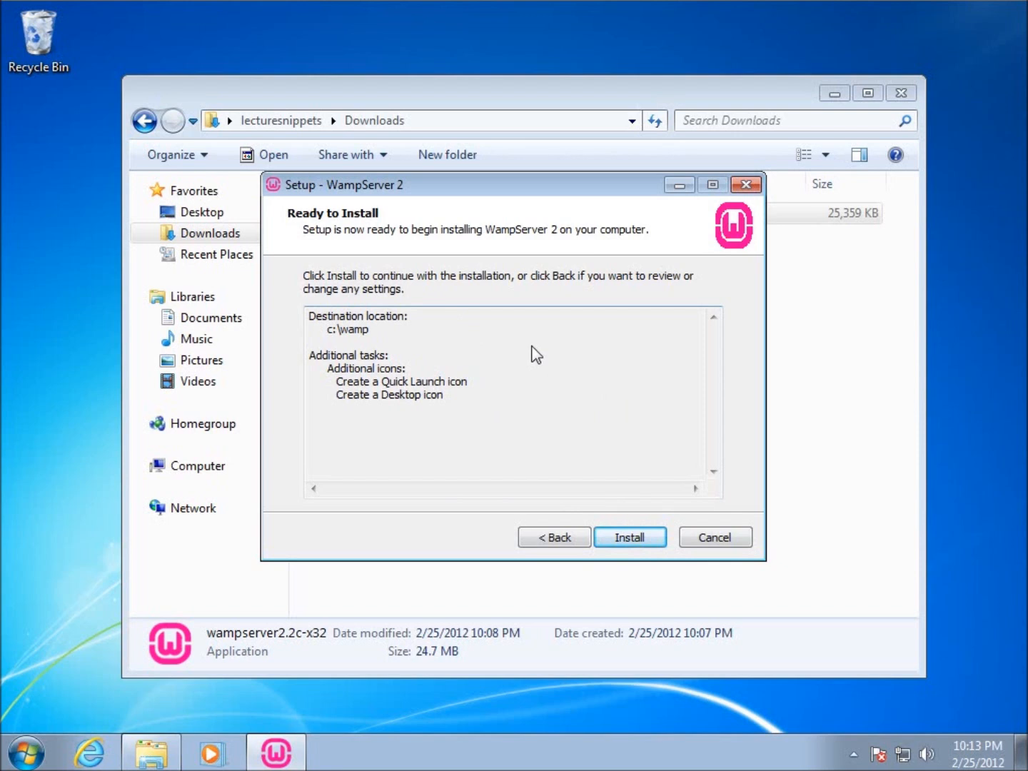
pyautogui.click(630, 537)
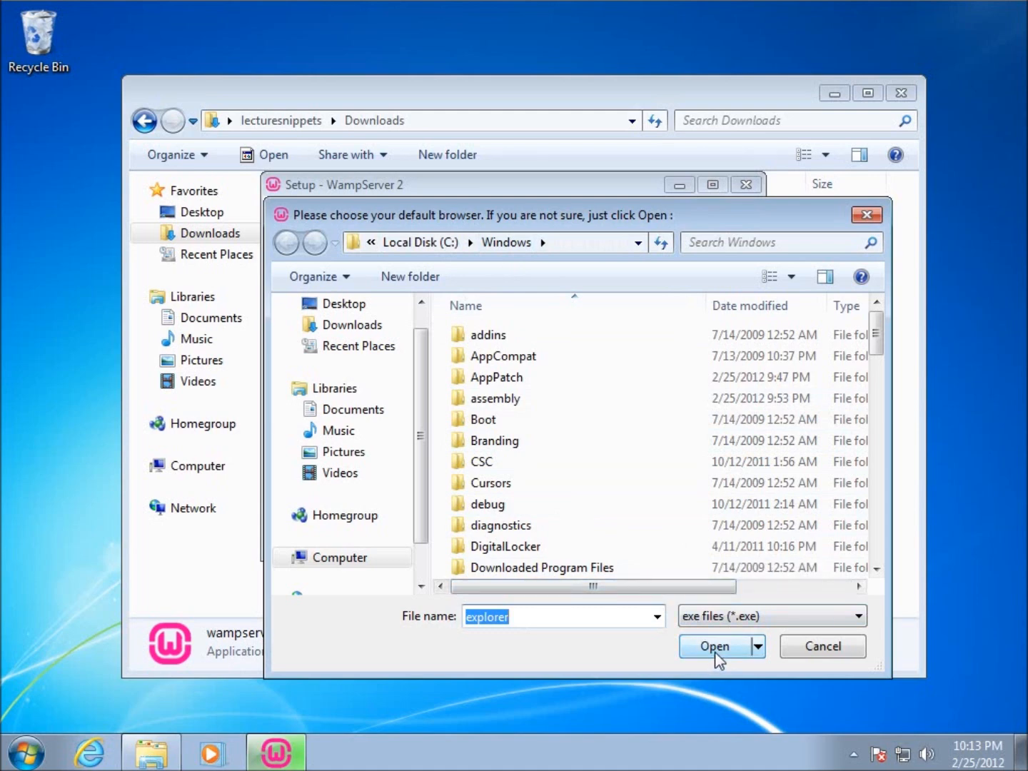
# Step: Accept explorer.exe as default browser and keep the SMTP localhost mail defaults
pyautogui.click(714, 646)
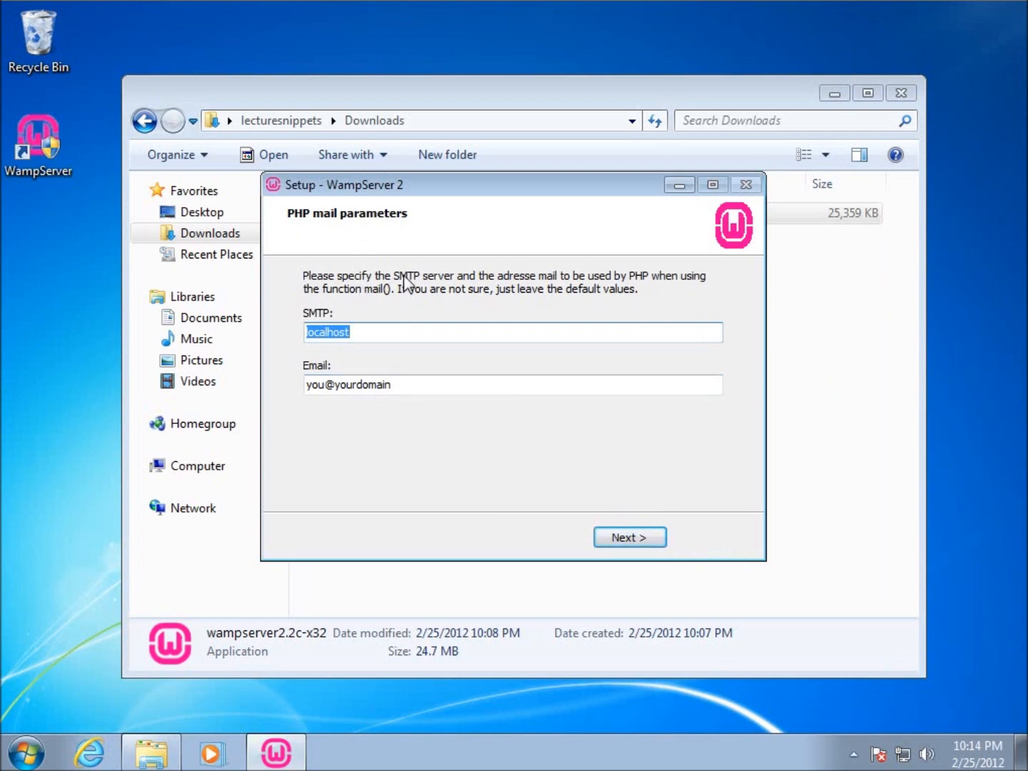
pyautogui.moveTo(457, 290)
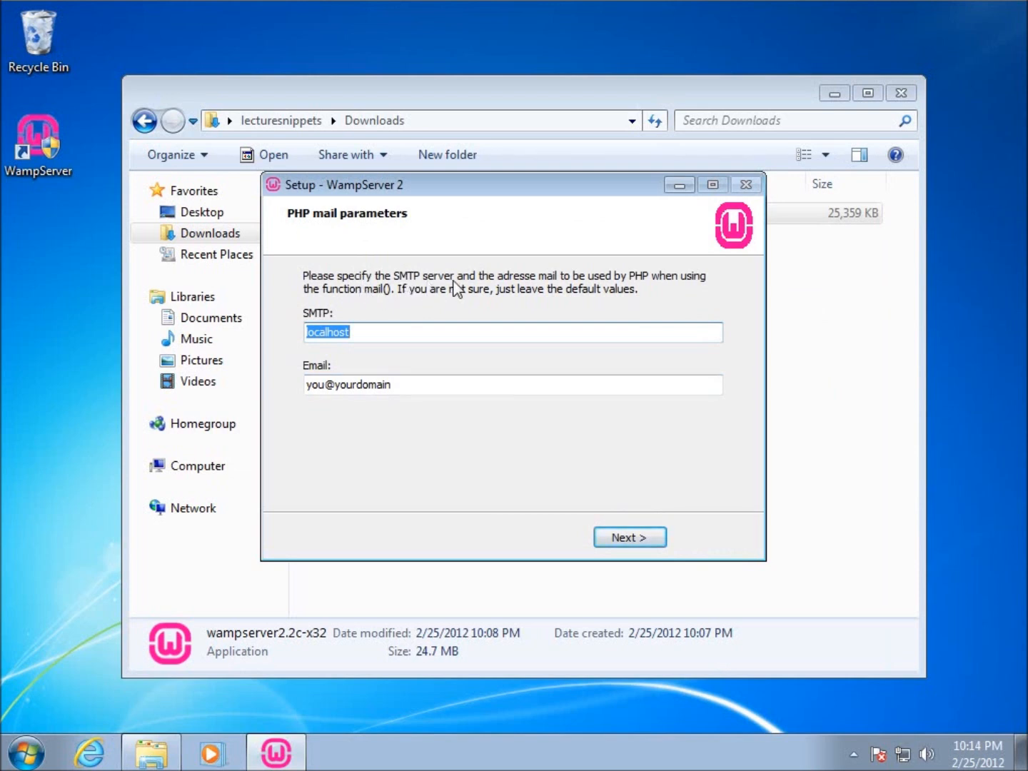
pyautogui.moveTo(504, 290)
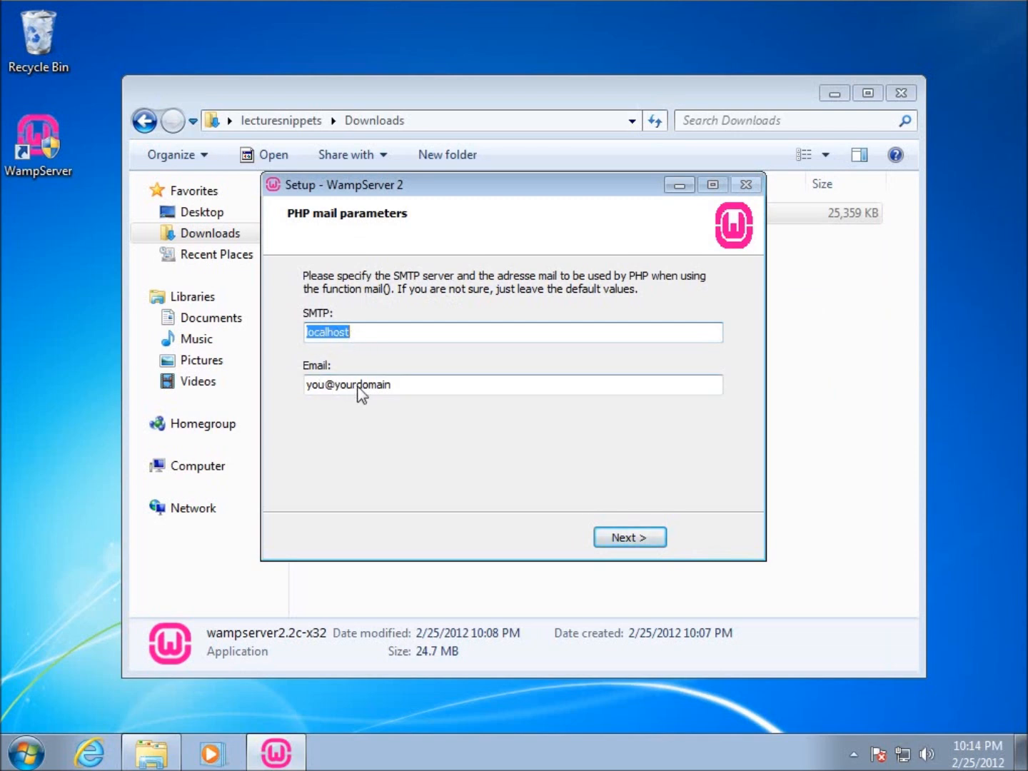
pyautogui.moveTo(361, 376)
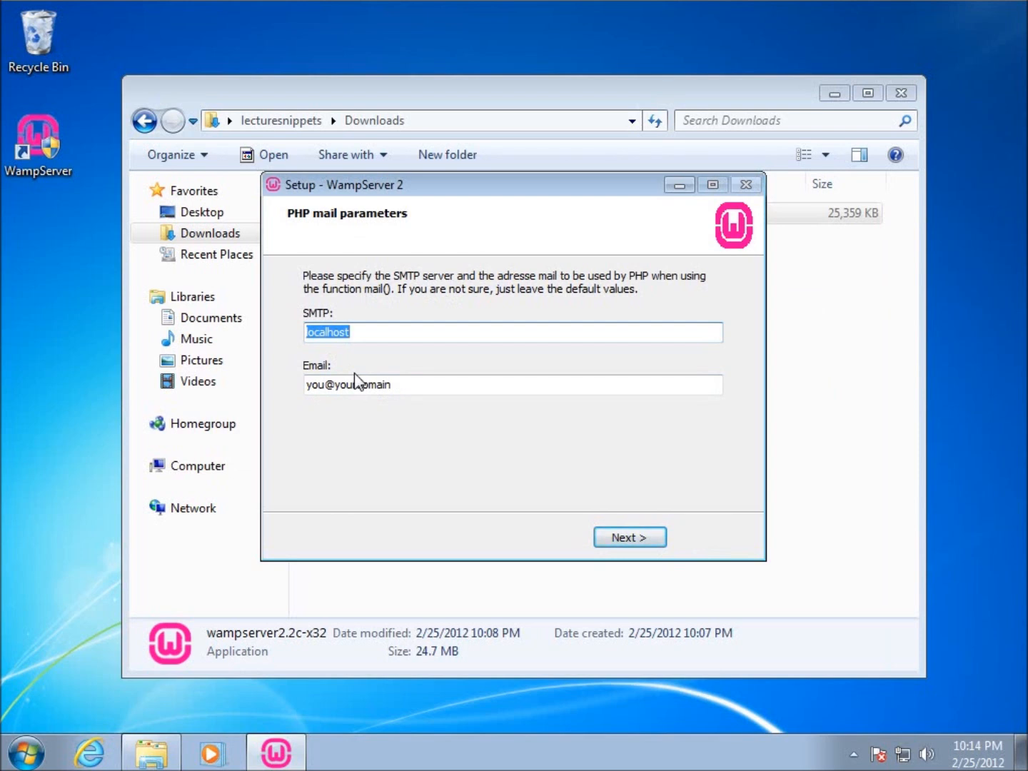
pyautogui.moveTo(474, 364)
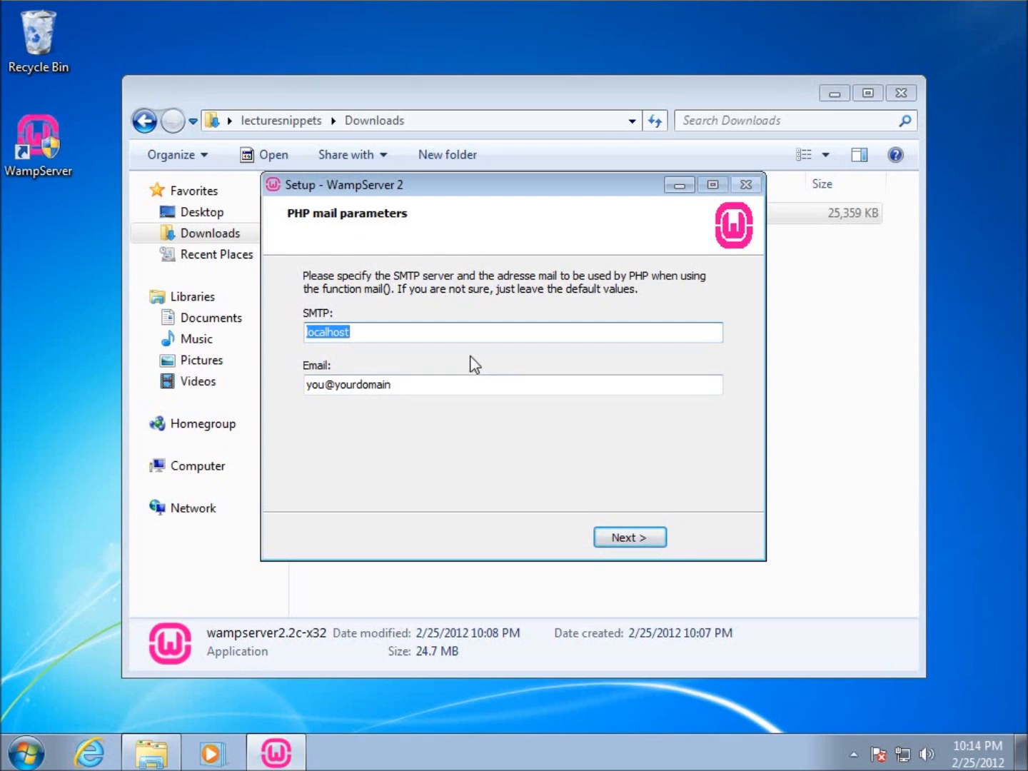
pyautogui.click(630, 536)
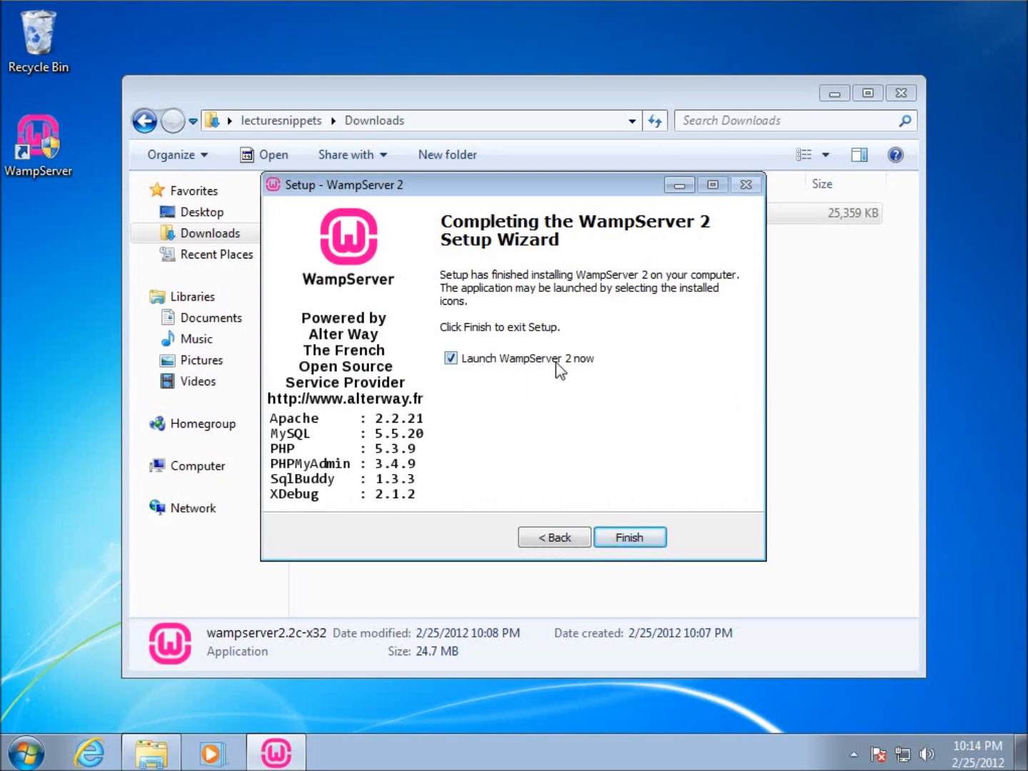
# Step: Finish setup with 'Launch WampServer 2 now' ticked and close the Downloads window
pyautogui.click(629, 536)
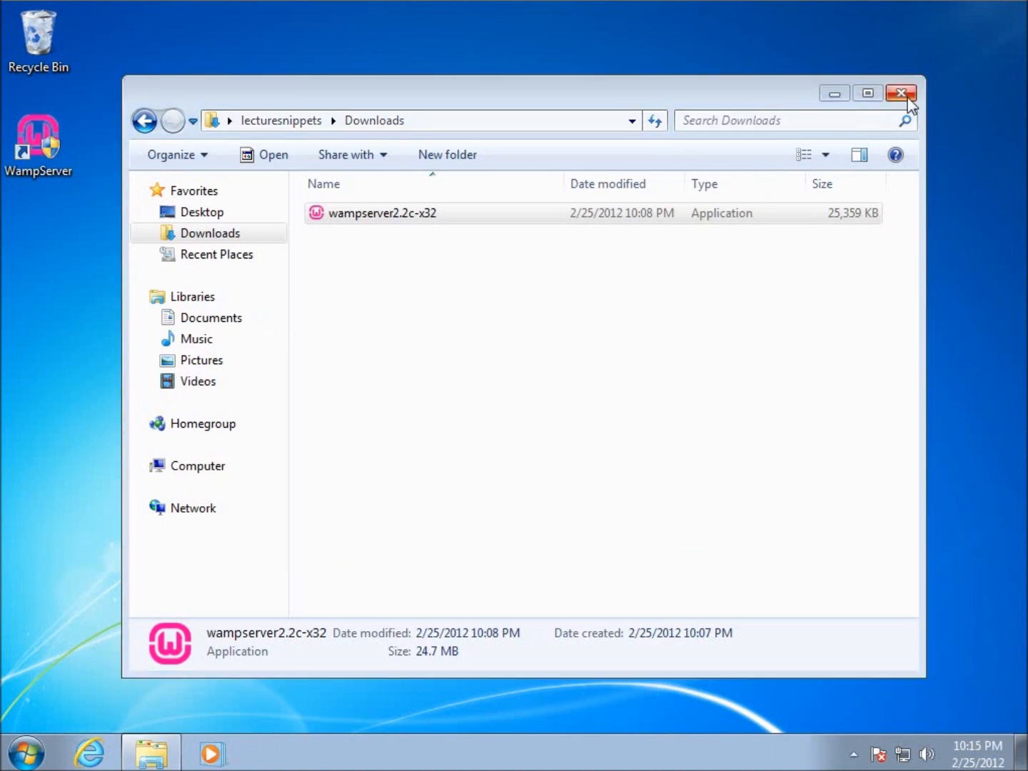
pyautogui.click(901, 93)
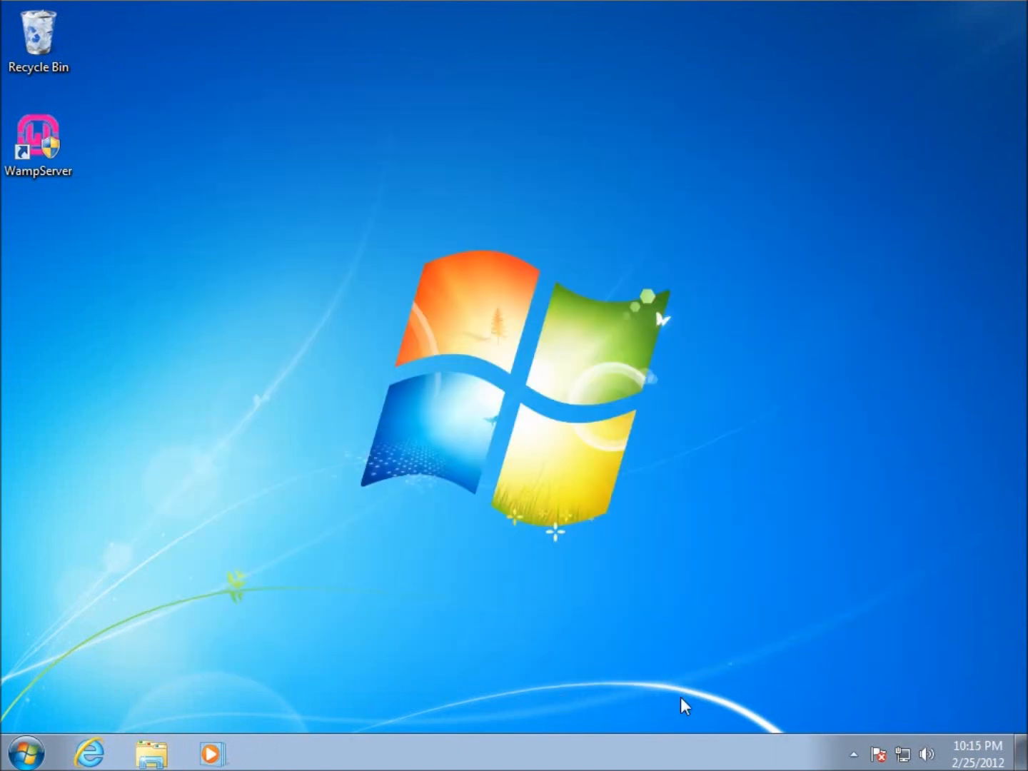
# Step: Put WampServer online from its tray icon menu in the notification area
pyautogui.click(850, 750)
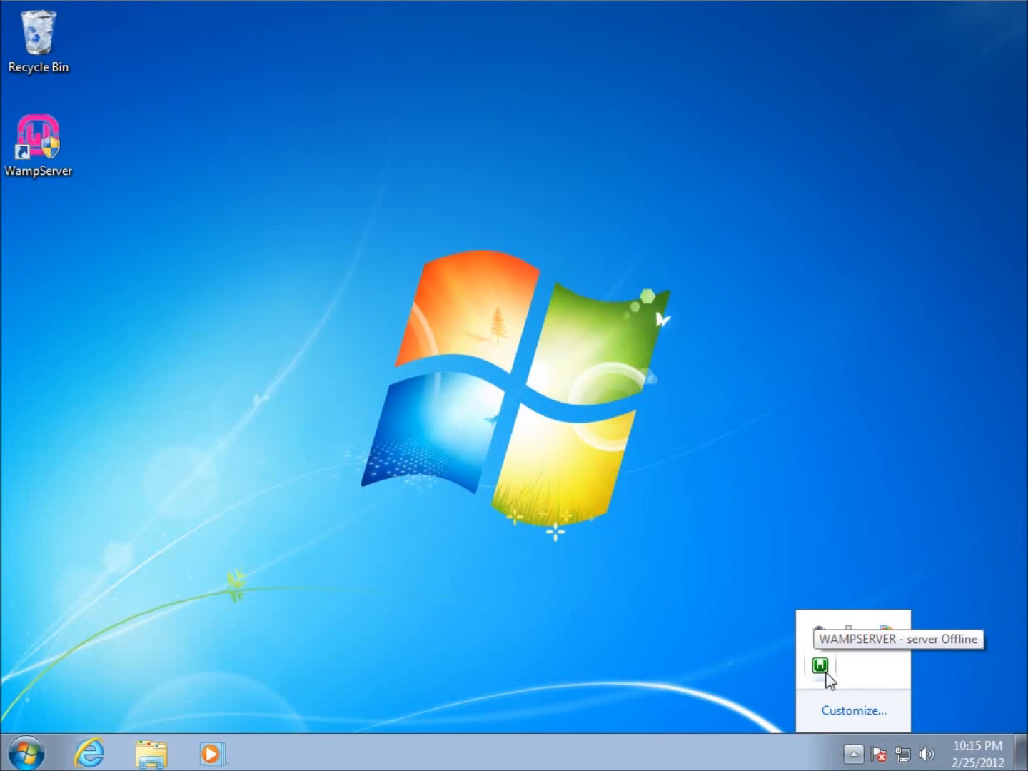
pyautogui.moveTo(827, 680)
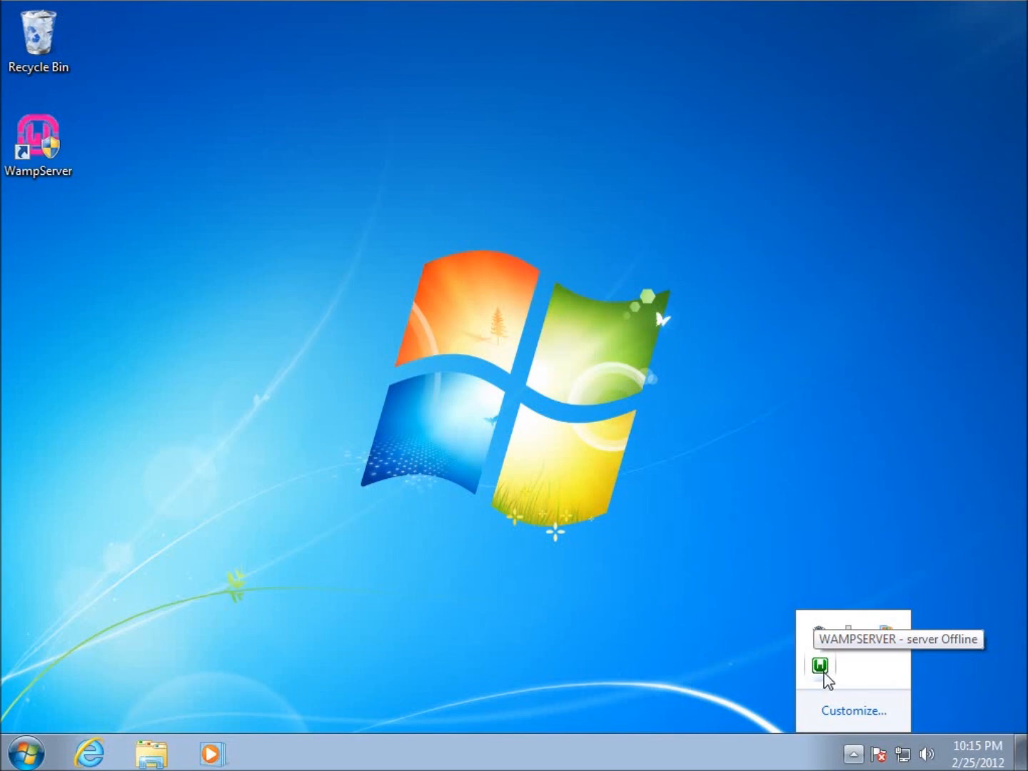
pyautogui.click(820, 666)
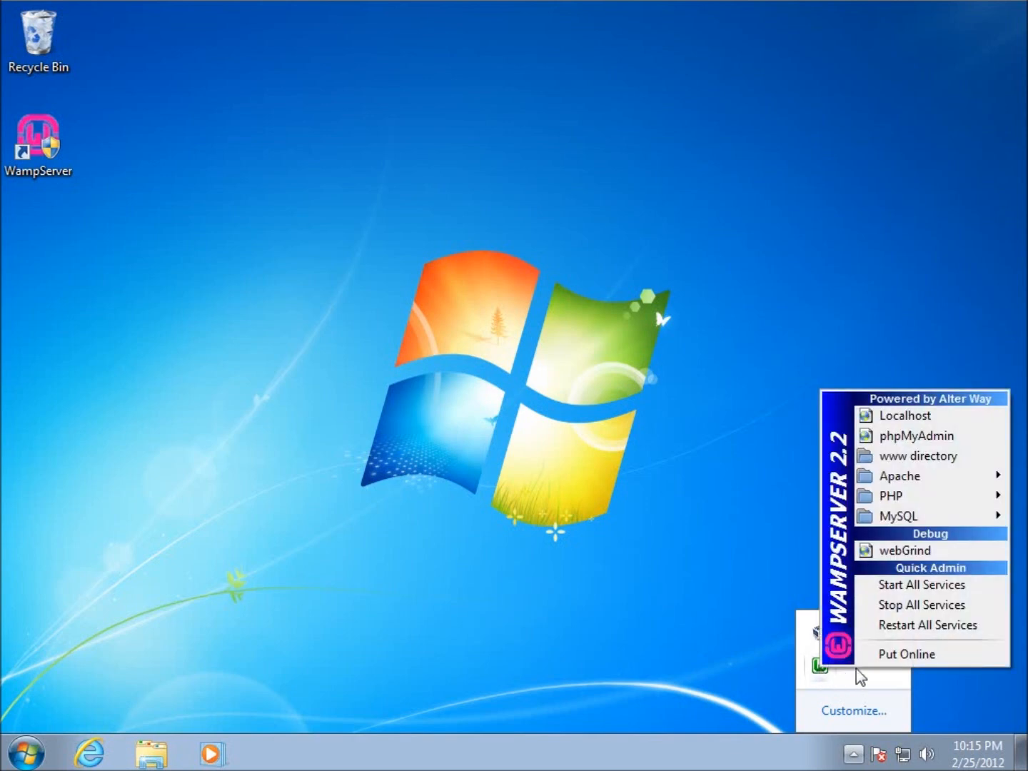
pyautogui.moveTo(922, 585)
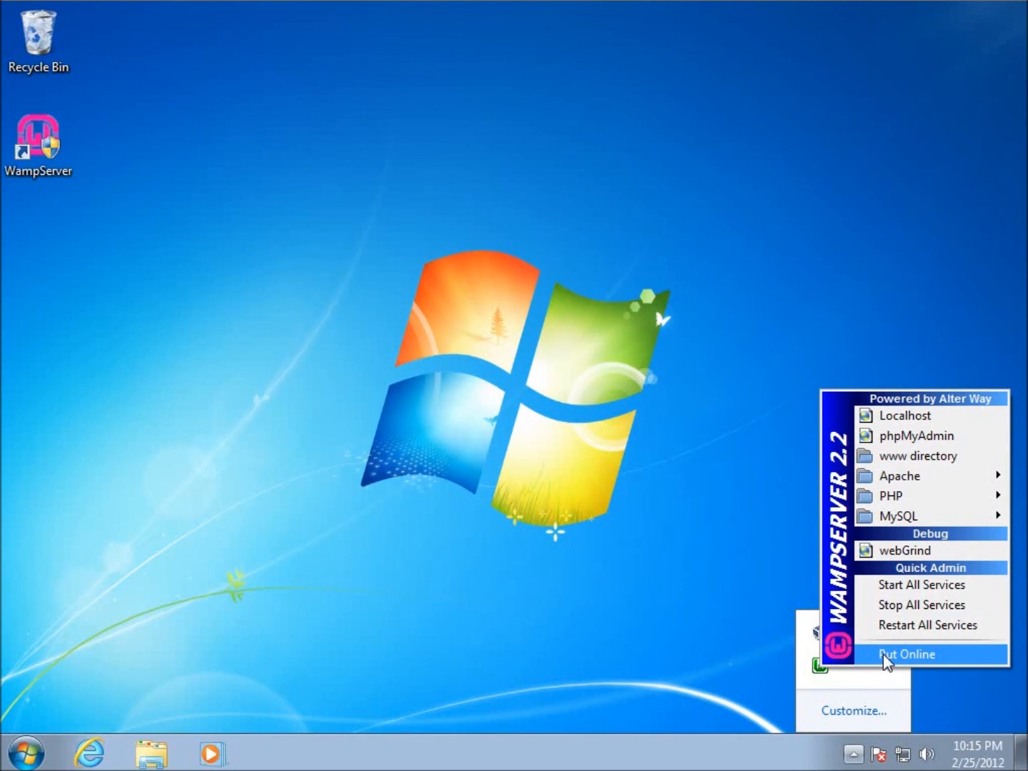
pyautogui.click(907, 654)
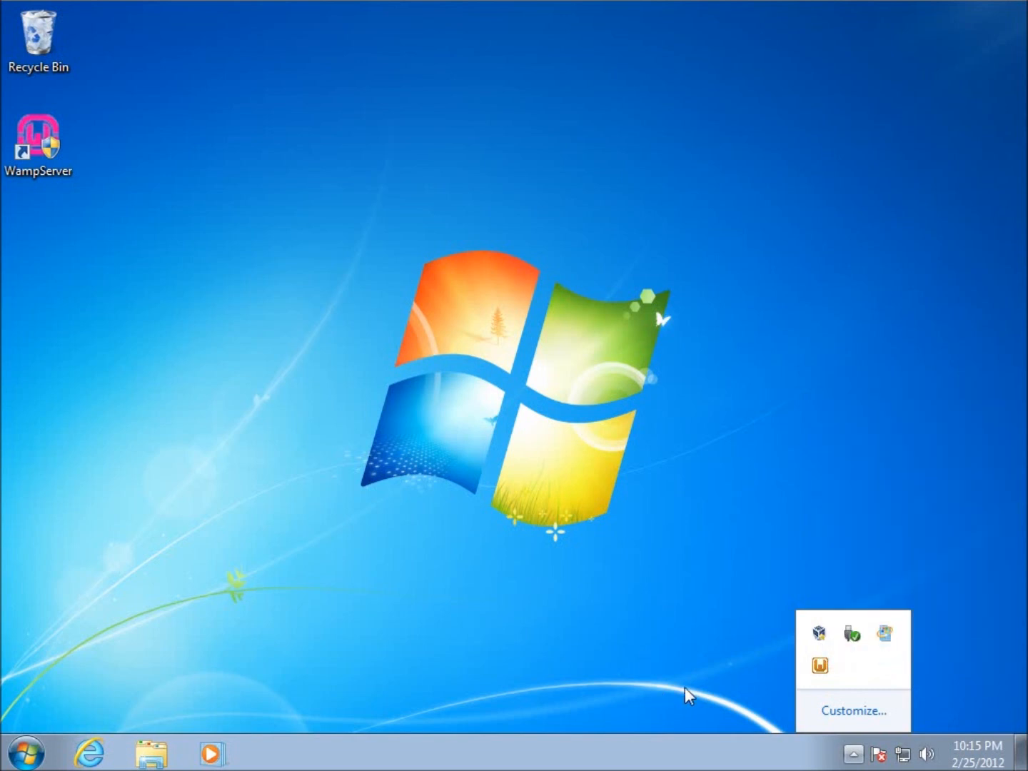
pyautogui.moveTo(819, 665)
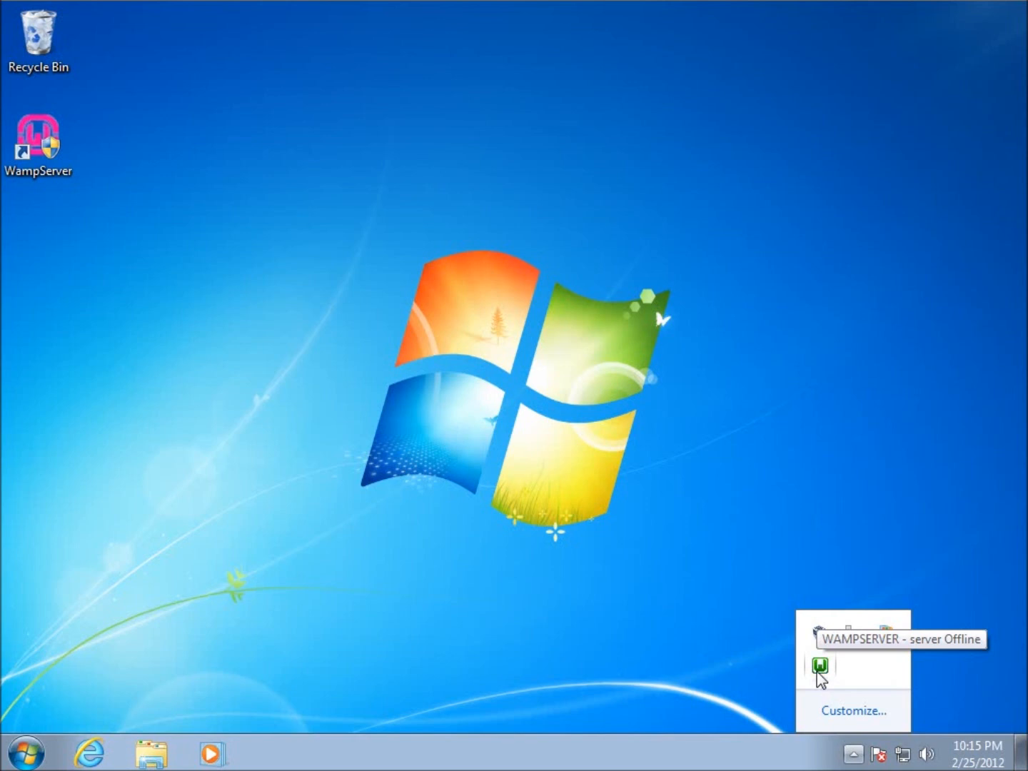
pyautogui.moveTo(802, 638)
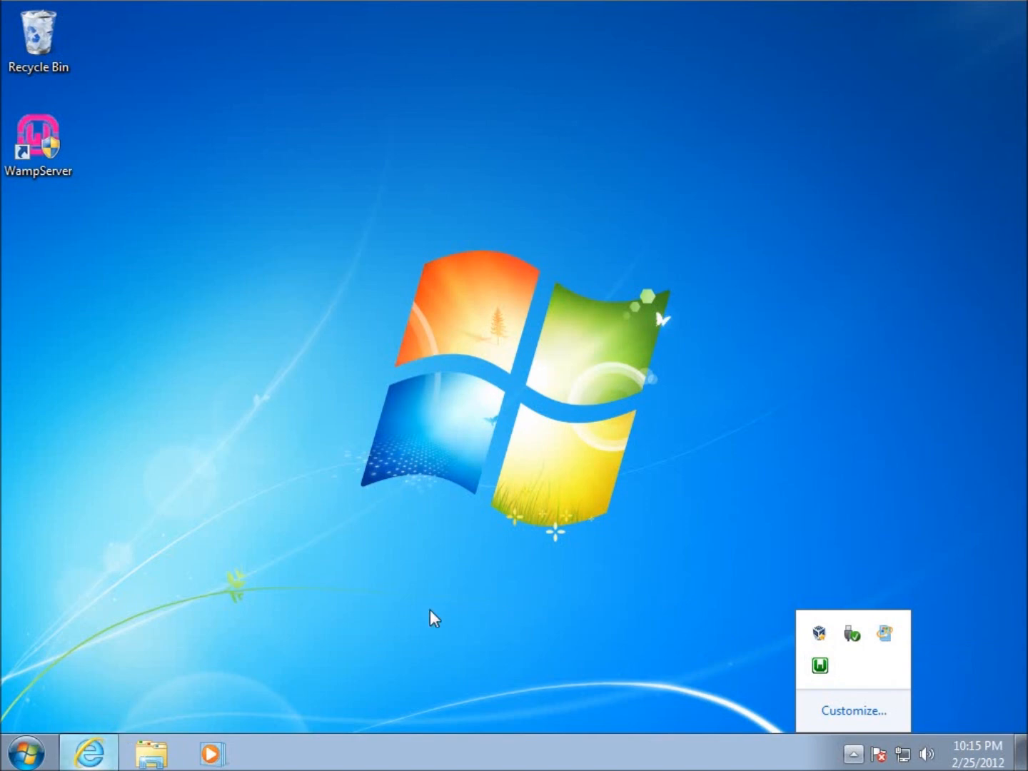
# Step: Browse to localhost in Internet Explorer and dismiss the intranet settings notice
pyautogui.click(88, 751)
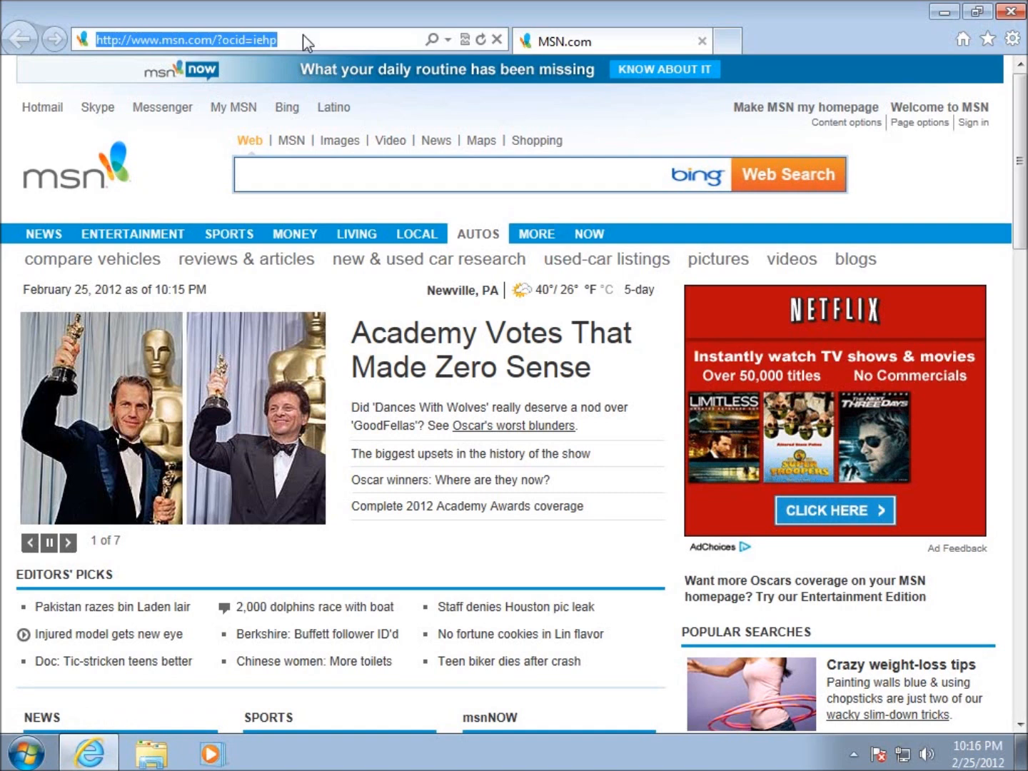
pyautogui.write('localhost/')
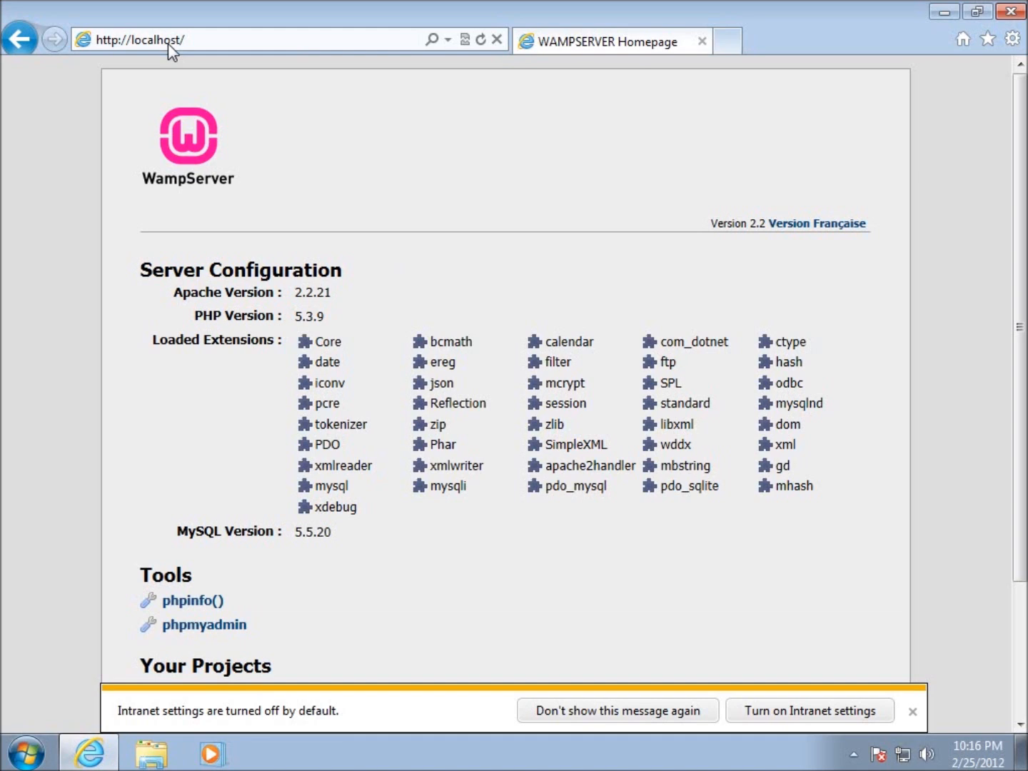
pyautogui.moveTo(184, 77)
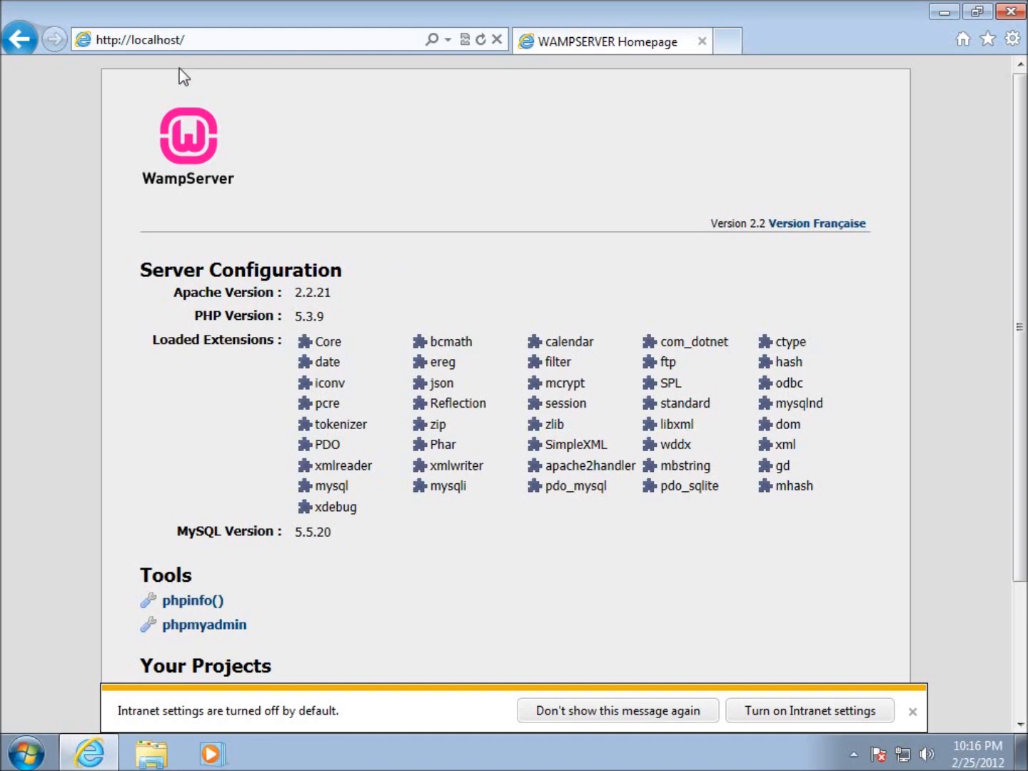
pyautogui.click(913, 711)
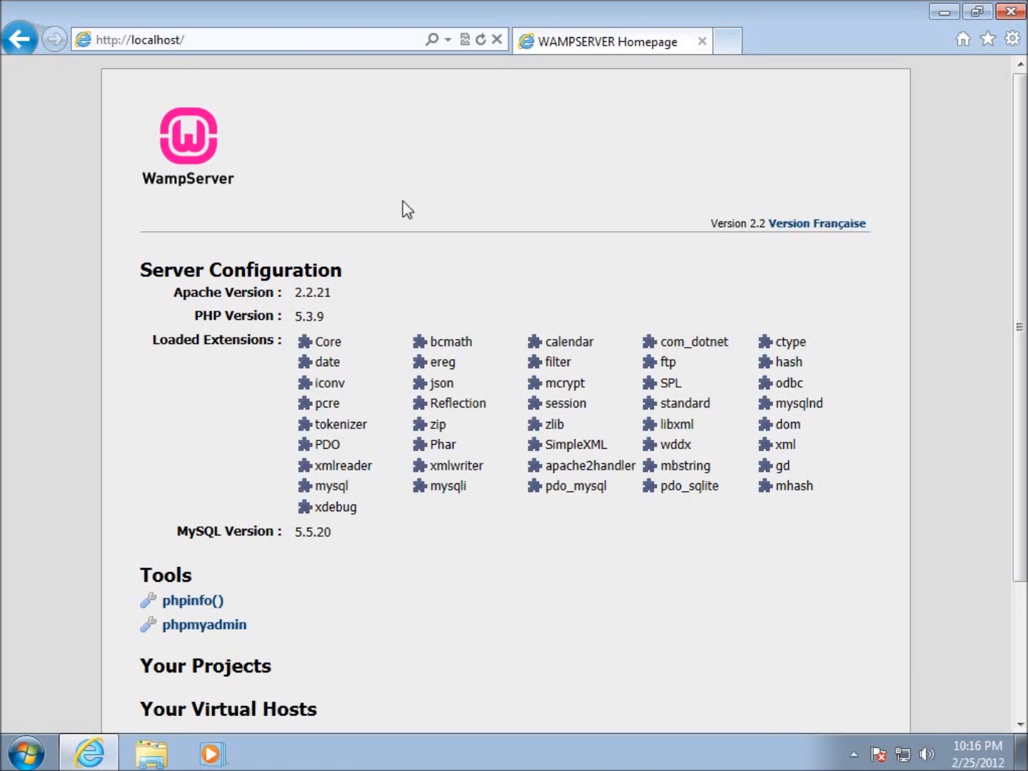
pyautogui.moveTo(153, 578)
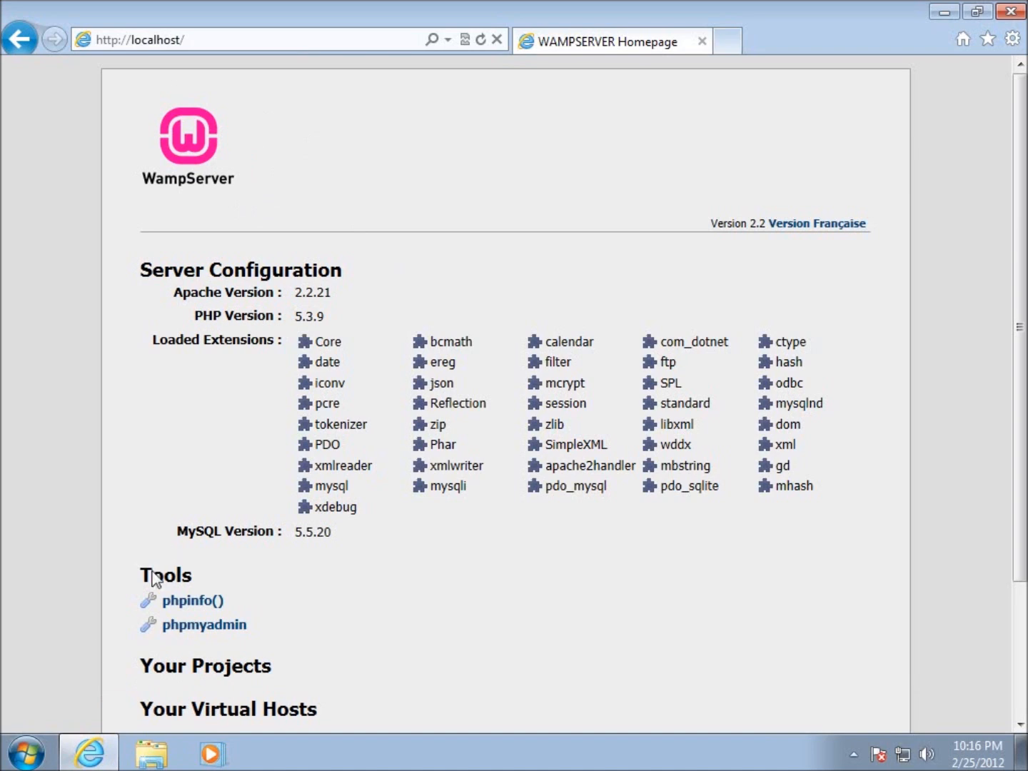
pyautogui.moveTo(81, 601)
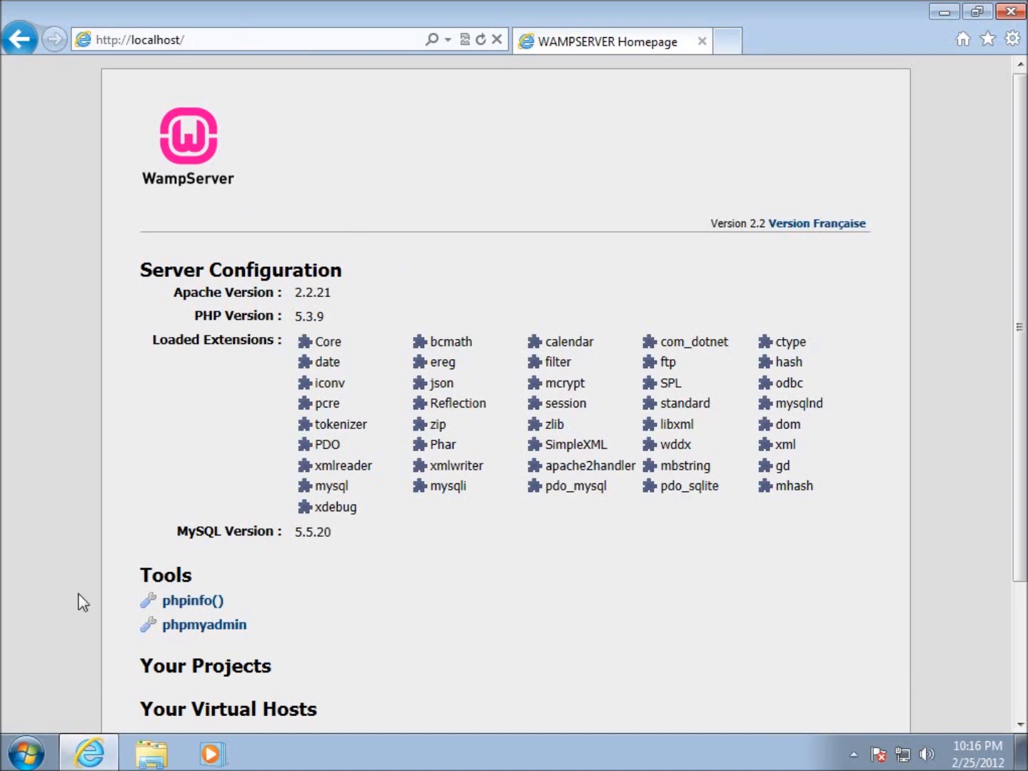
pyautogui.moveTo(46, 707)
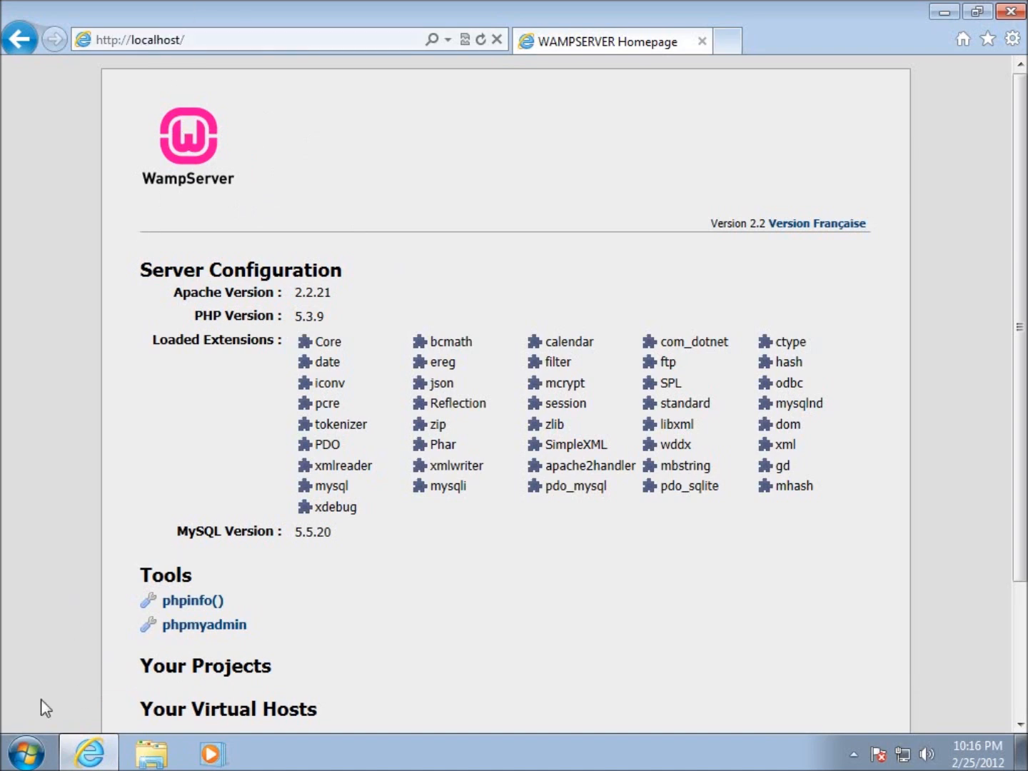
# Step: Run cmd from Start search and use ipconfig to find the IPv4 address 10.0.2.15
pyautogui.click(26, 752)
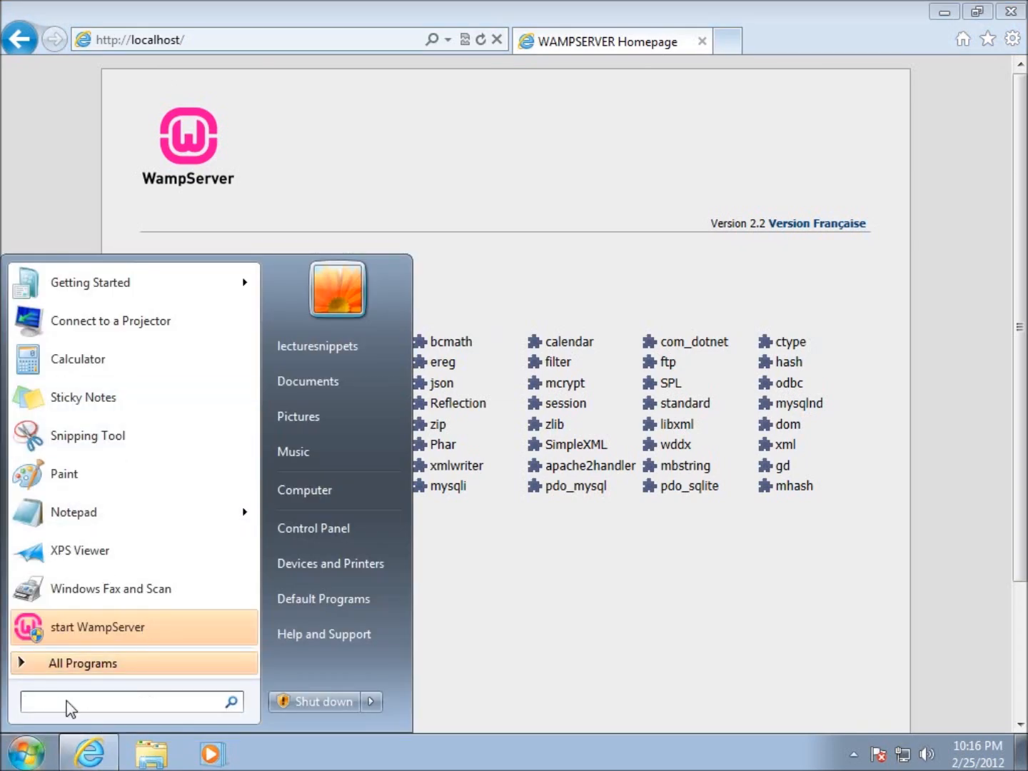
pyautogui.write('cmd')
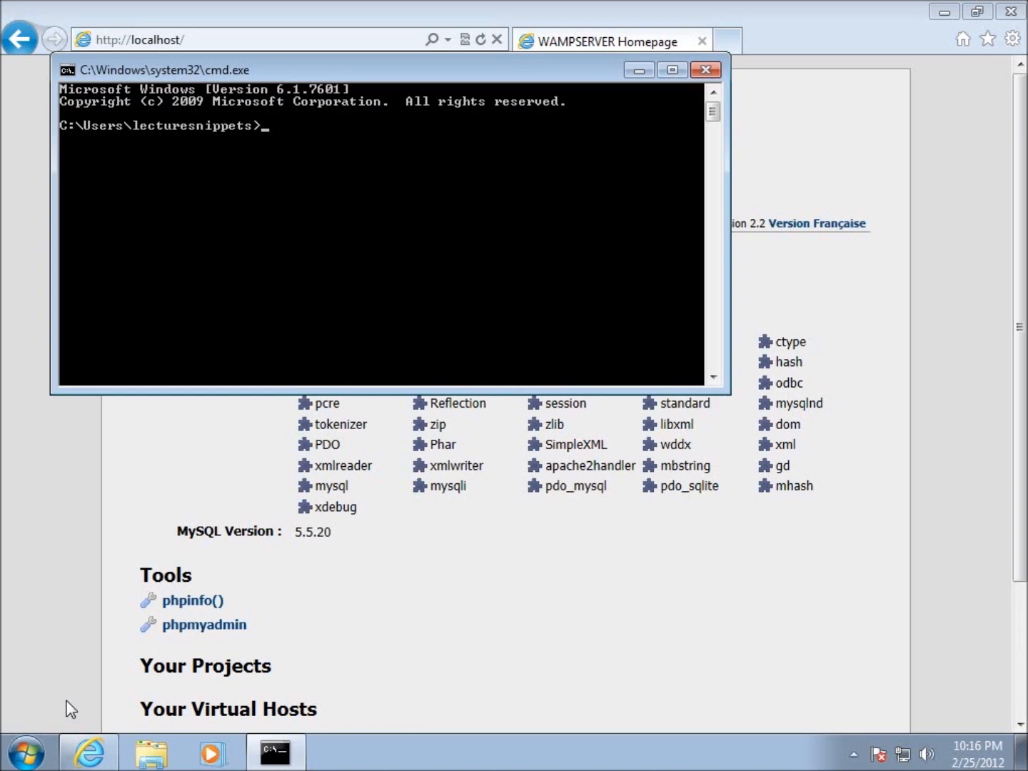
pyautogui.write('ipconfig')
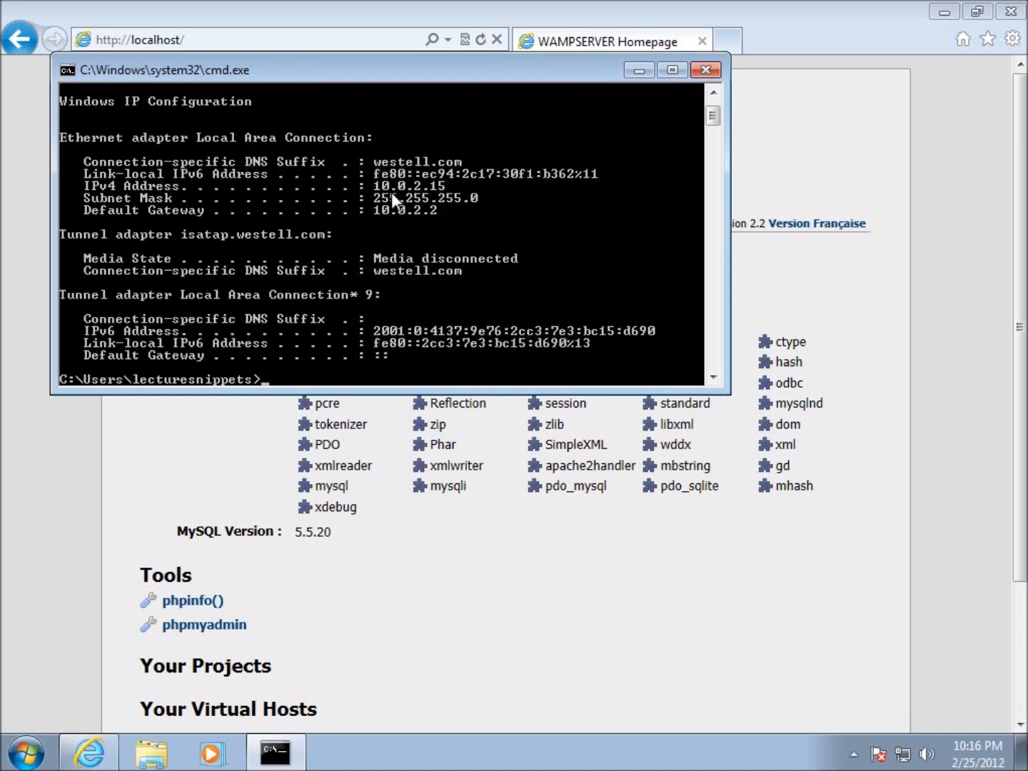
pyautogui.moveTo(139, 196)
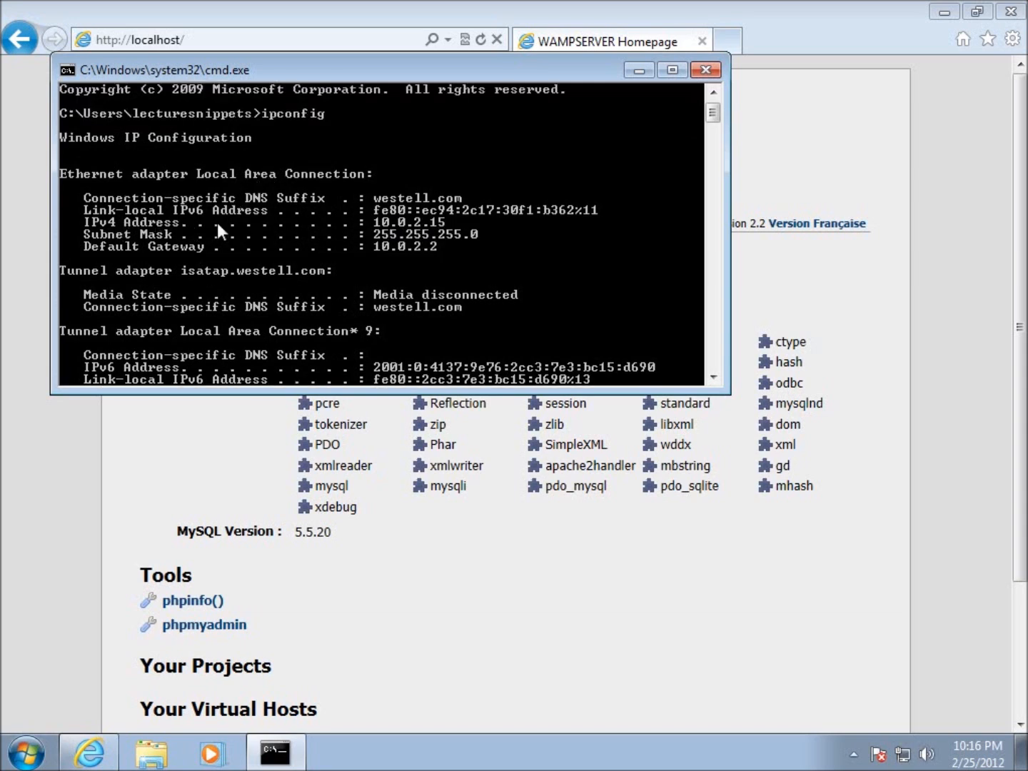
pyautogui.moveTo(589, 154)
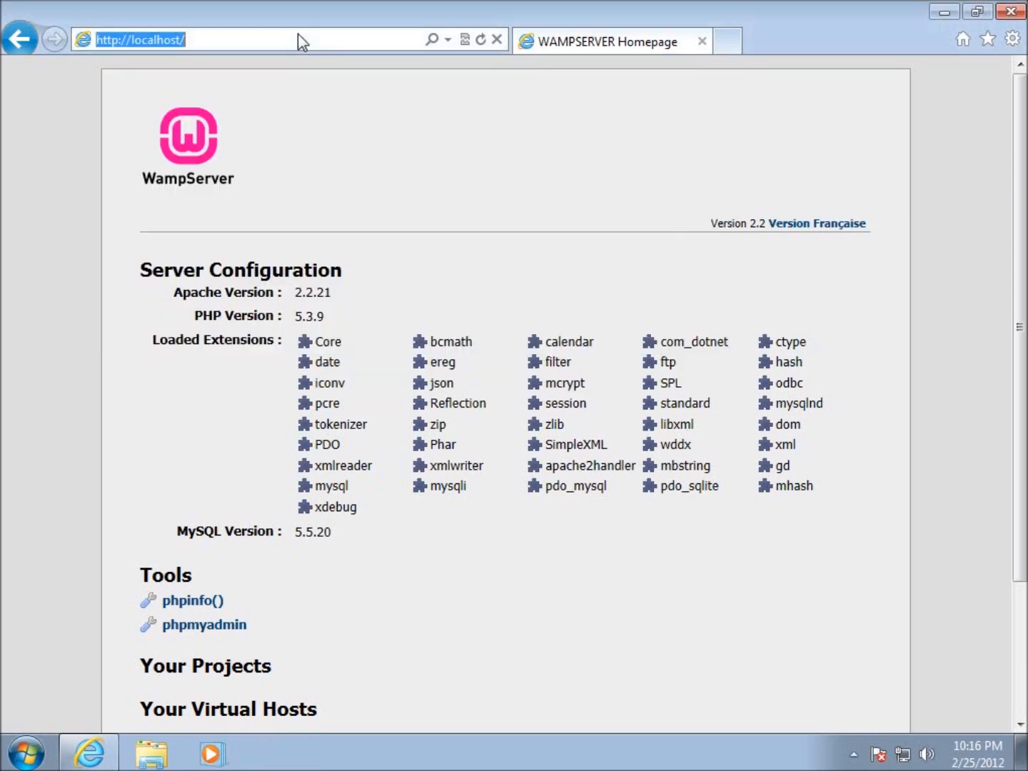
pyautogui.write('10.0.2.15/')
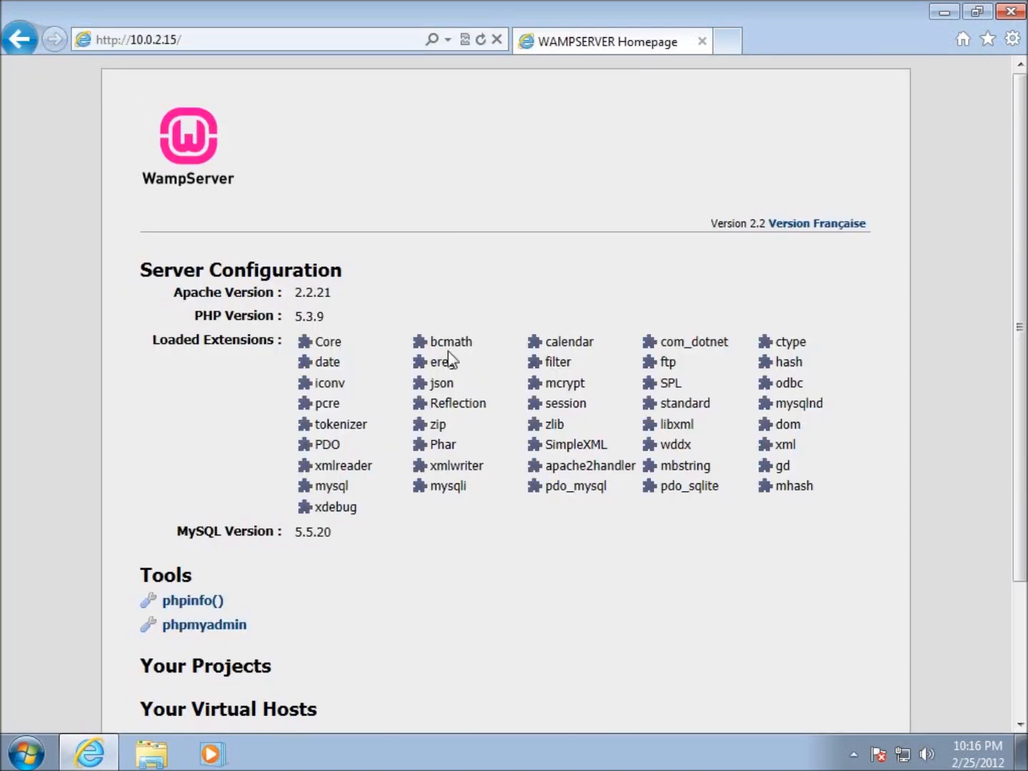
pyautogui.moveTo(427, 393)
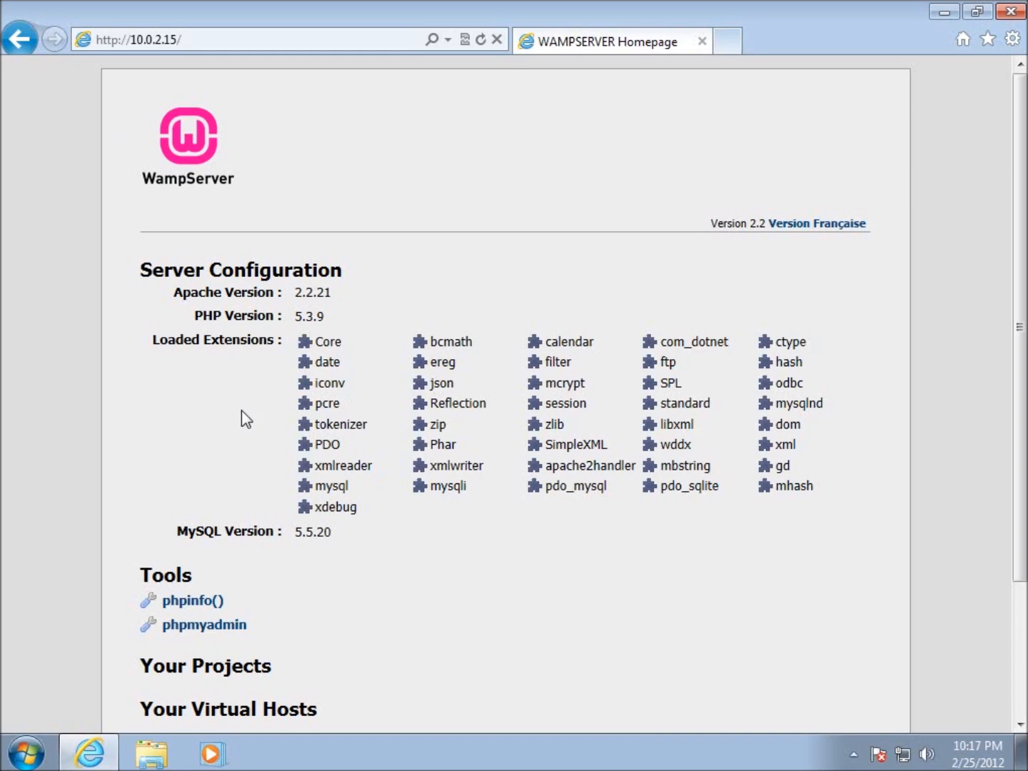
pyautogui.scroll(-3)
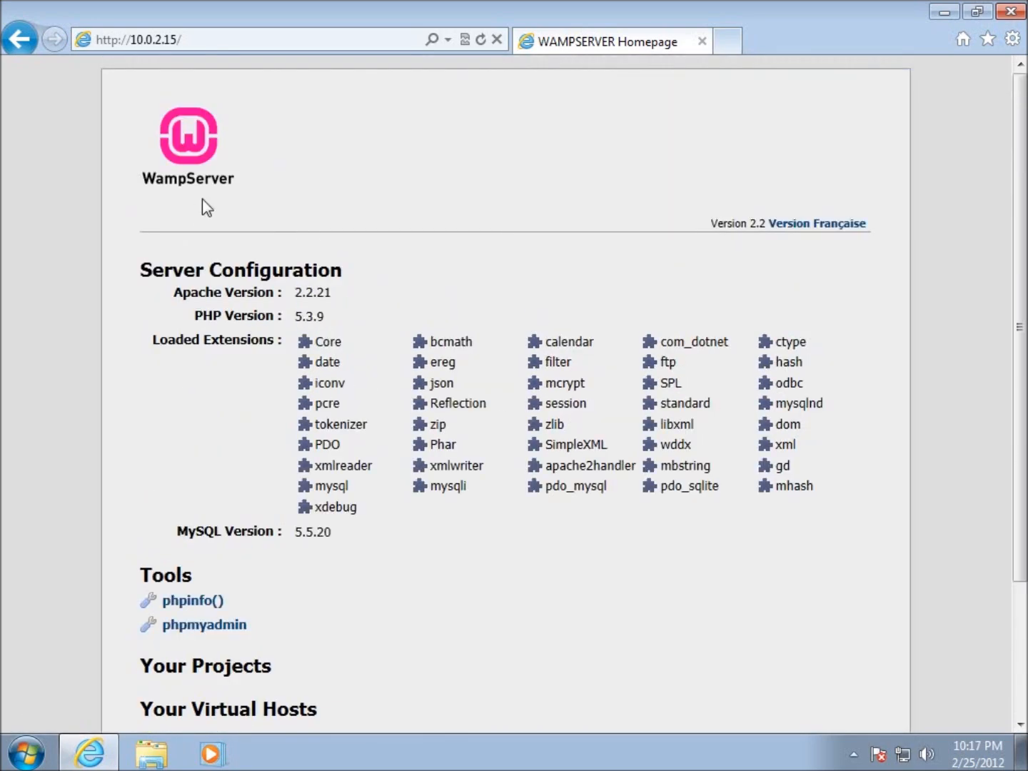
pyautogui.moveTo(477, 523)
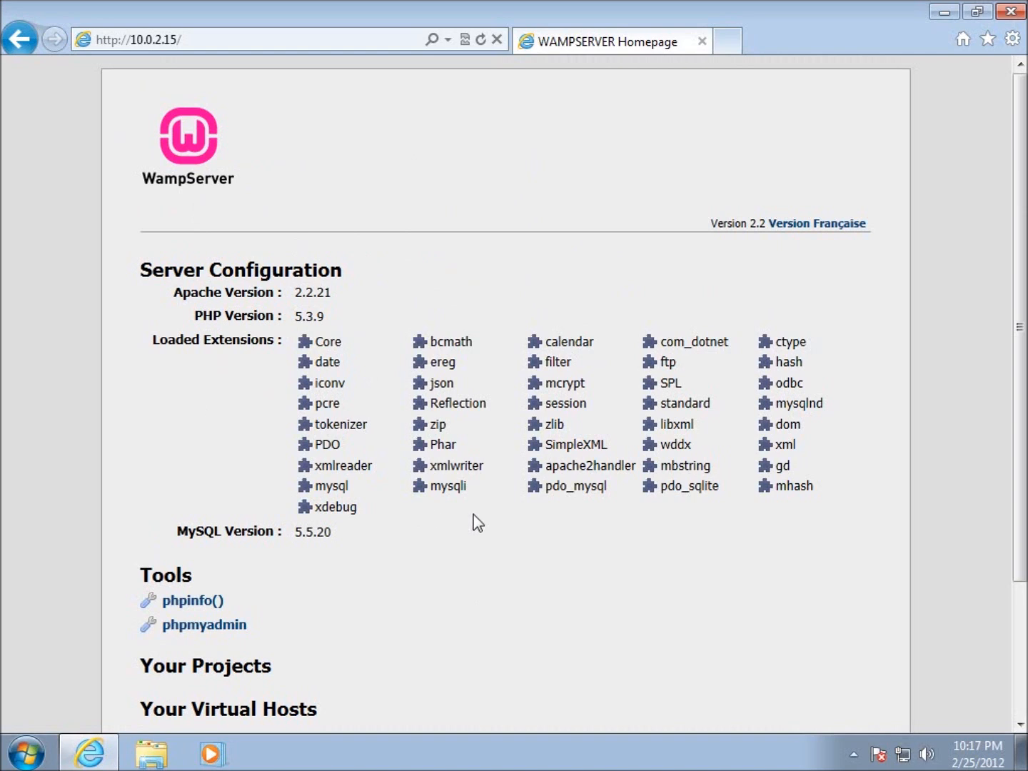
pyautogui.moveTo(379, 315)
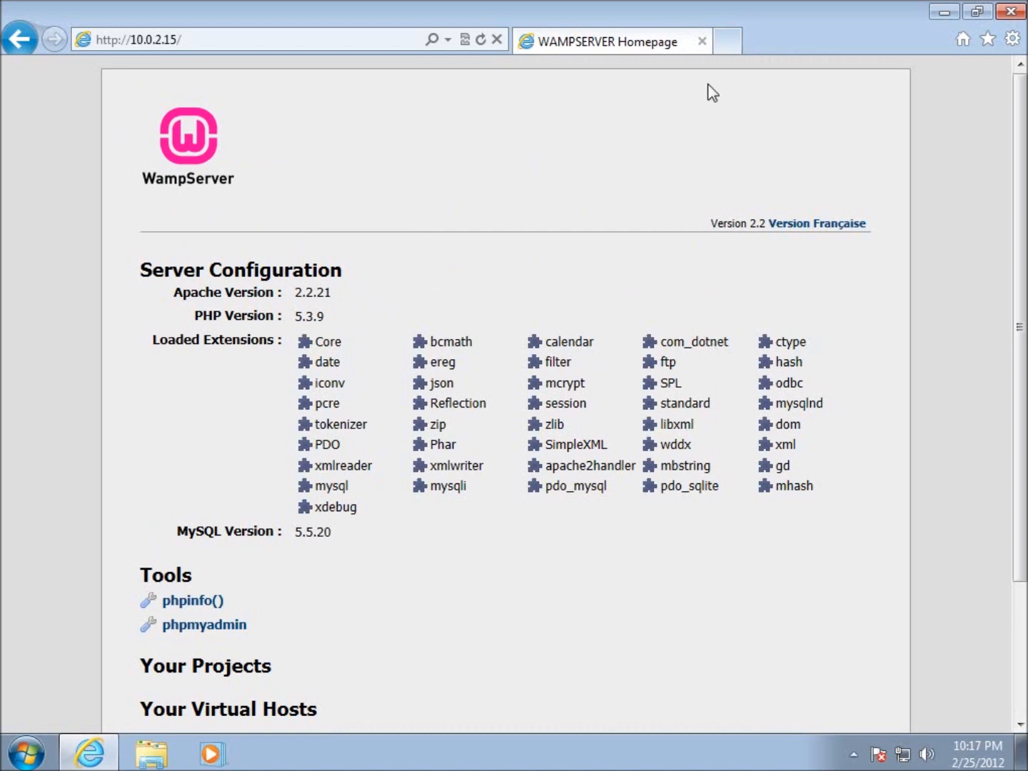
pyautogui.moveTo(653, 152)
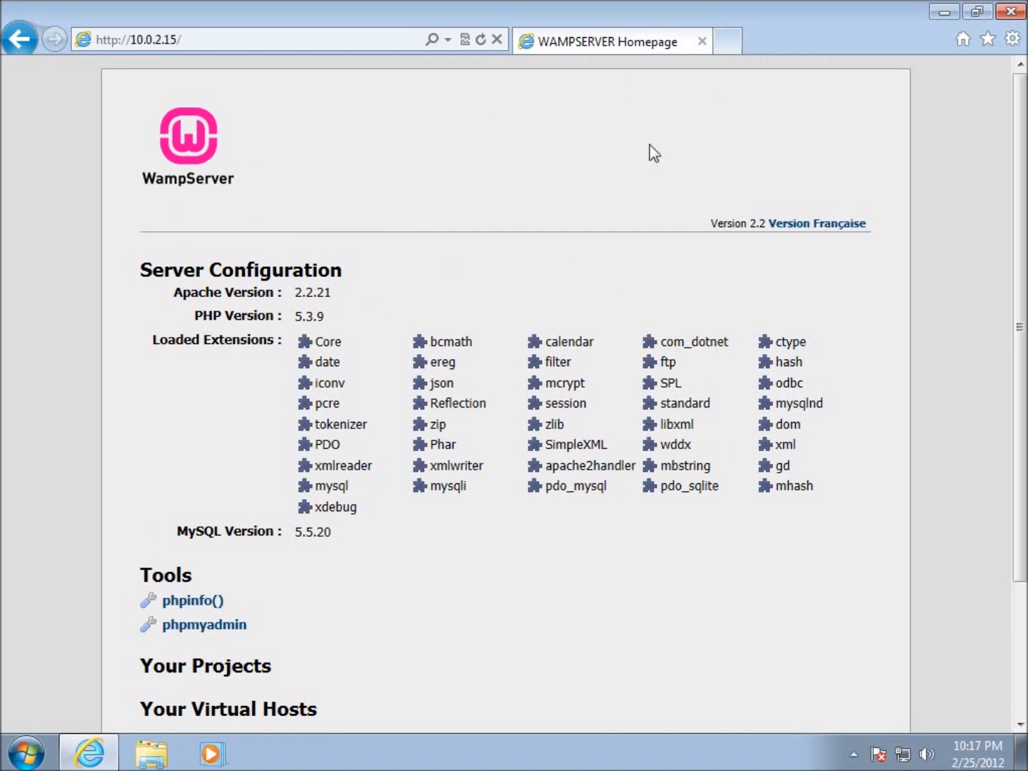
pyautogui.moveTo(564, 236)
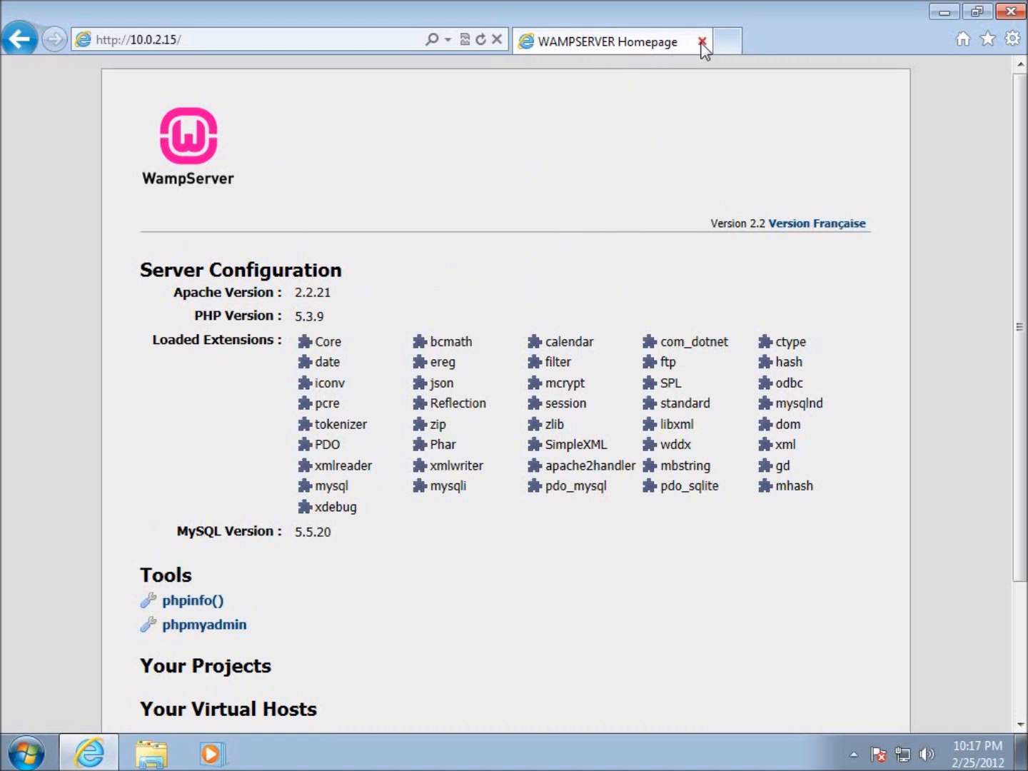
pyautogui.click(703, 42)
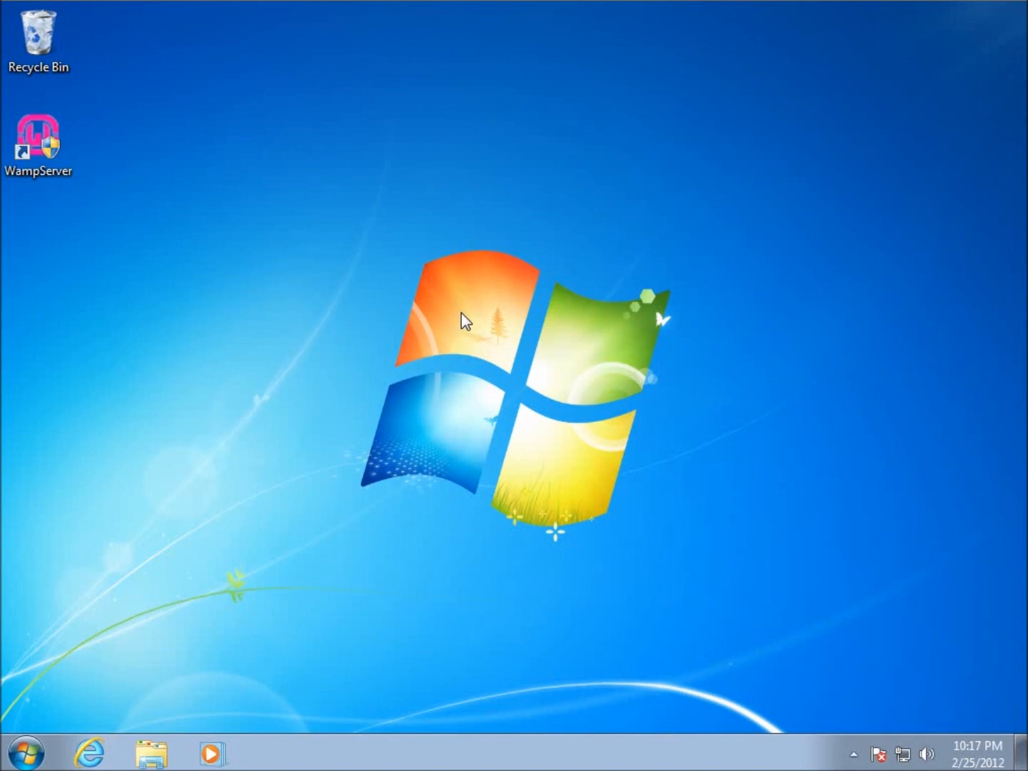
pyautogui.moveTo(491, 337)
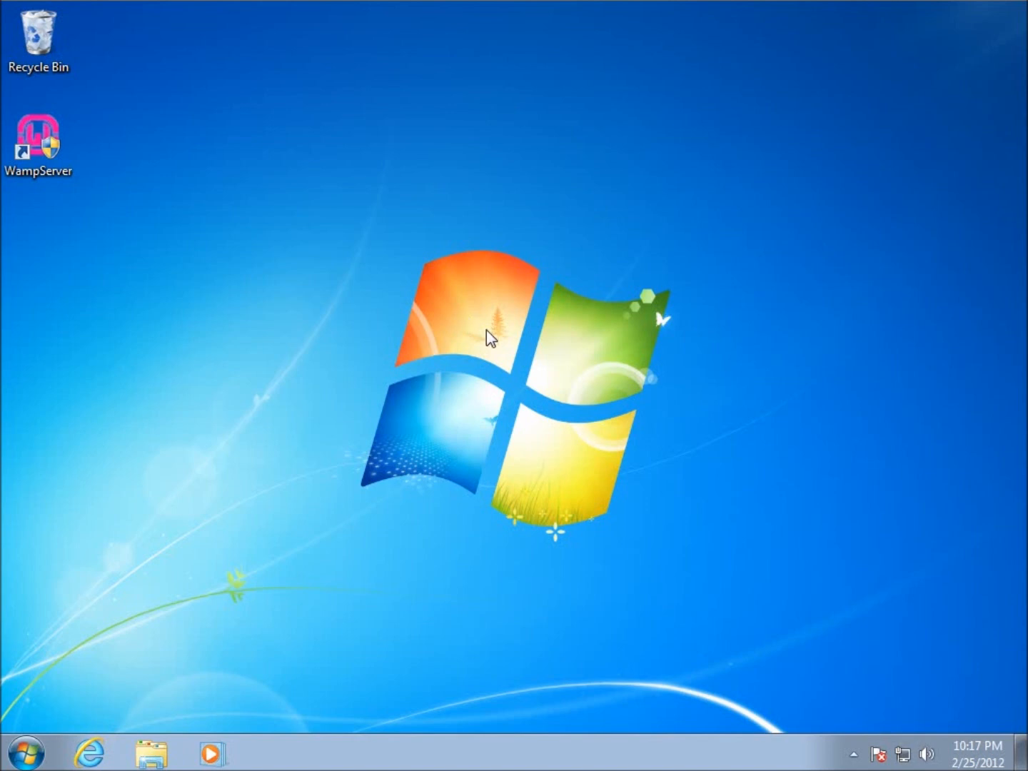
pyautogui.moveTo(19, 753)
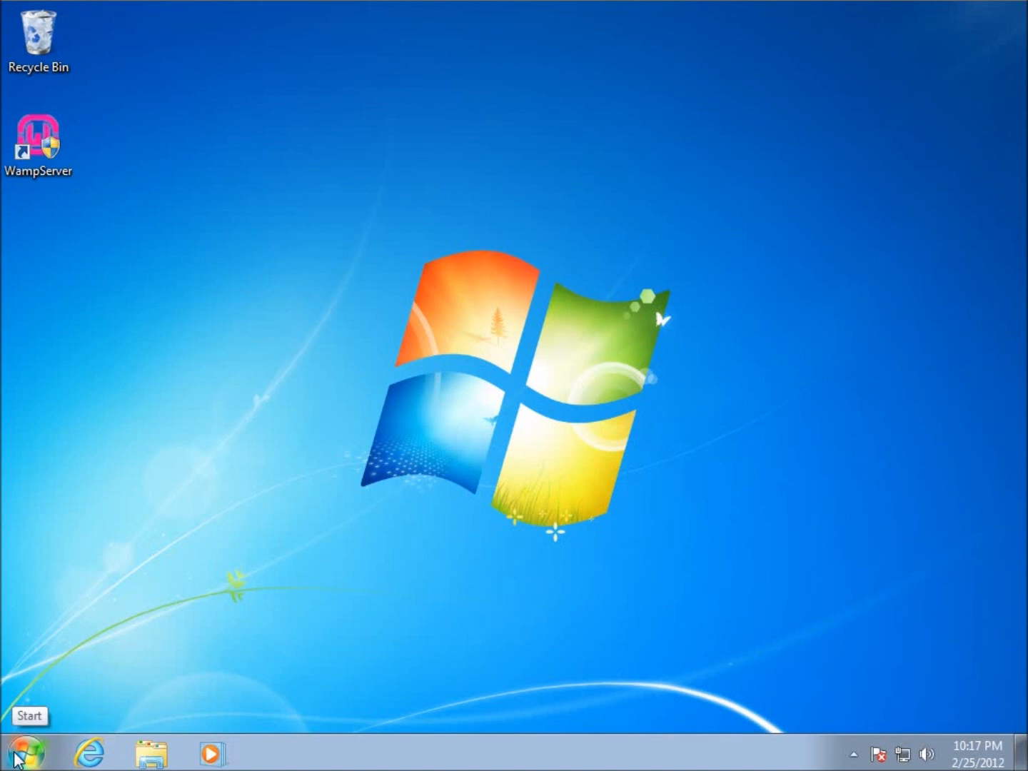
# Step: Reopen Internet Explorer from the taskbar after dismissing the Start menu
pyautogui.click(21, 751)
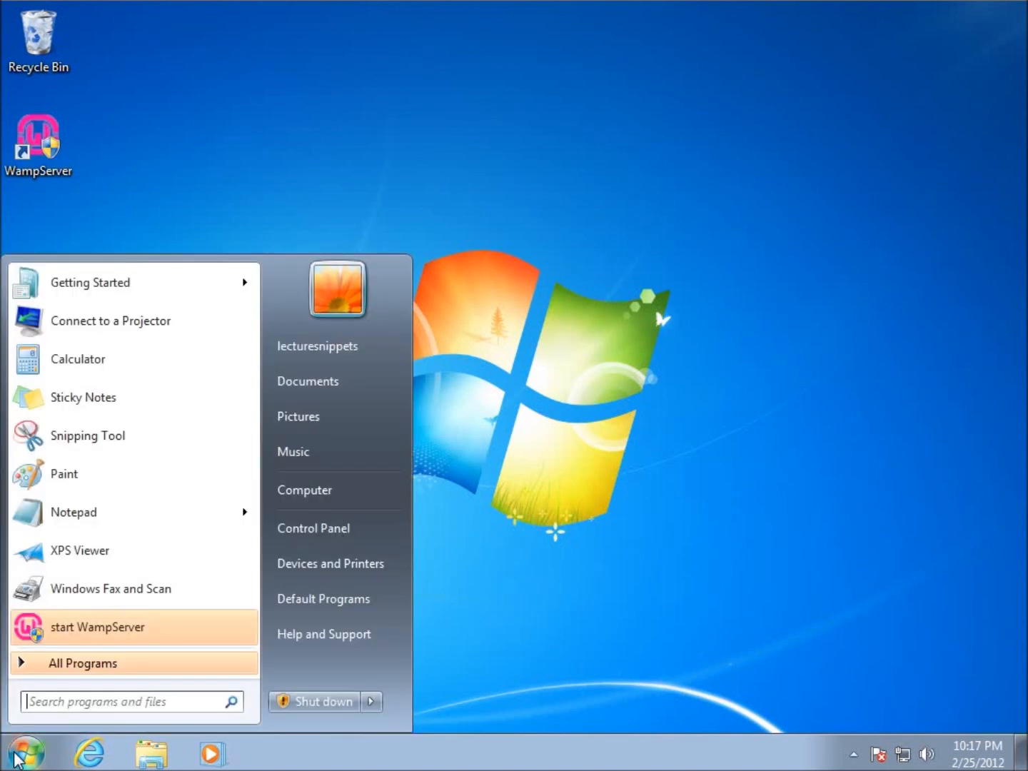
pyautogui.click(25, 751)
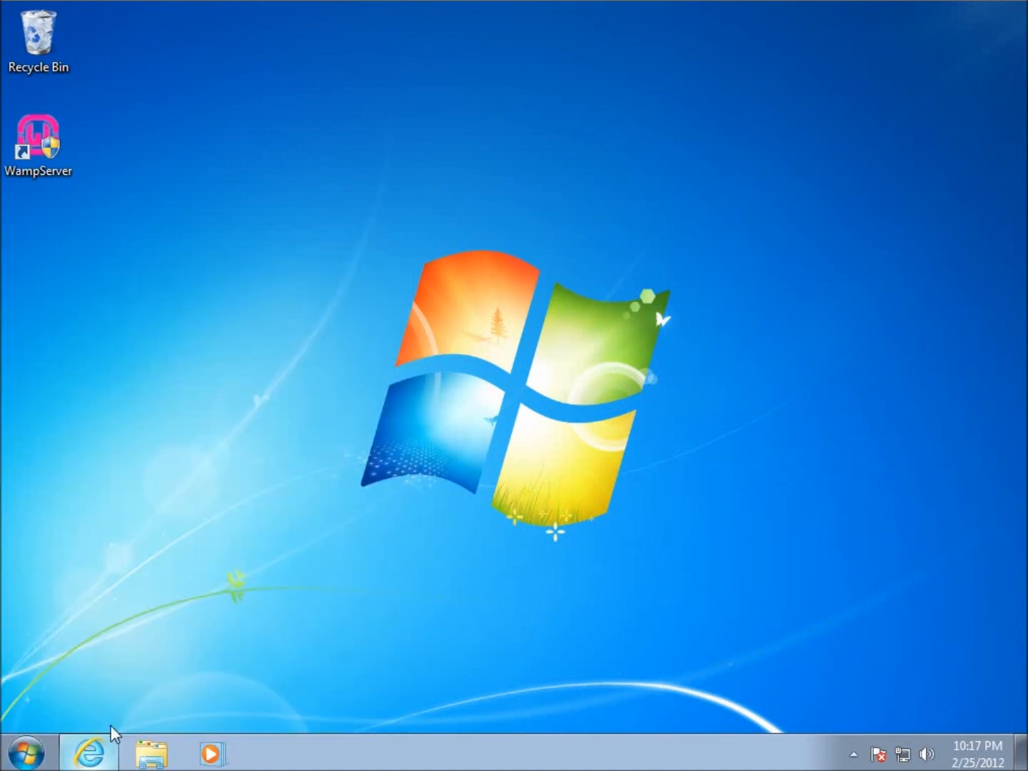
pyautogui.click(88, 751)
pyautogui.write('g')
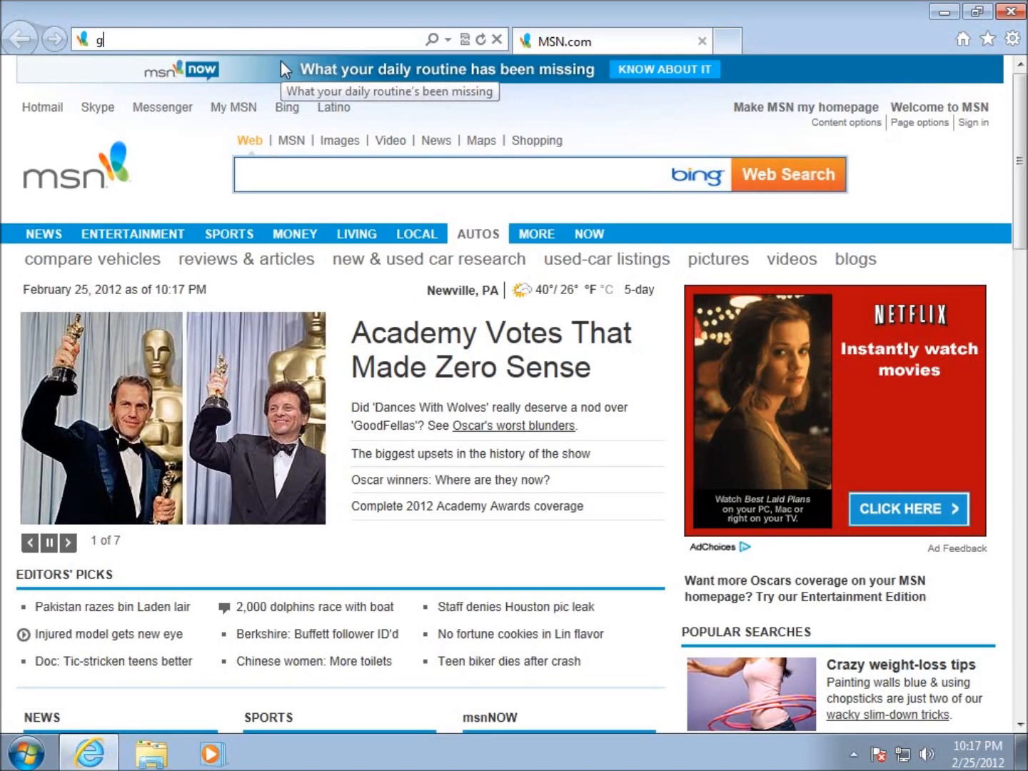
# Step: Search Google for notepad++ and open the official Notepad++ home result
pyautogui.write('http://google.com/')
pyautogui.write('notepad')
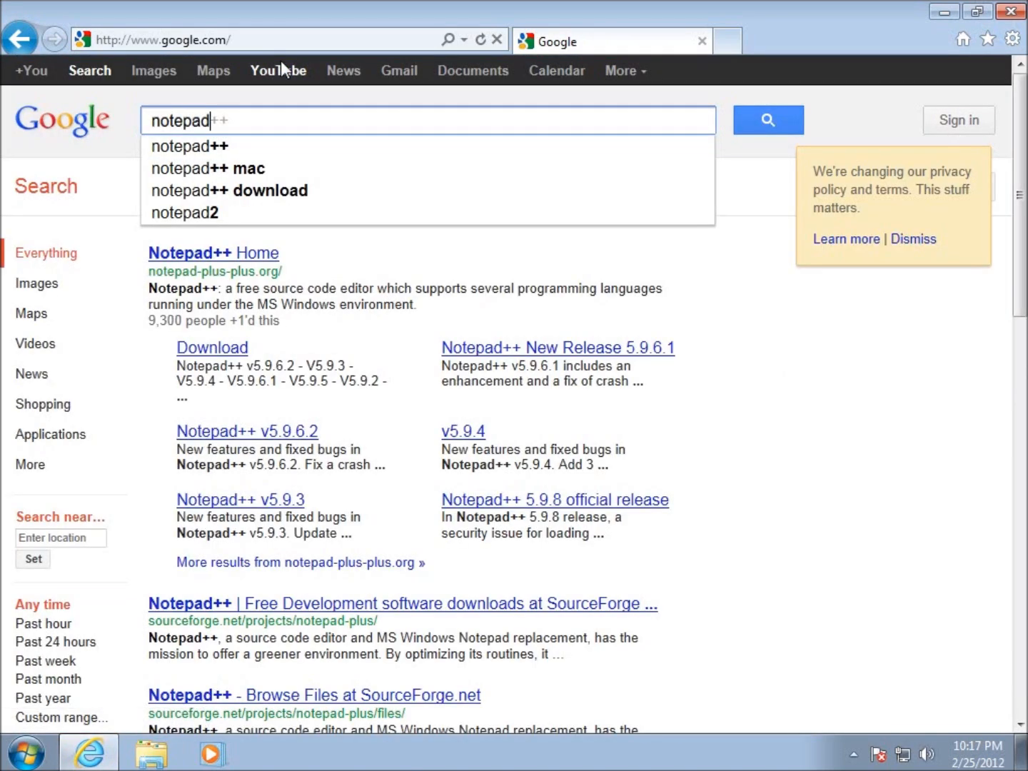
pyautogui.press('BackSpace')
pyautogui.write('++')
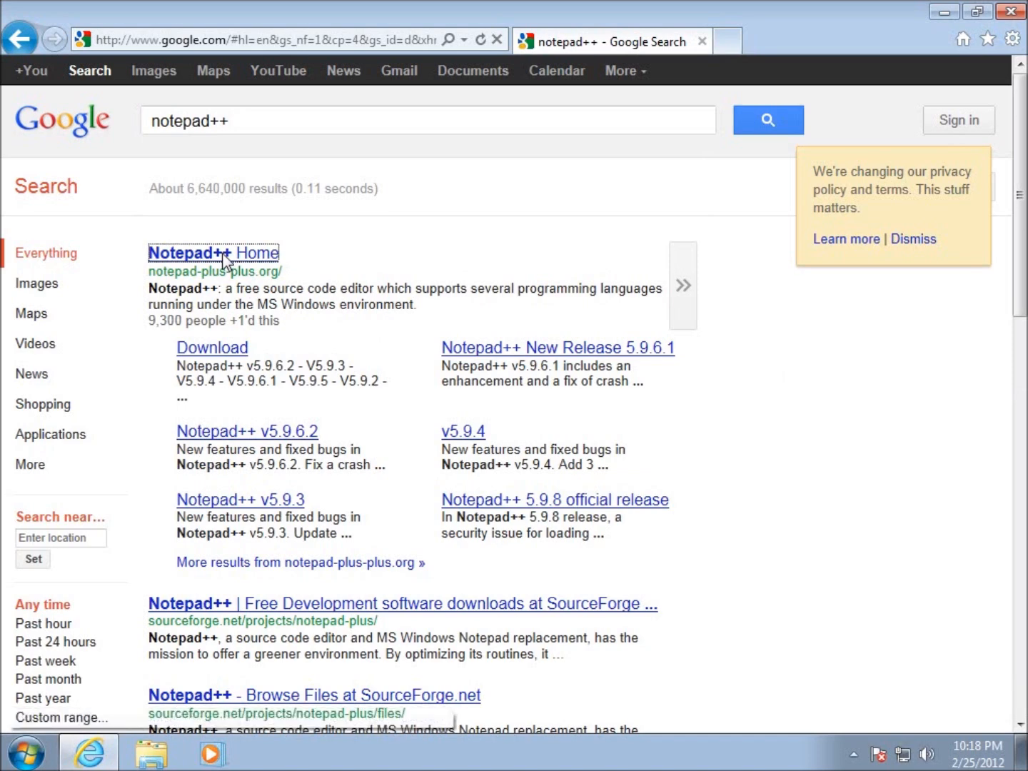
pyautogui.click(213, 252)
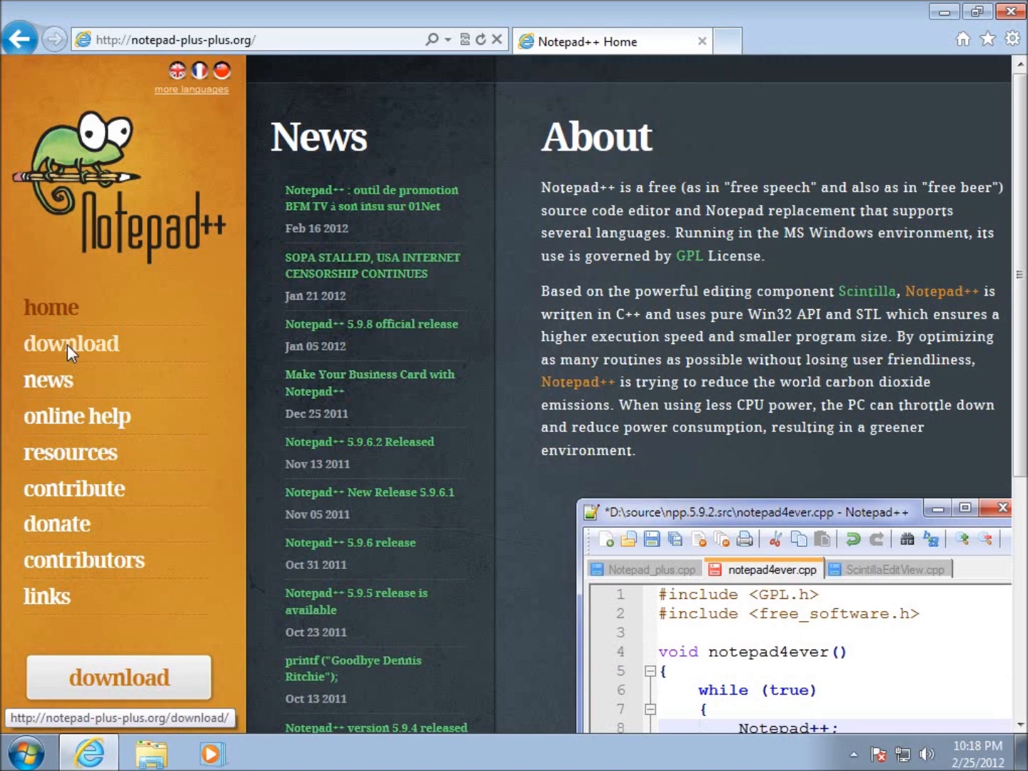
# Step: Go to the download page and save the Notepad++ v5.9.8 Installer to disk
pyautogui.click(70, 342)
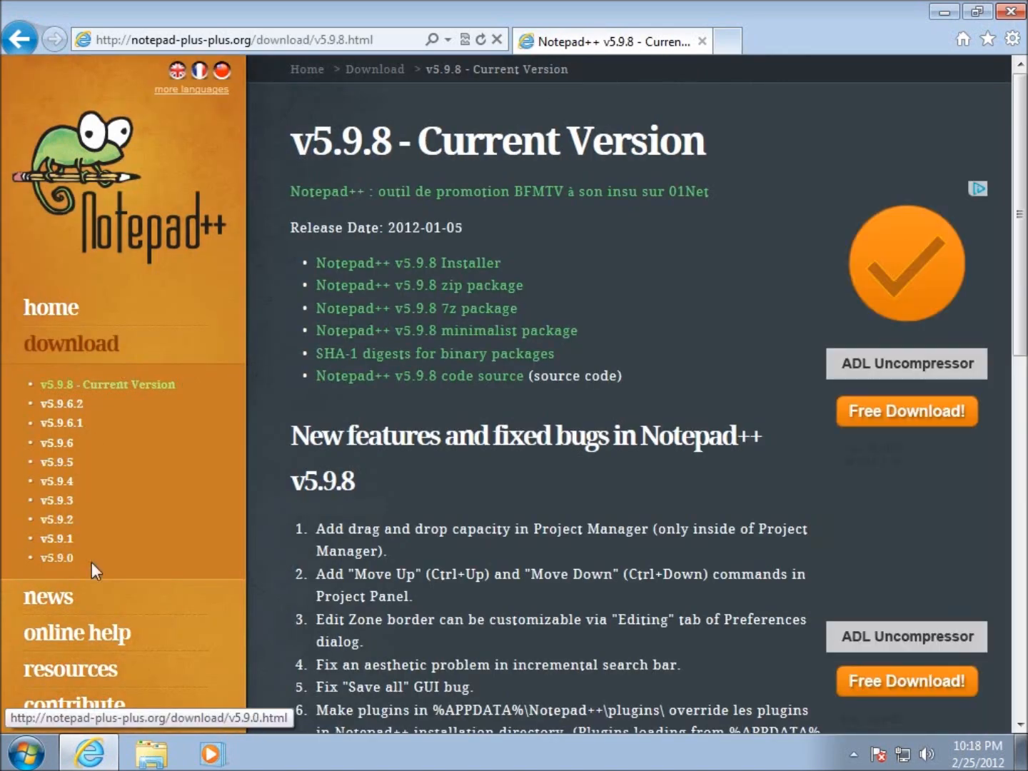
pyautogui.moveTo(71, 389)
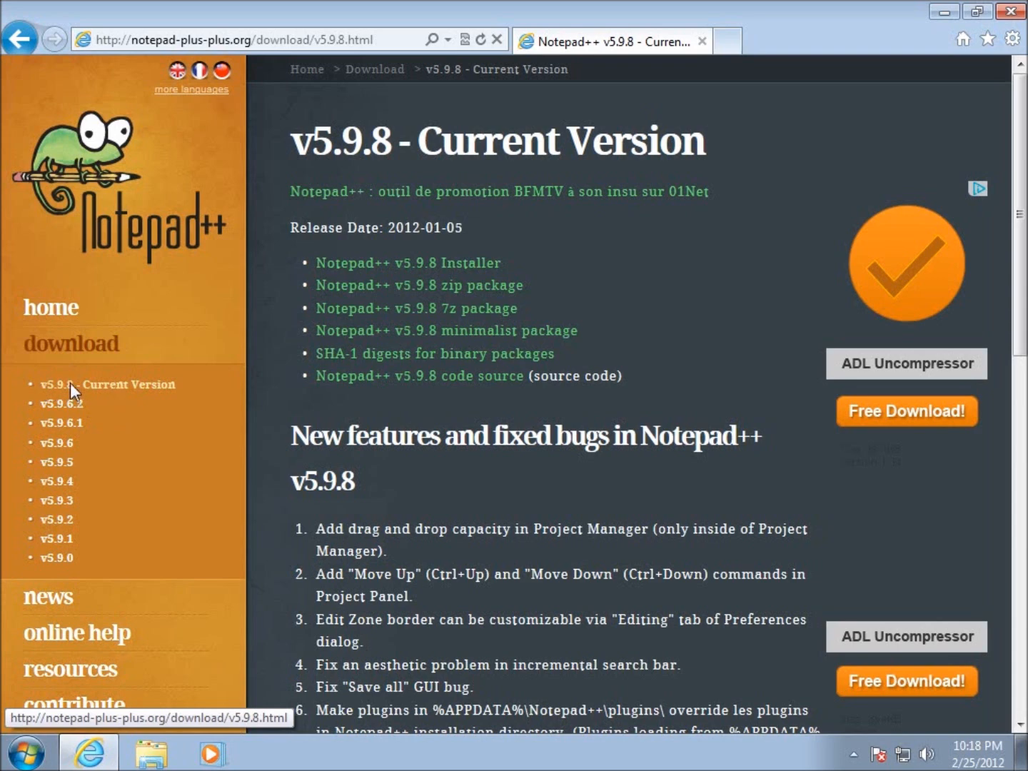
pyautogui.moveTo(94, 393)
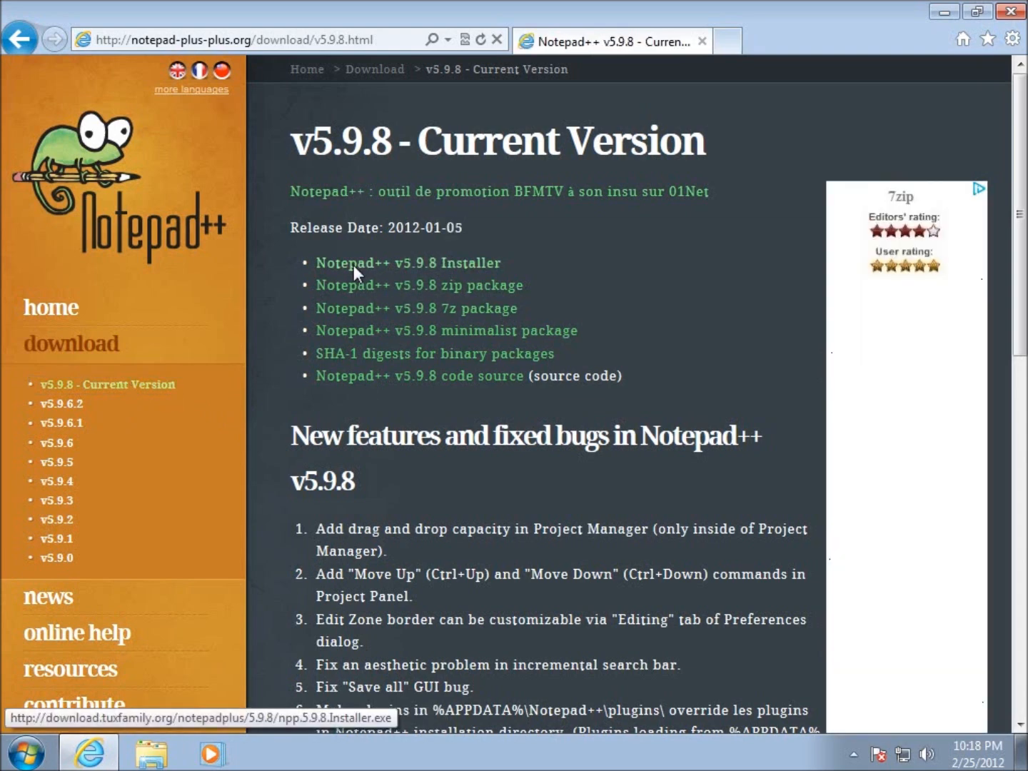
pyautogui.moveTo(415, 270)
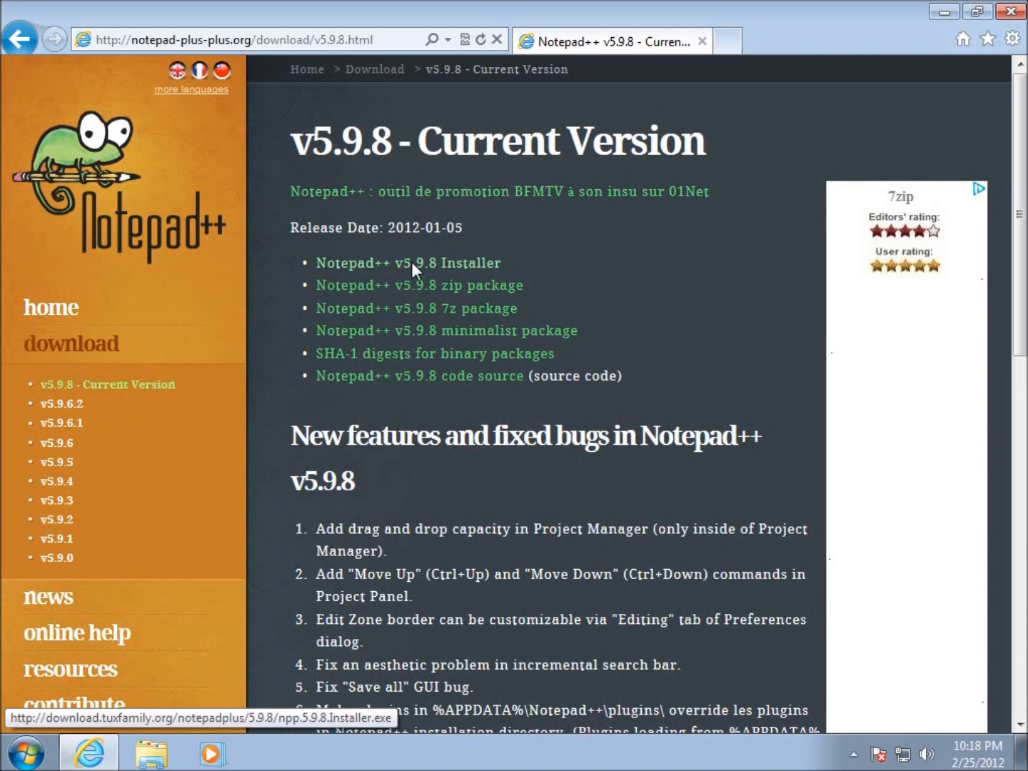
pyautogui.moveTo(480, 266)
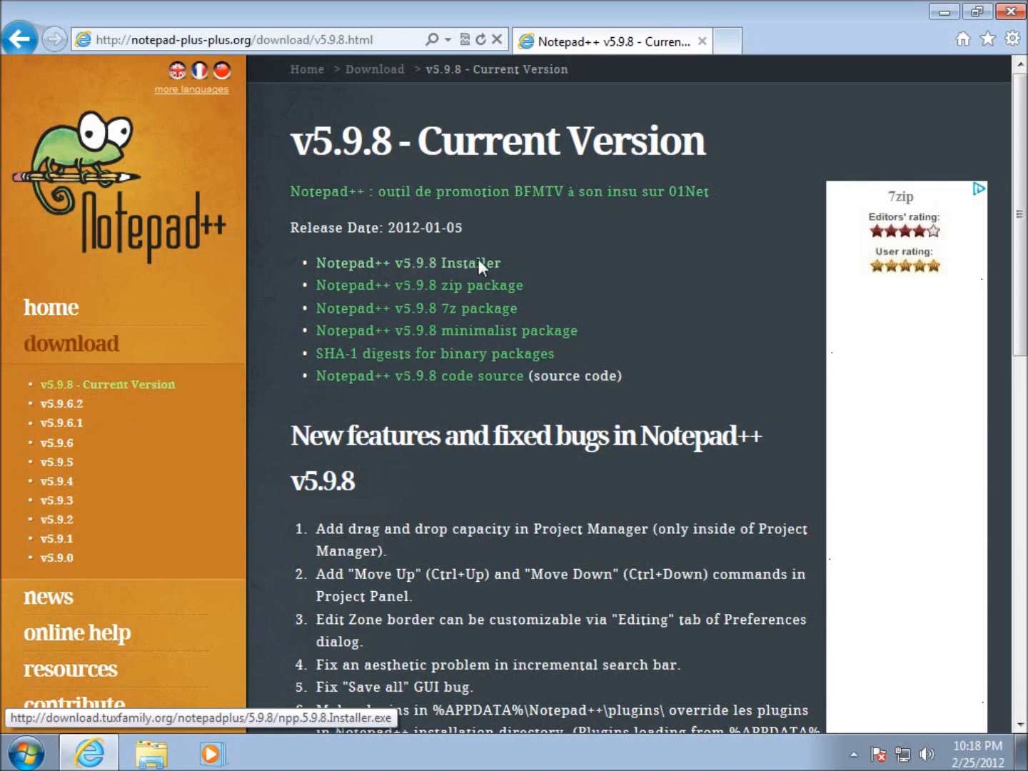
pyautogui.click(408, 262)
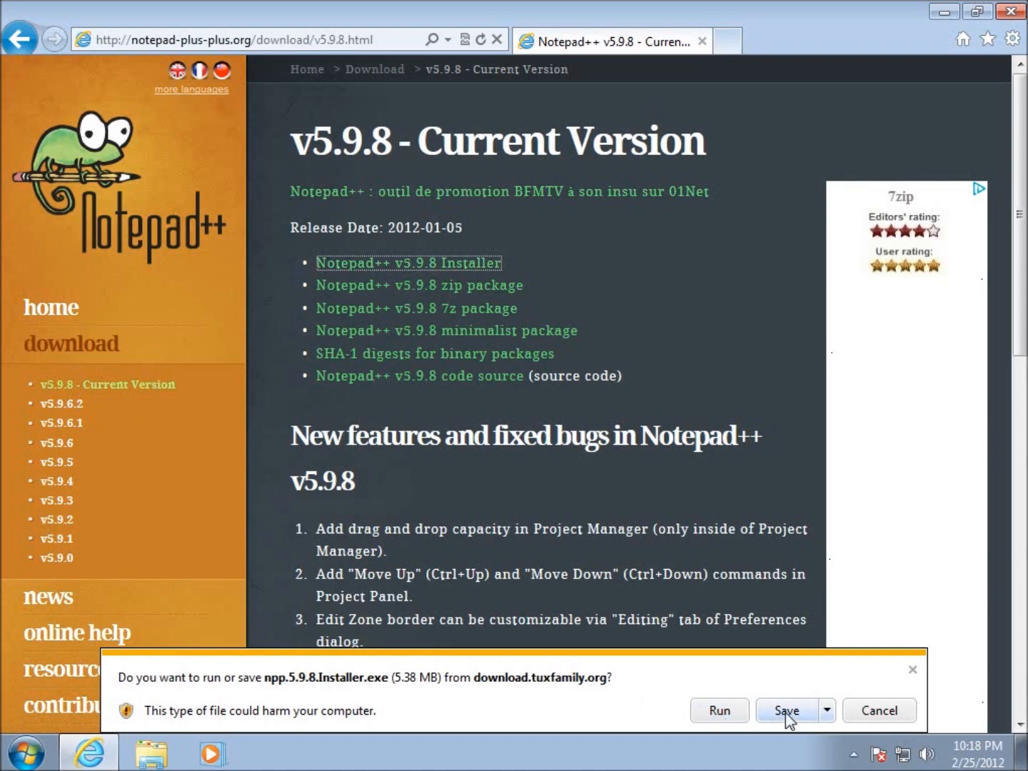
pyautogui.click(787, 709)
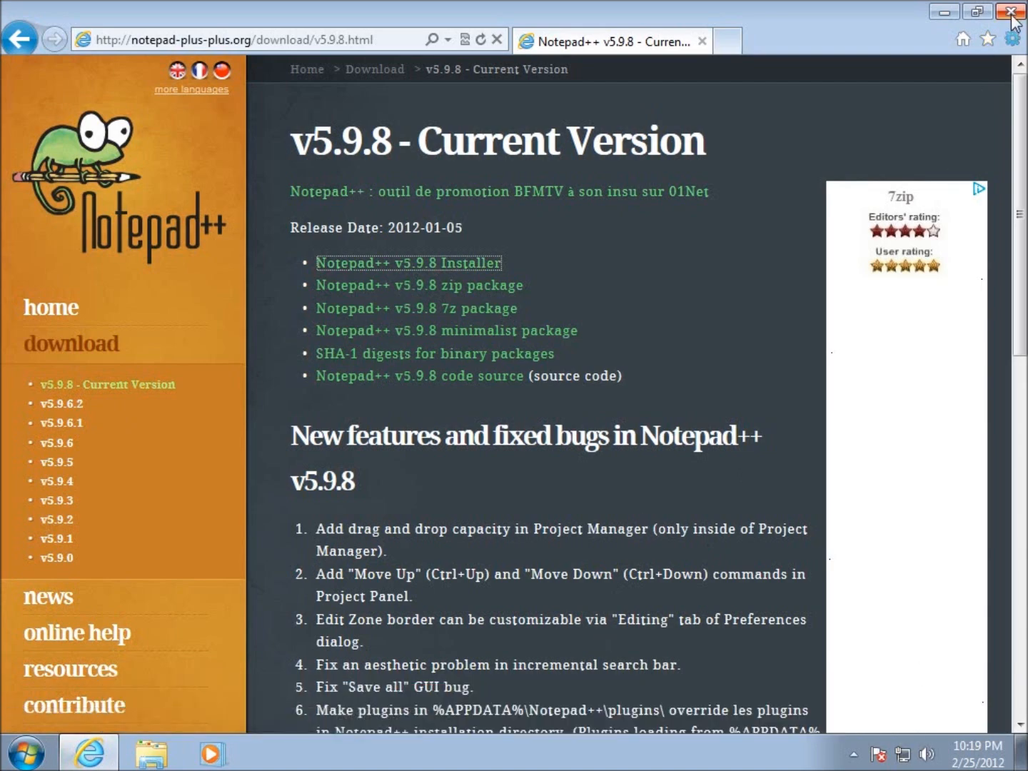
# Step: Close the browser and locate npp.5.9.8.Installer in the Downloads folder
pyautogui.click(1013, 11)
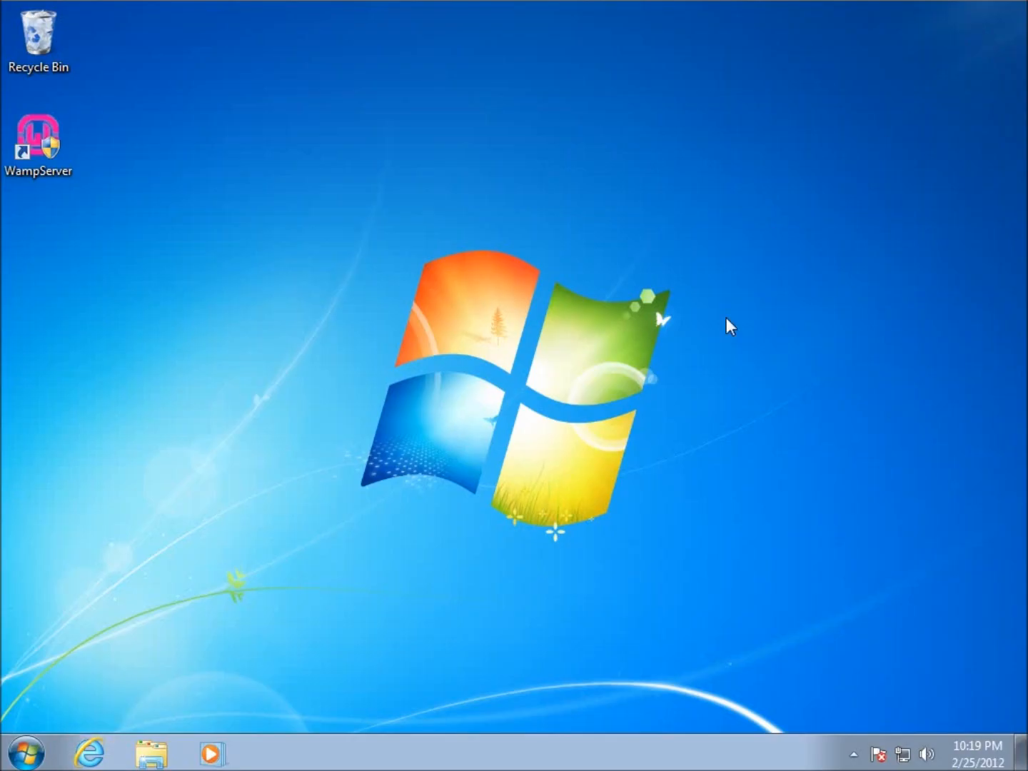
pyautogui.moveTo(46, 707)
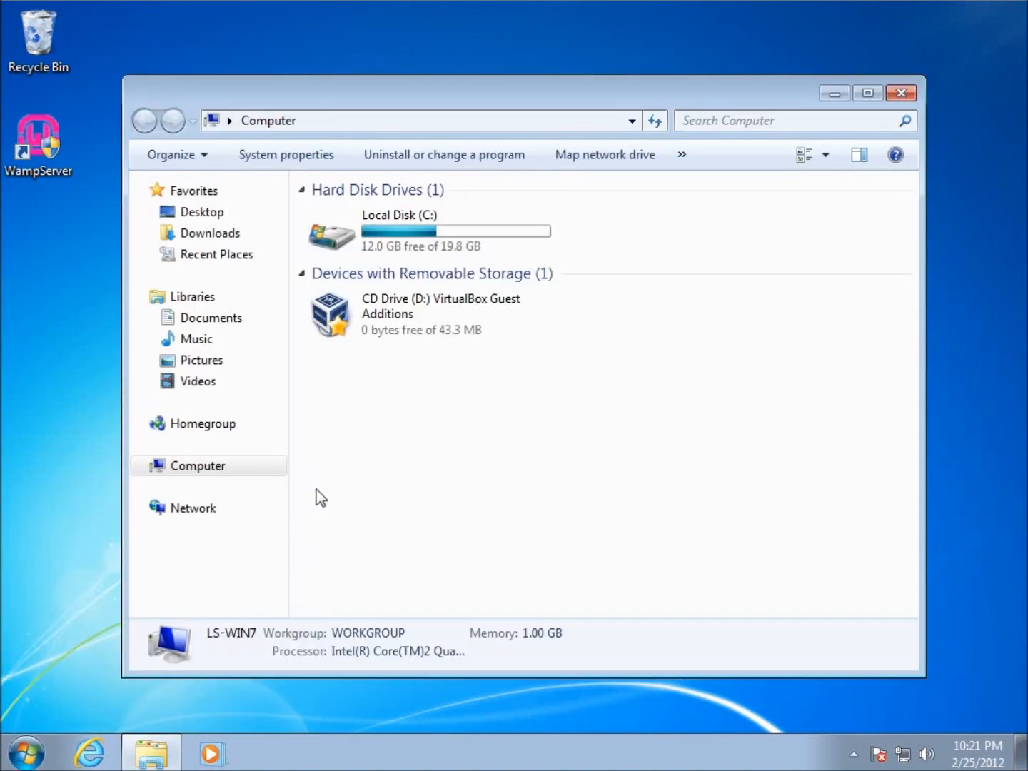
pyautogui.click(398, 230)
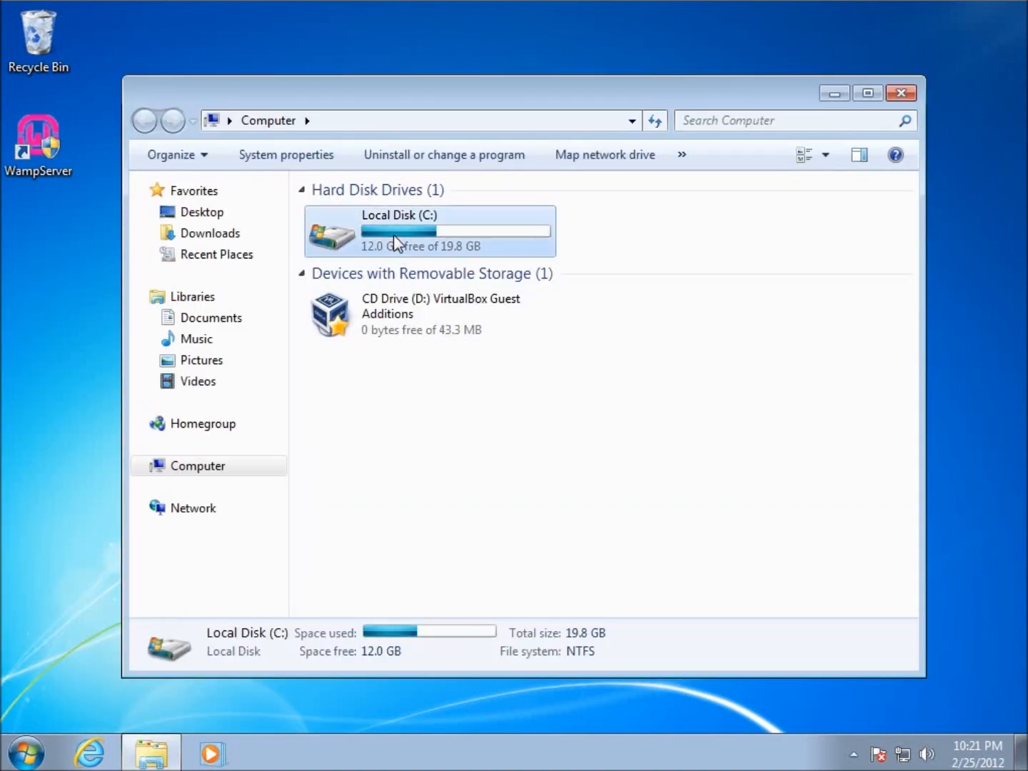
pyautogui.click(211, 233)
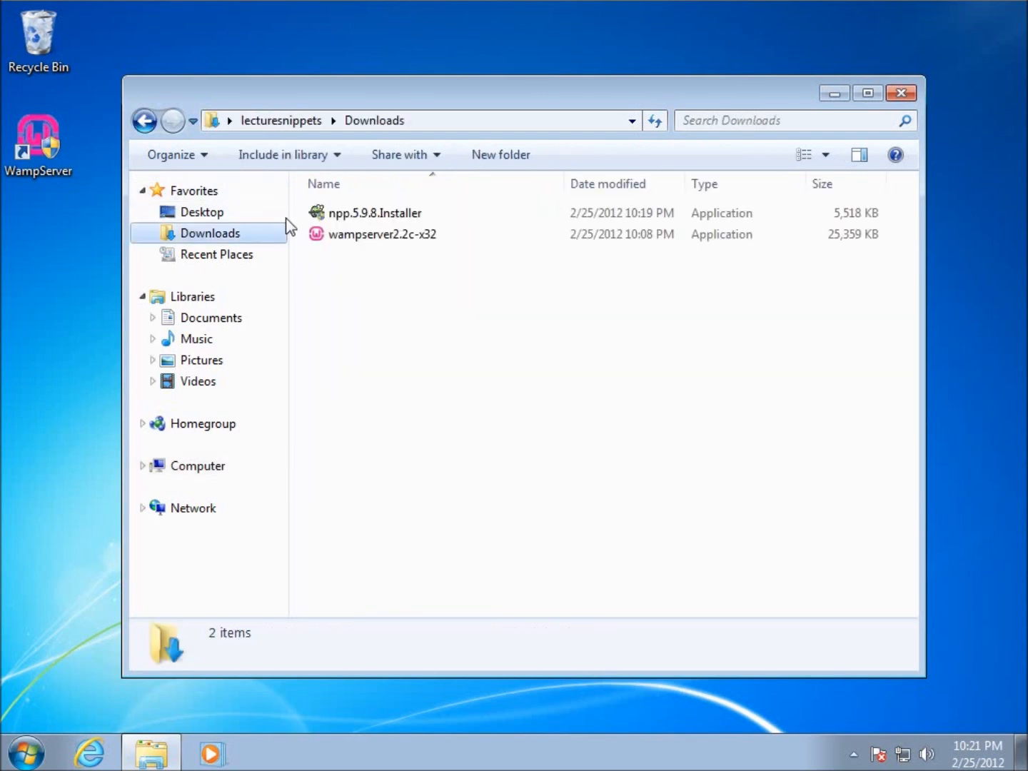
pyautogui.rightClick(374, 212)
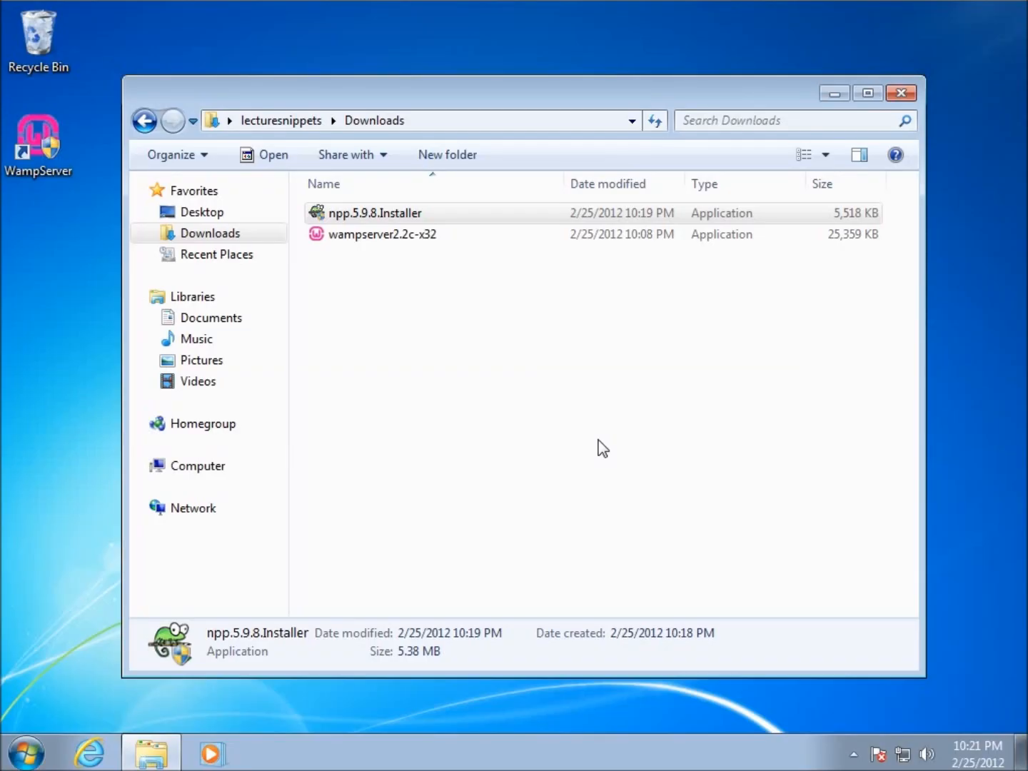
# Step: Run the installer in English, accept the license, and keep default folder and components
pyautogui.doubleClick(375, 213)
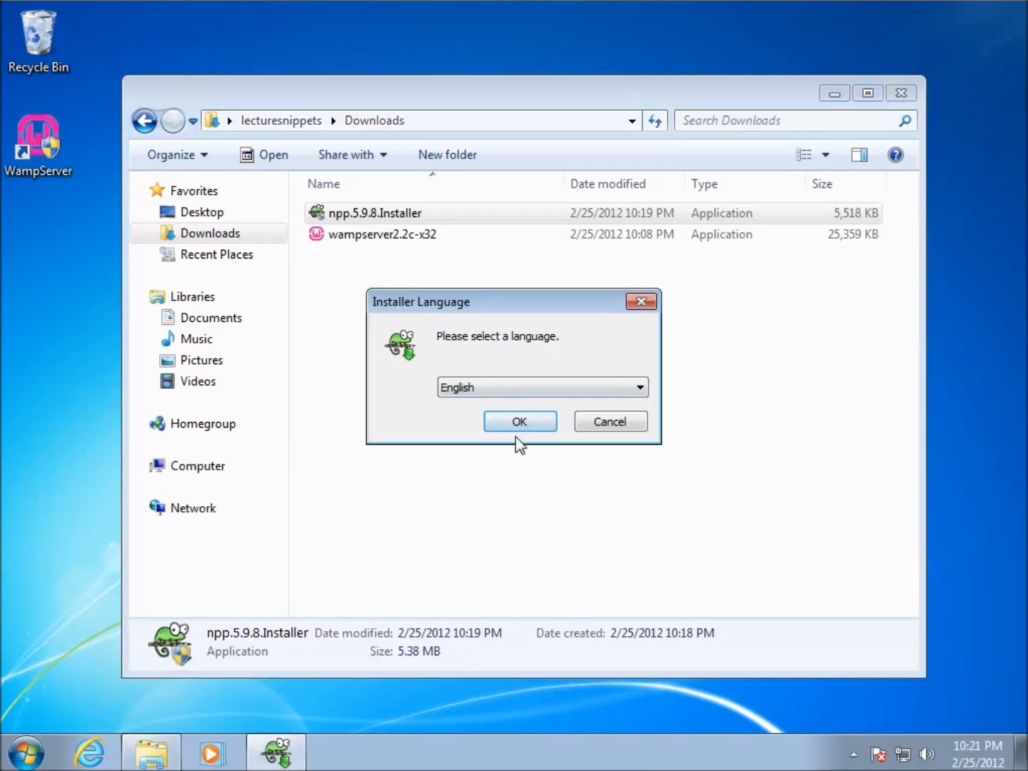
pyautogui.click(520, 422)
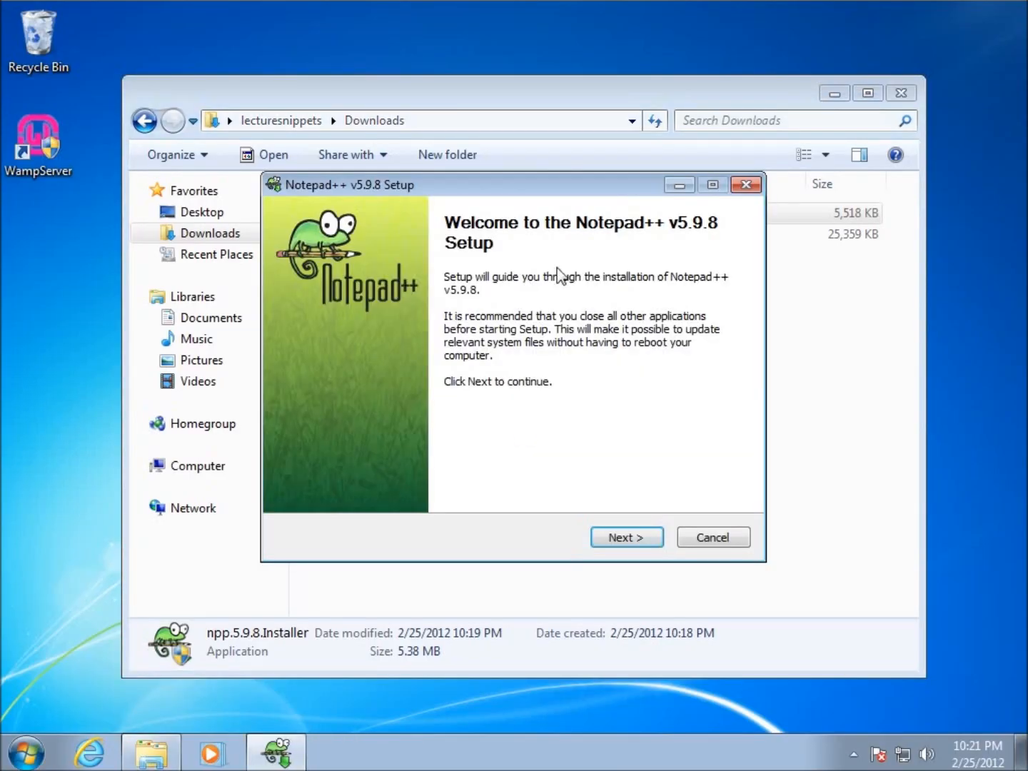
pyautogui.click(626, 537)
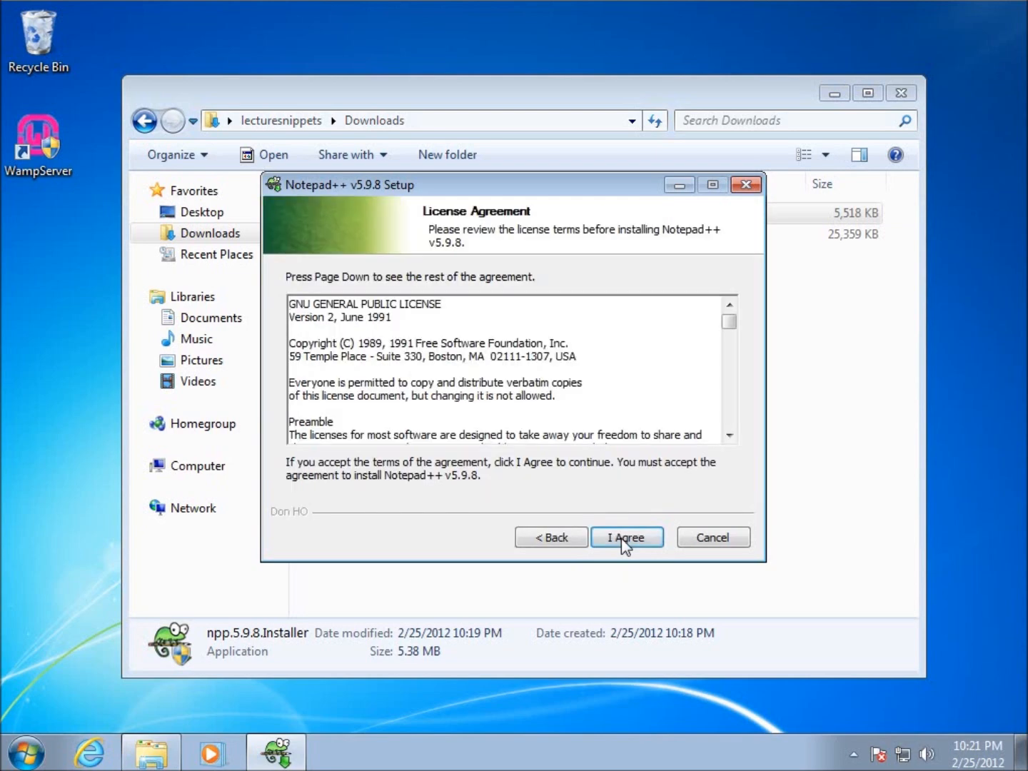
pyautogui.click(626, 536)
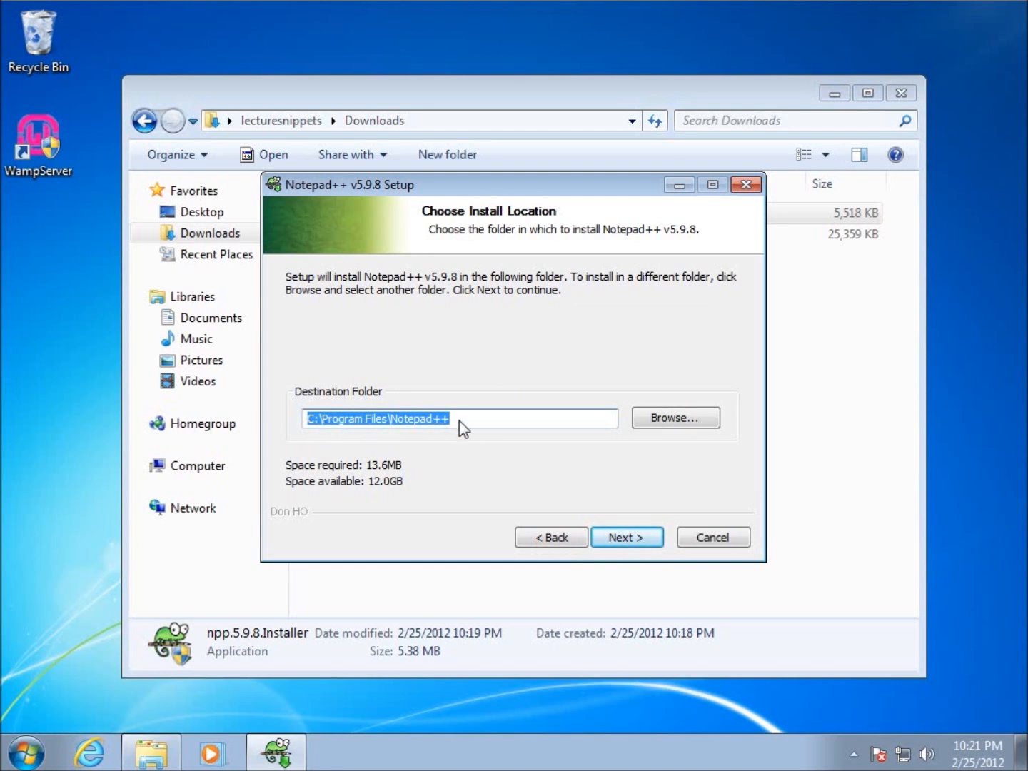
pyautogui.click(626, 537)
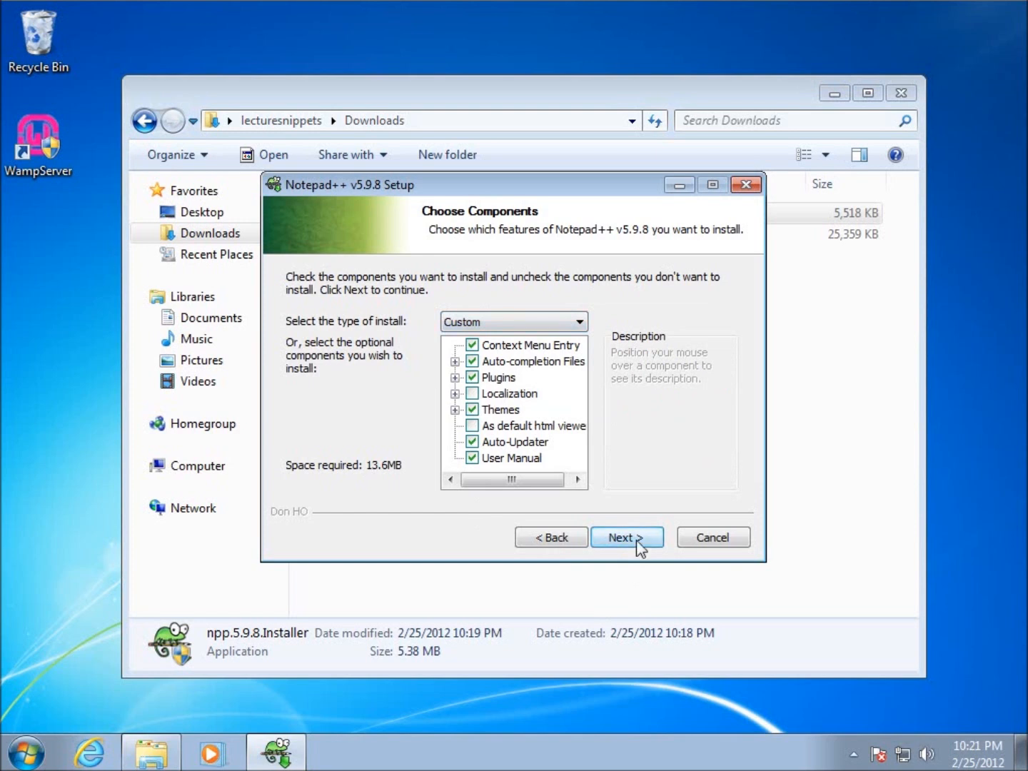
pyautogui.click(626, 536)
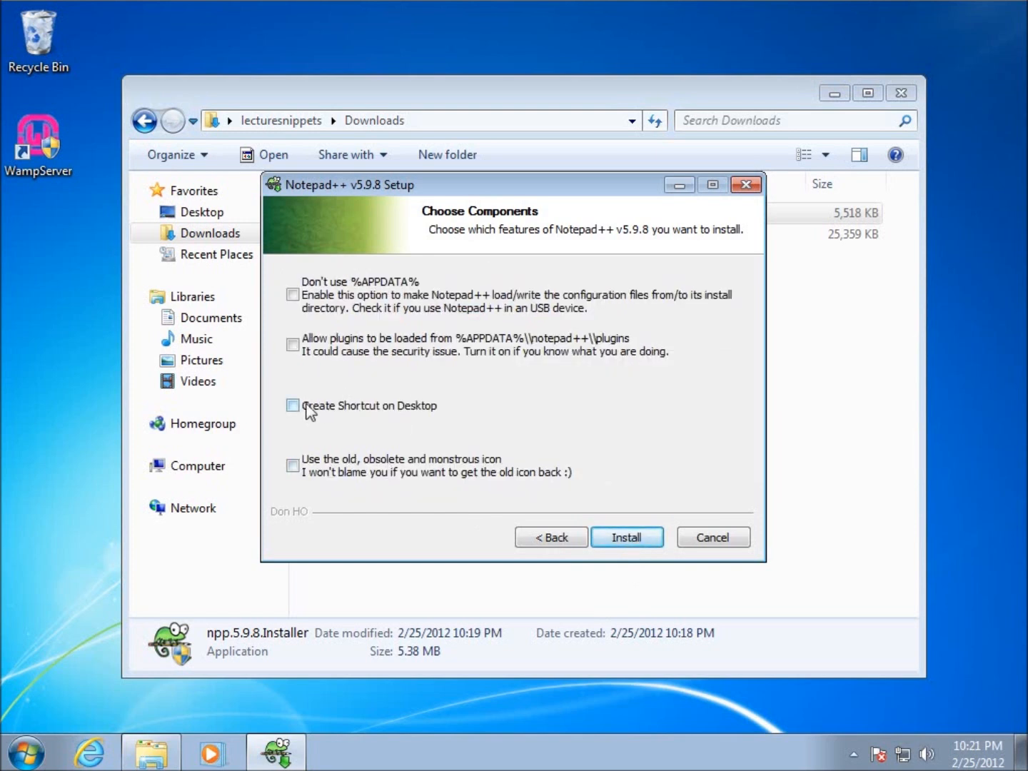
# Step: Enable the desktop shortcut, install, and finish with Notepad++ launching
pyautogui.click(292, 404)
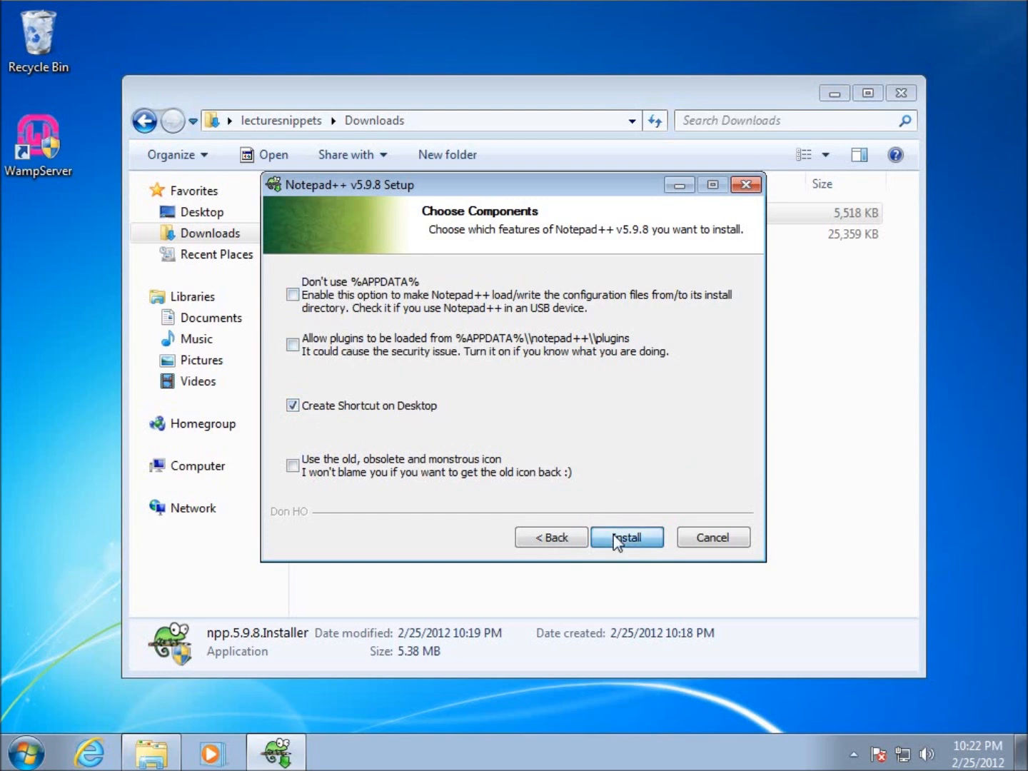
pyautogui.click(626, 537)
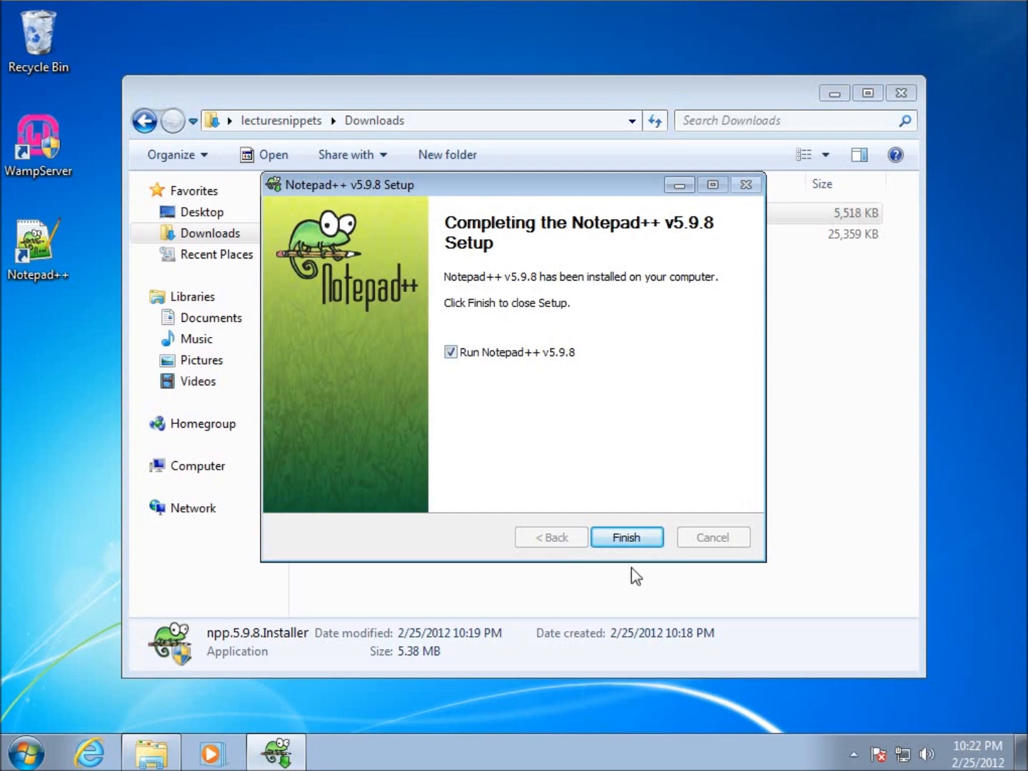
pyautogui.click(626, 537)
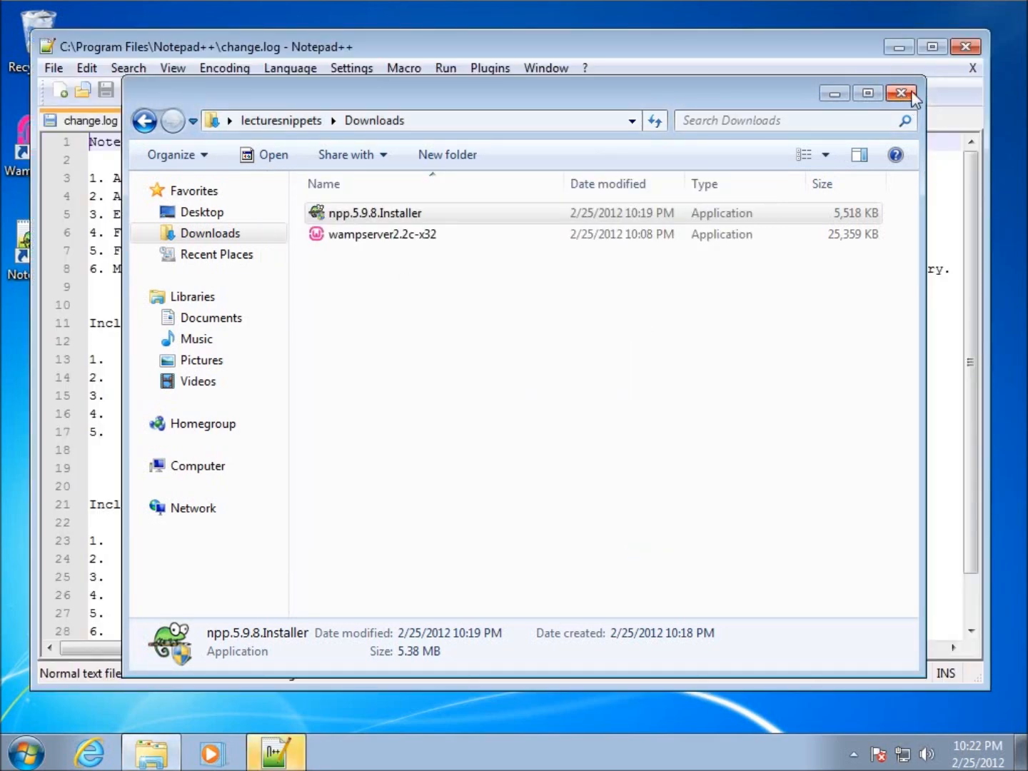
# Step: Close the Downloads window and scroll change.log to view v5.9.8 features and plugins
pyautogui.click(900, 93)
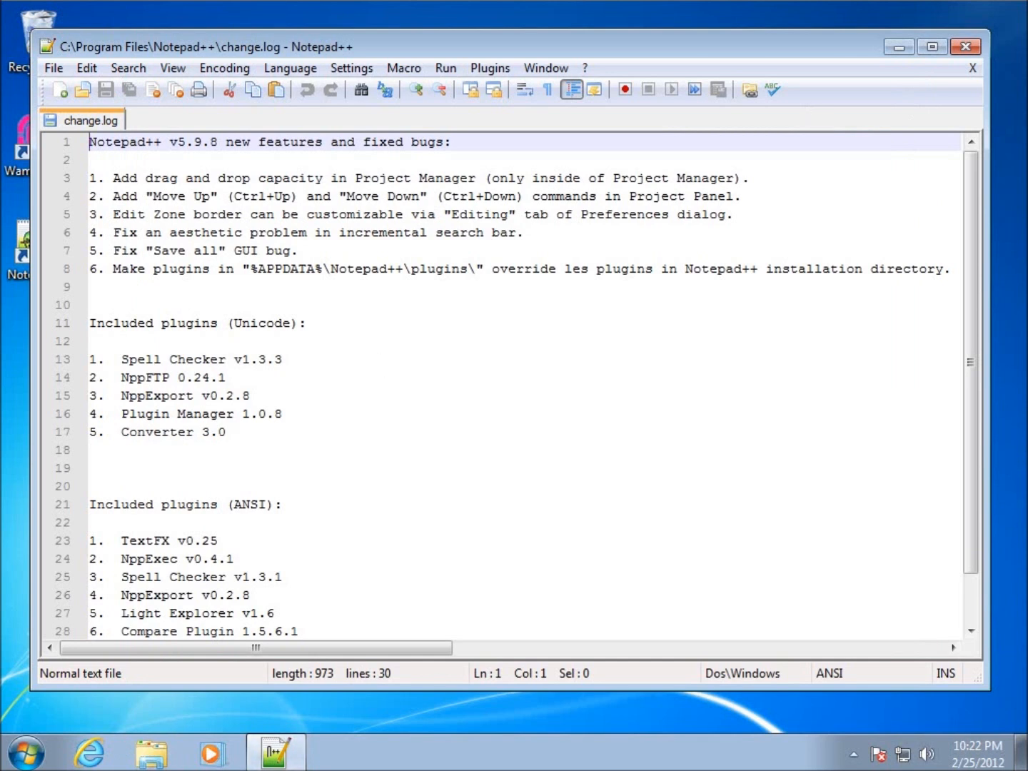
pyautogui.moveTo(129, 147)
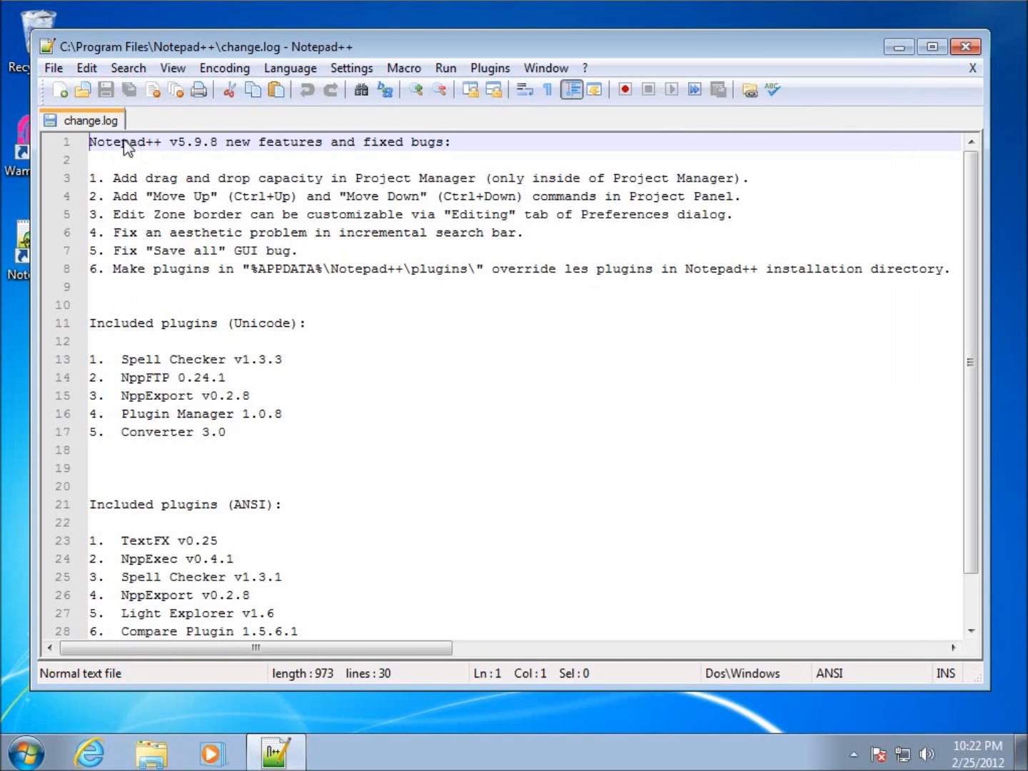
pyautogui.moveTo(245, 326)
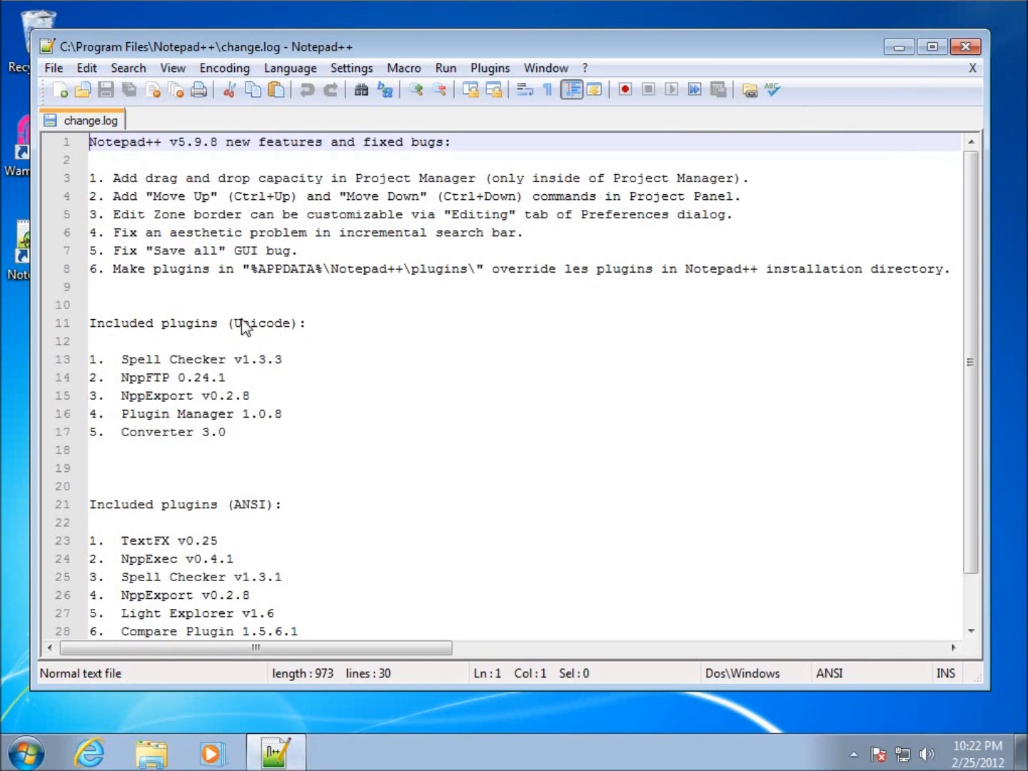
pyautogui.moveTo(322, 349)
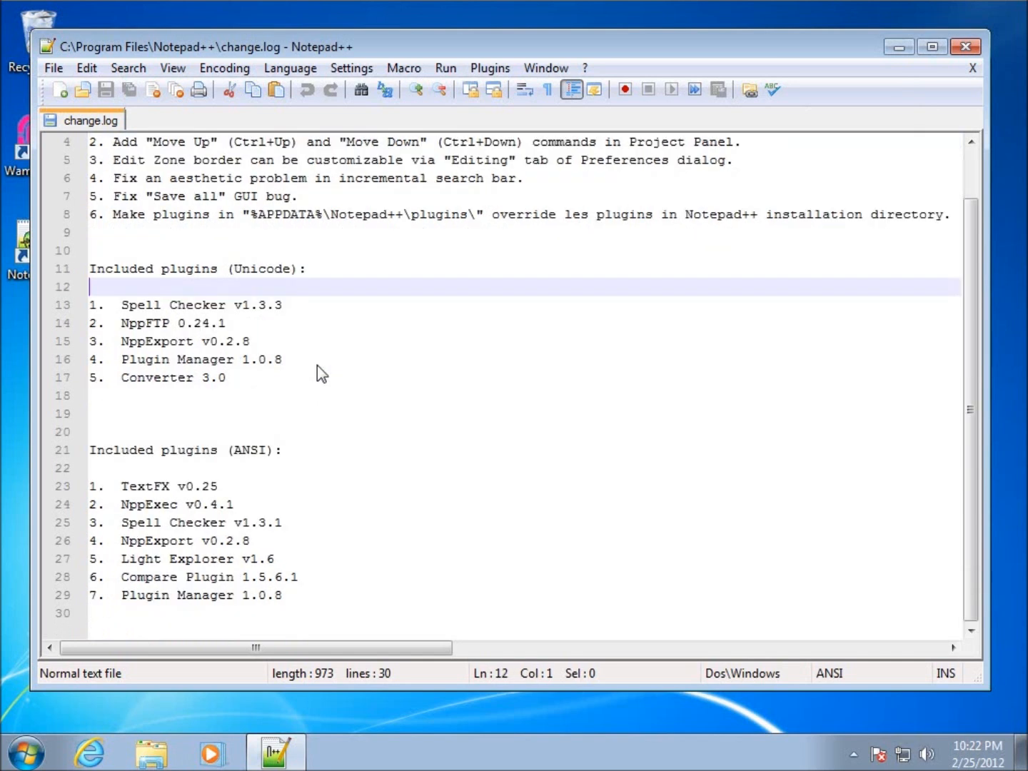
pyautogui.scroll(3)
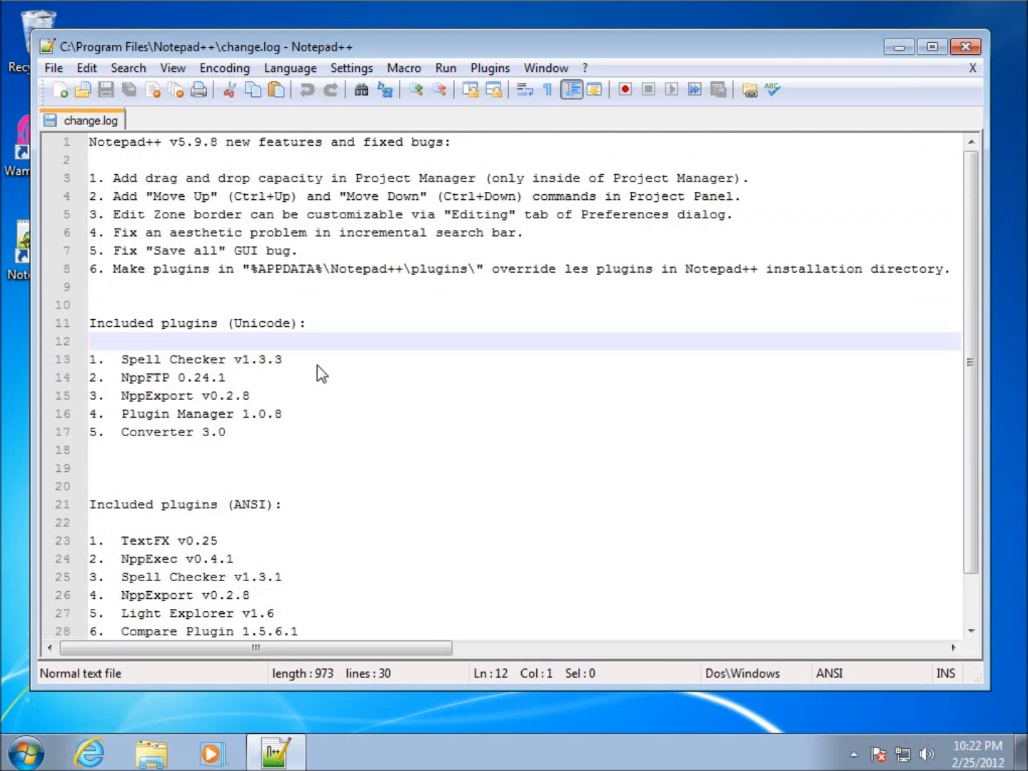
pyautogui.moveTo(1004, 184)
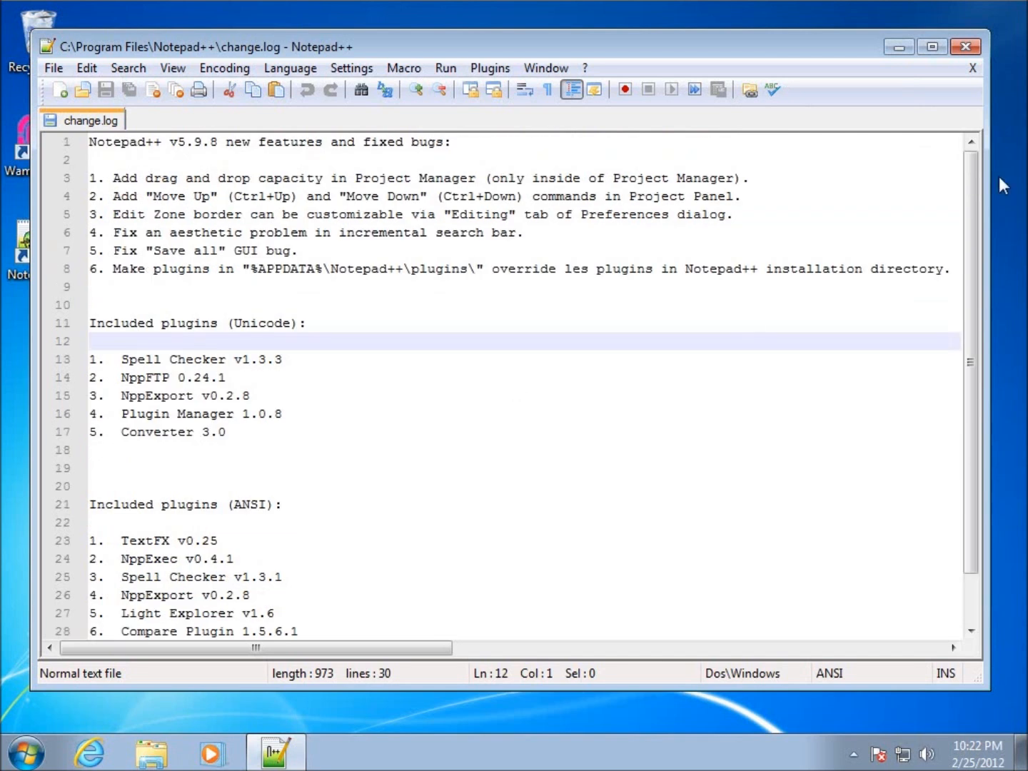